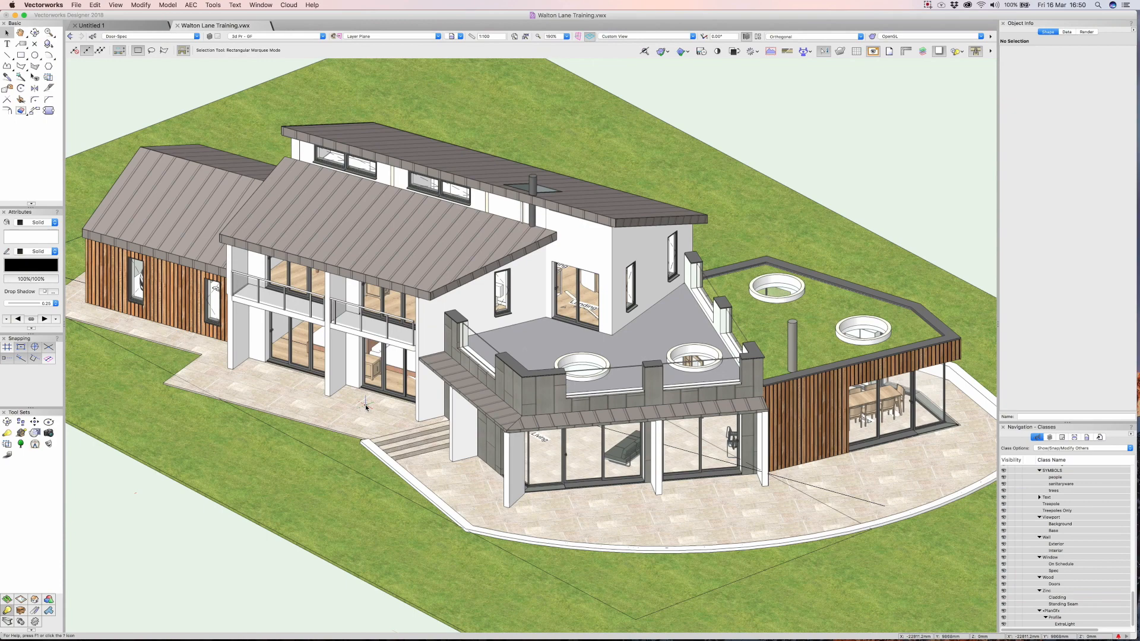
pyautogui.moveTo(370, 405)
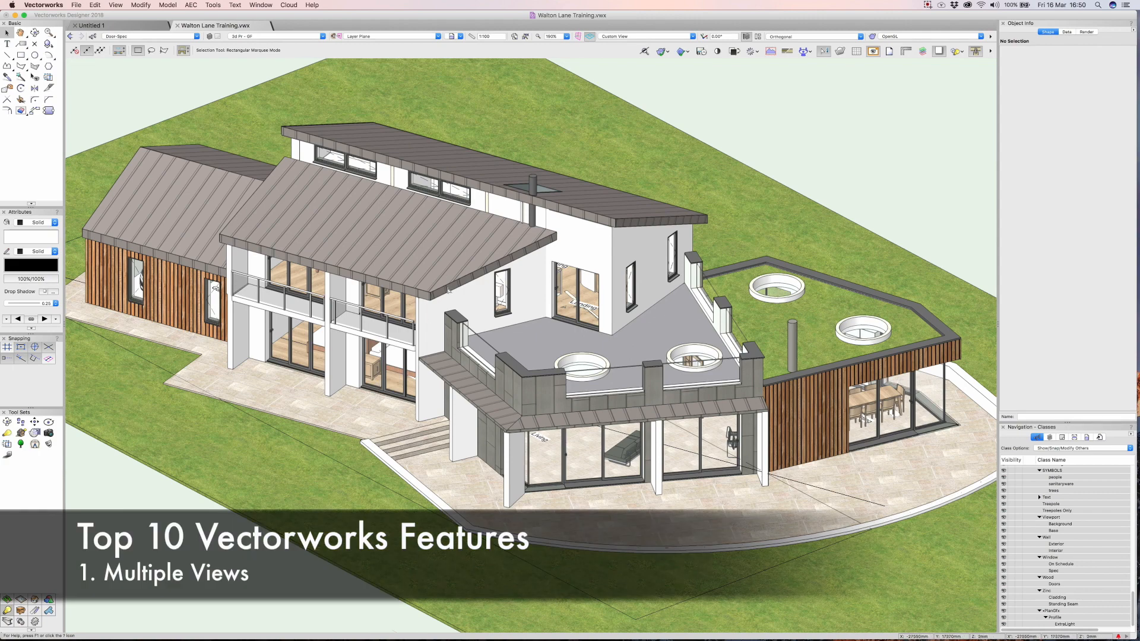
pyautogui.moveTo(601, 96)
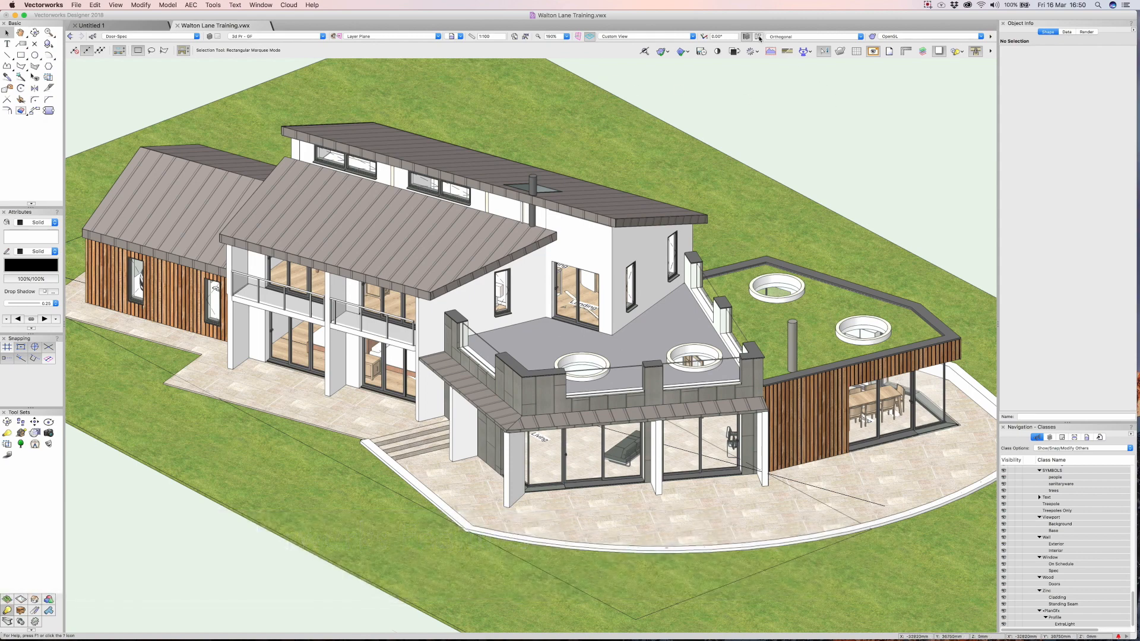
pyautogui.moveTo(759, 37)
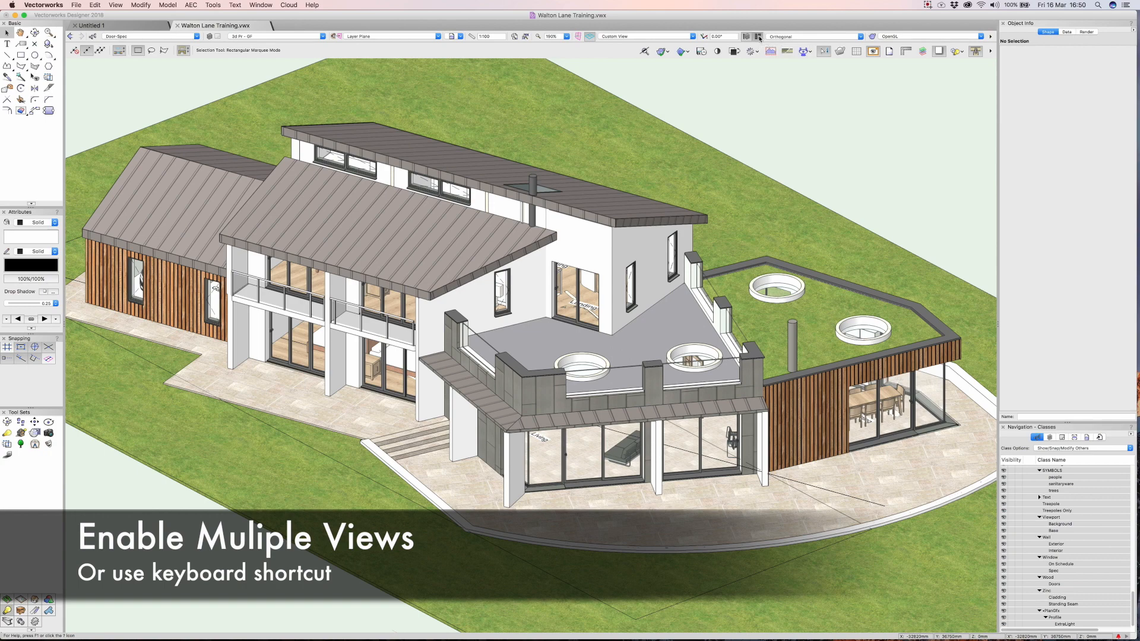
# Enable Multiple View Panes, then activate the right elevation and plan panes.
pyautogui.click(759, 37)
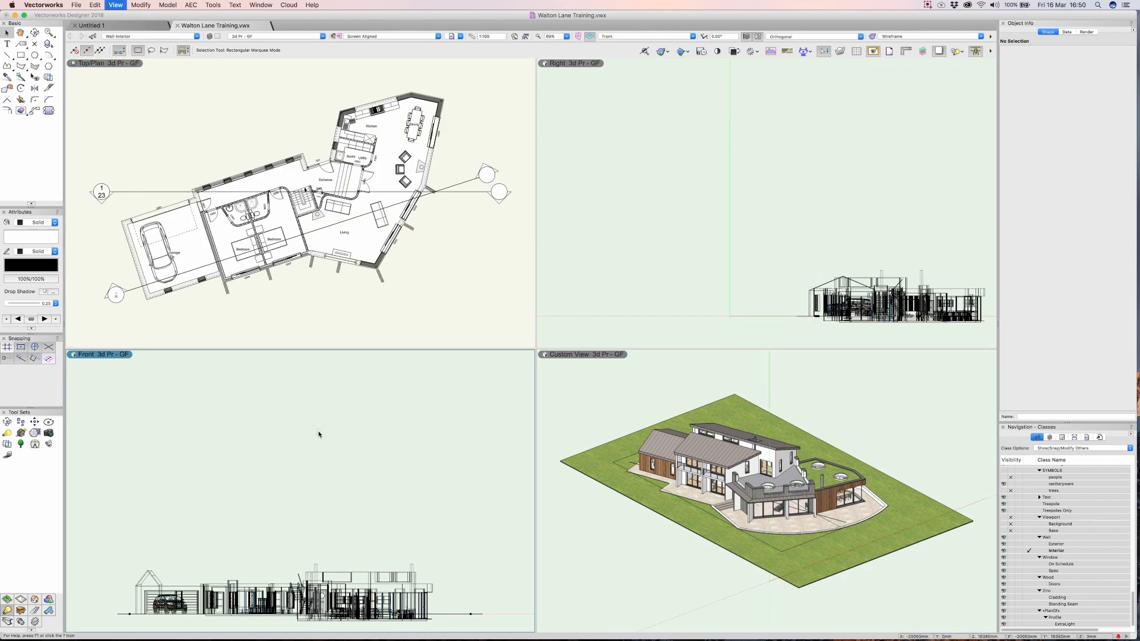
pyautogui.click(649, 216)
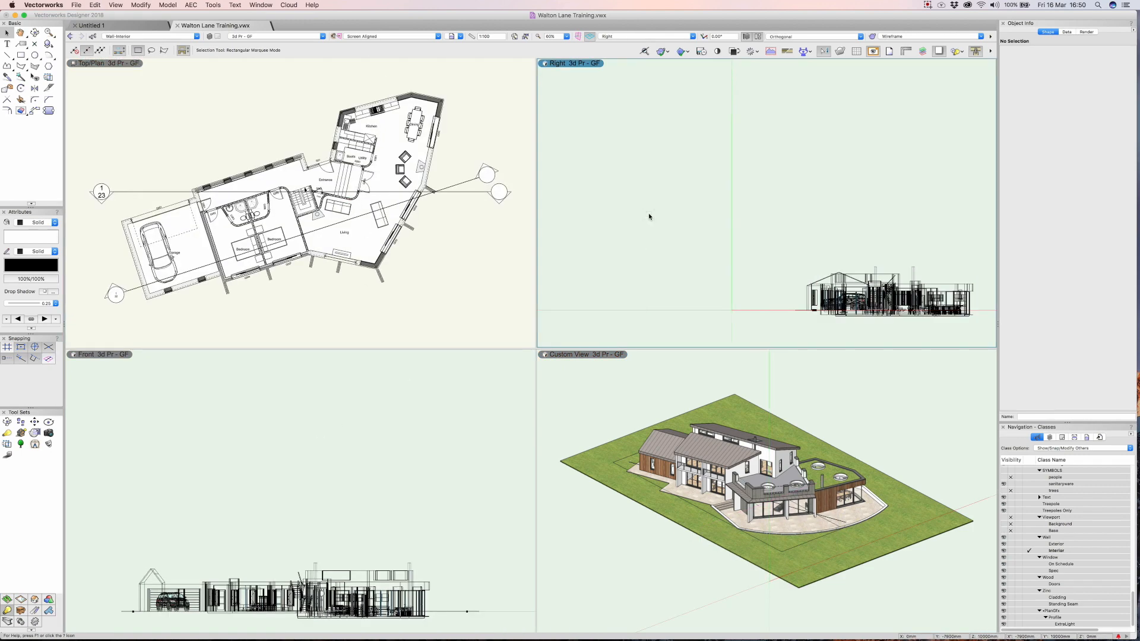
pyautogui.moveTo(724, 418)
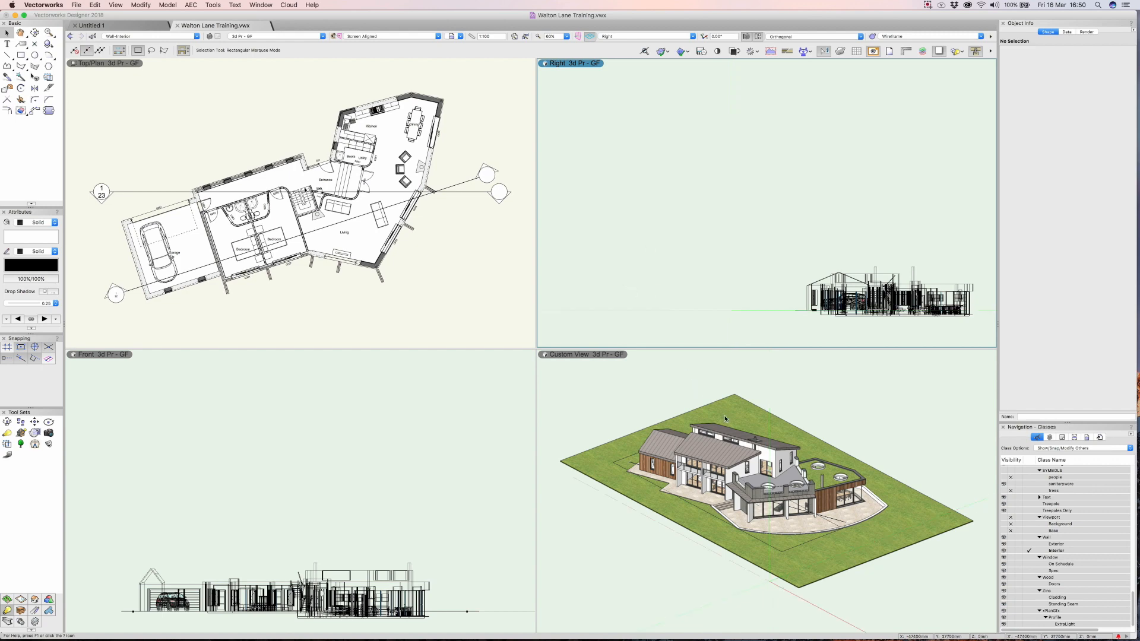
pyautogui.click(377, 37)
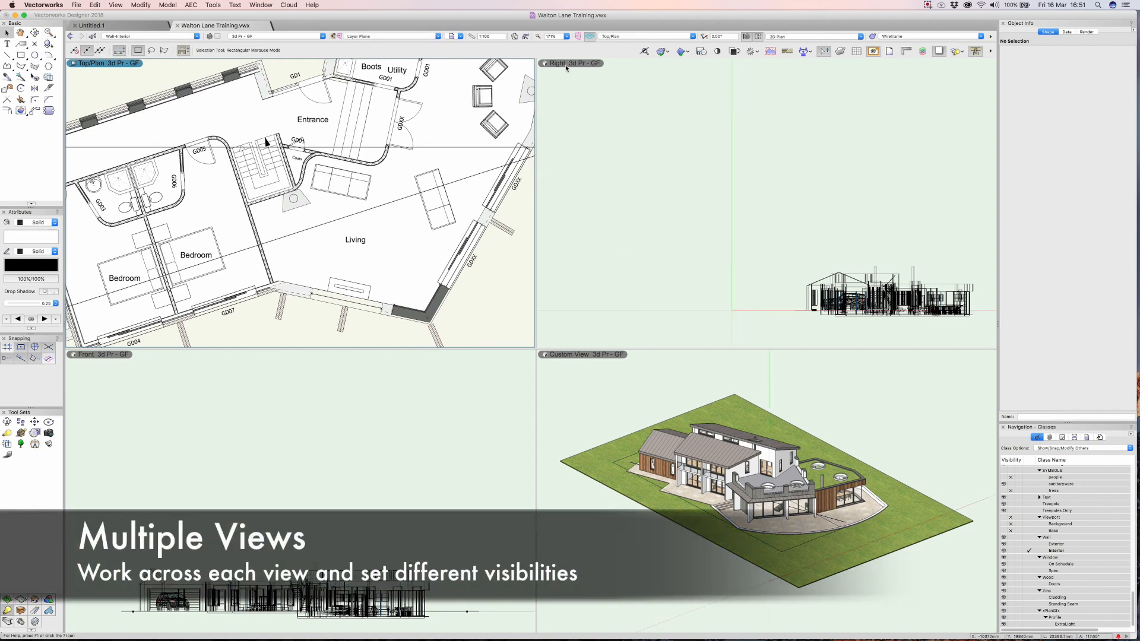
# Untick Use Same Visibilities in All Panes so each pane keeps its own layer visibility.
pyautogui.click(572, 63)
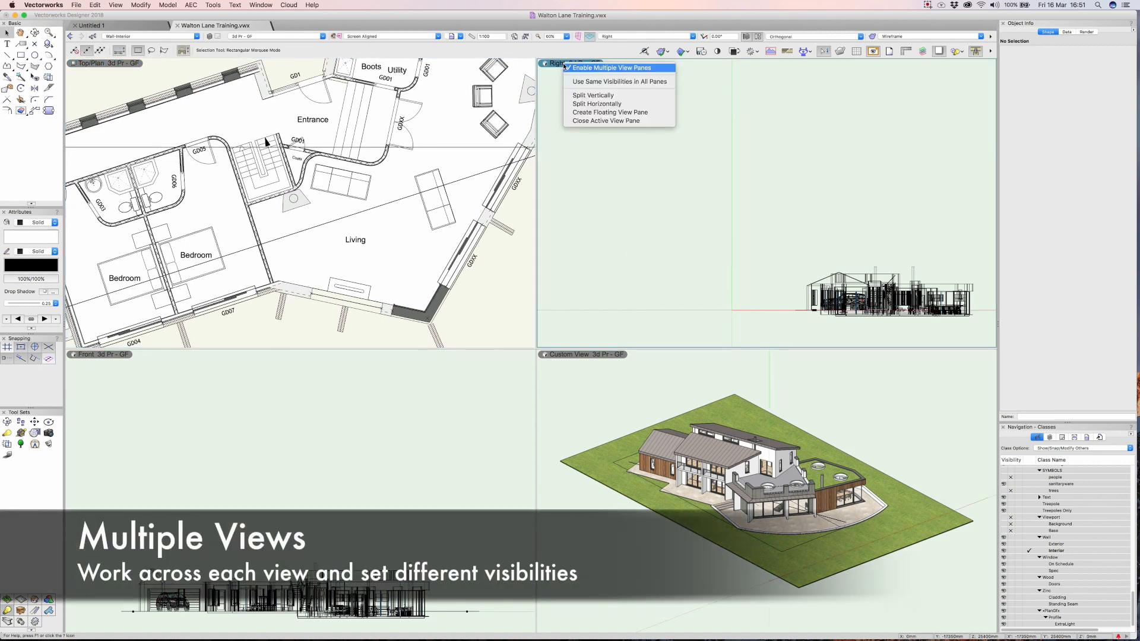
pyautogui.moveTo(618, 81)
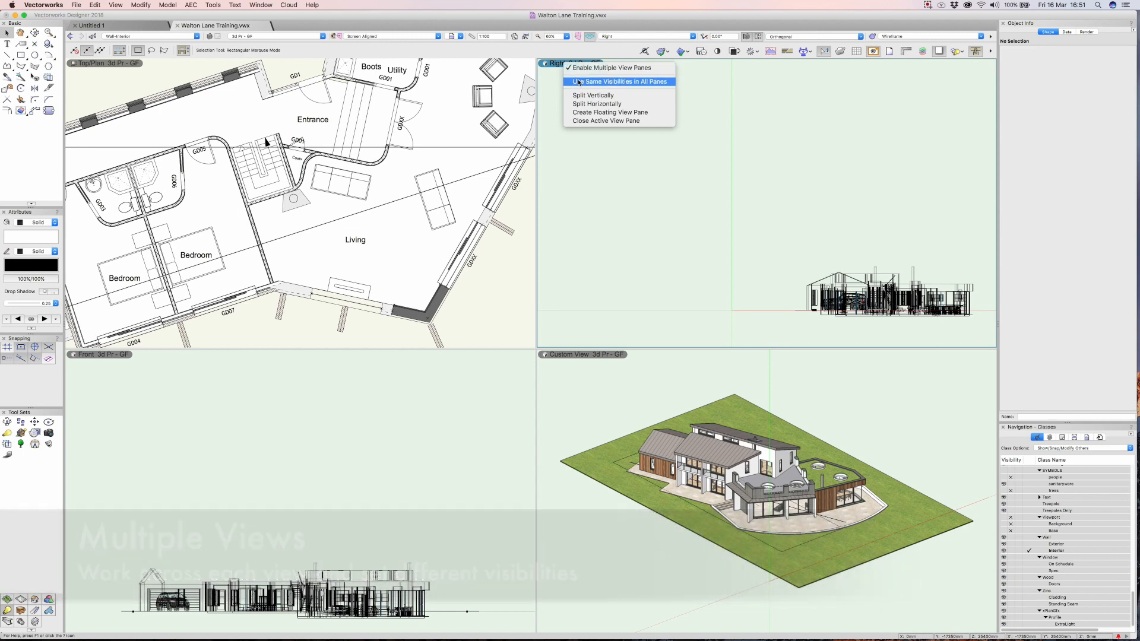
pyautogui.click(619, 81)
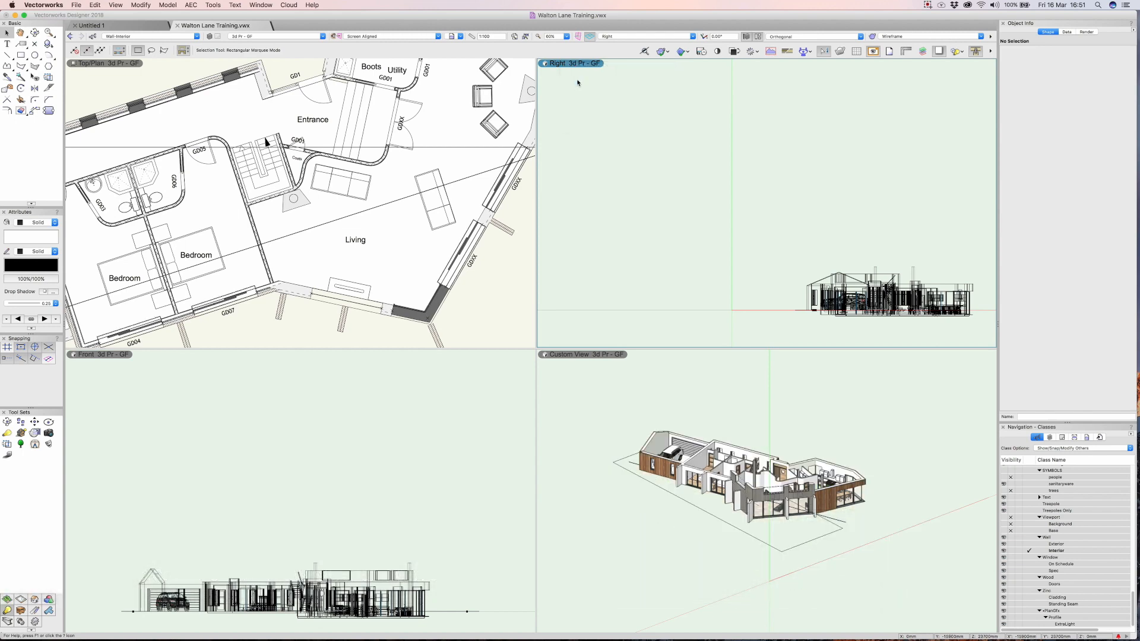
pyautogui.moveTo(690, 278)
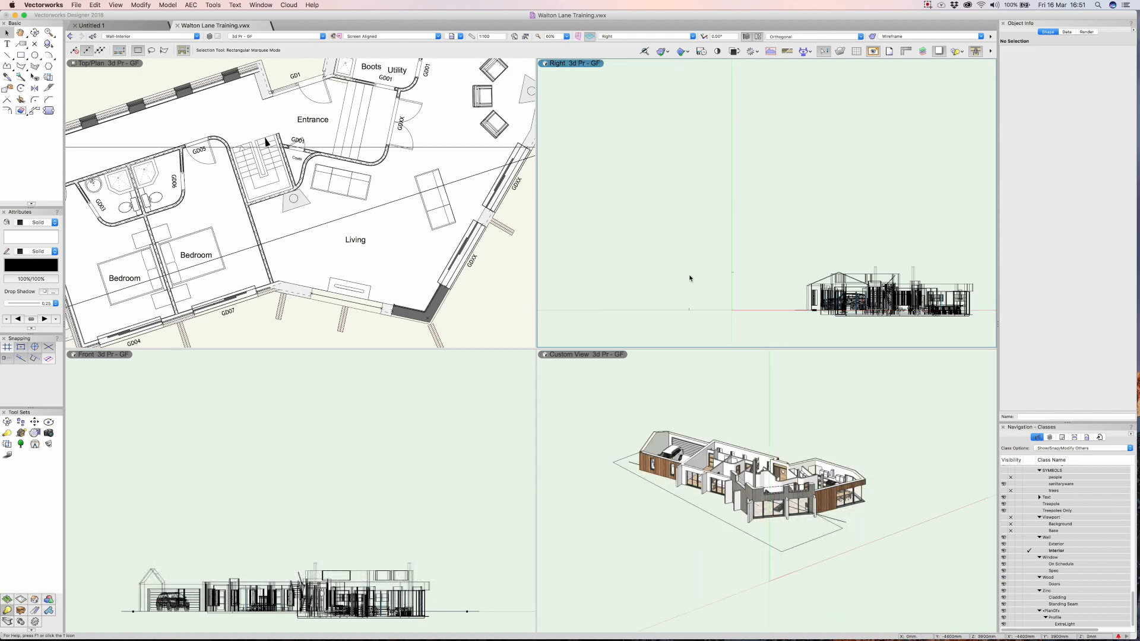
pyautogui.click(548, 63)
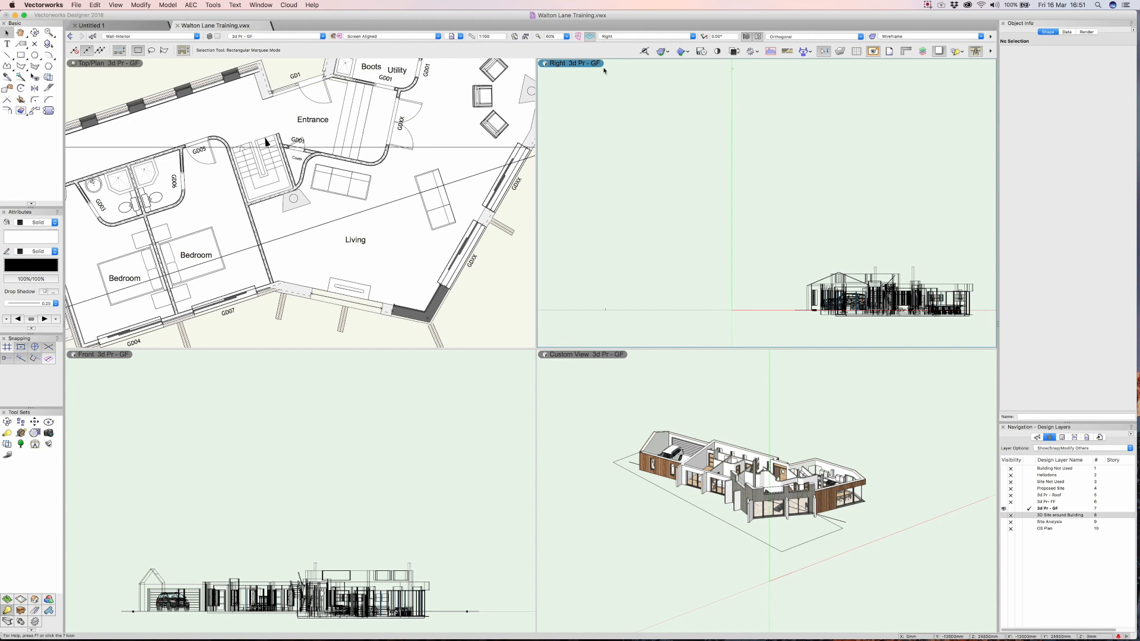
# Turn on design layers in the right elevation pane, render it in OpenGL, and adjust Proposed Site visibility.
pyautogui.click(1051, 502)
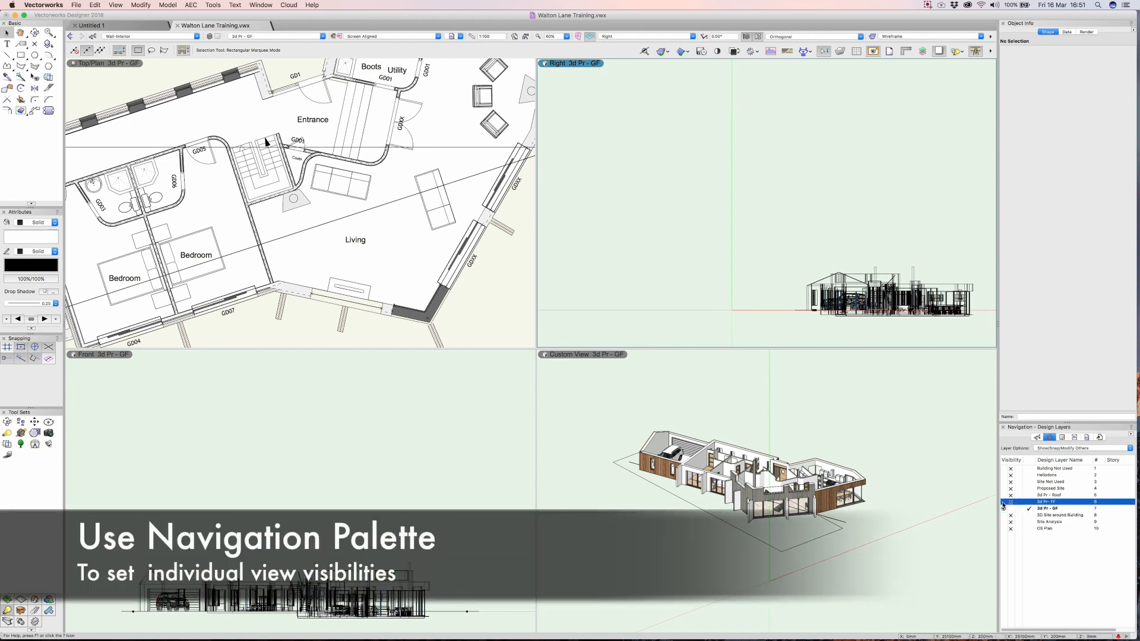
pyautogui.click(1010, 495)
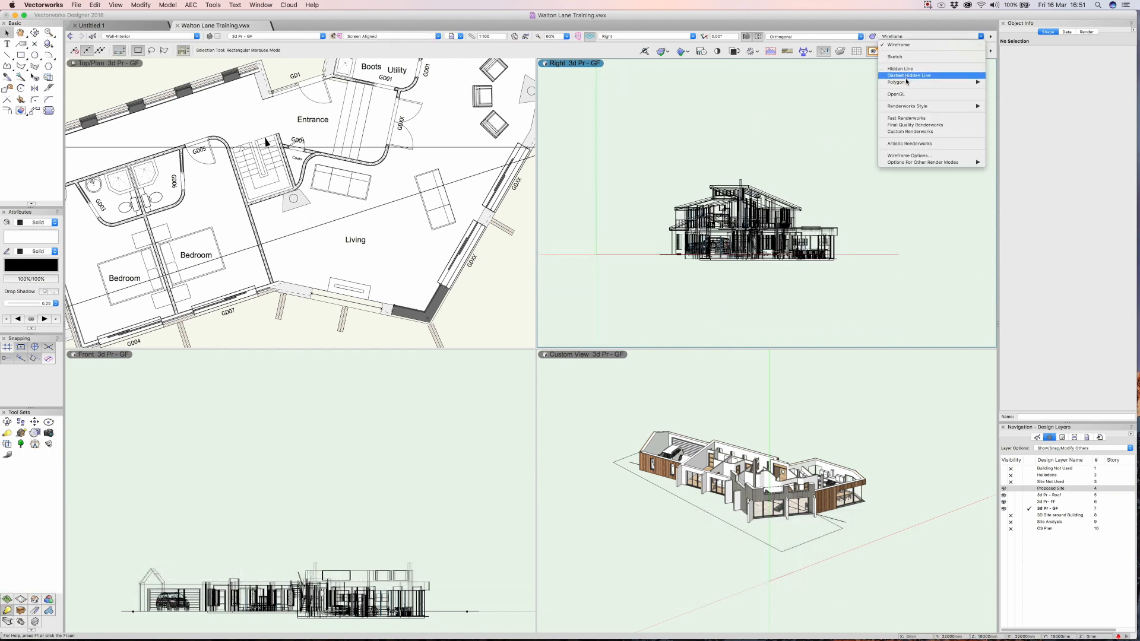
pyautogui.click(893, 95)
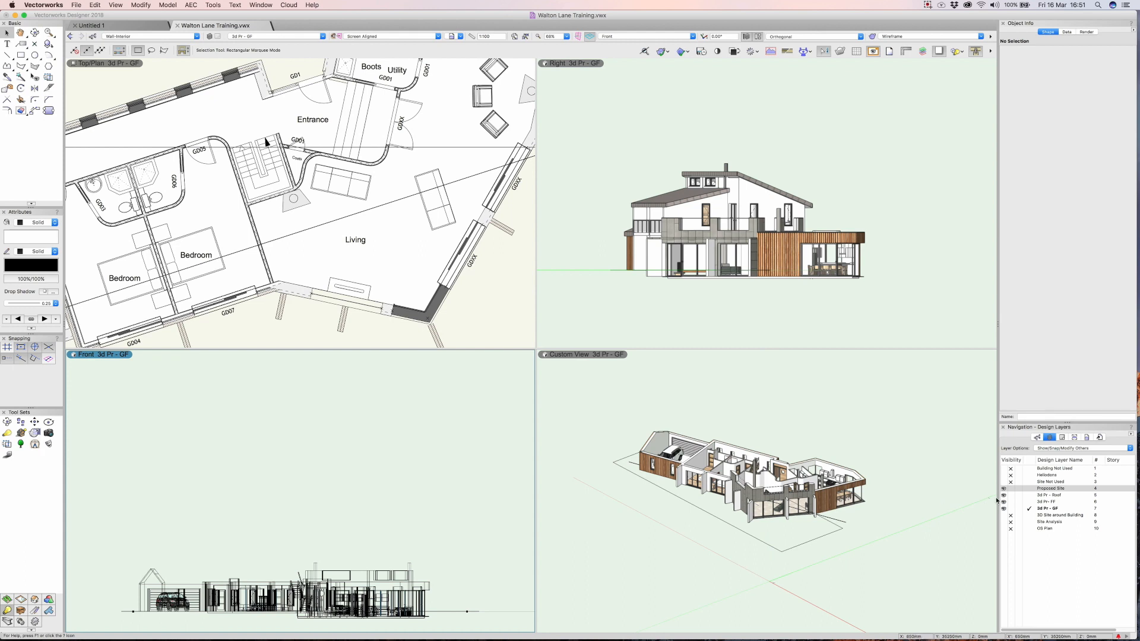
pyautogui.click(1054, 488)
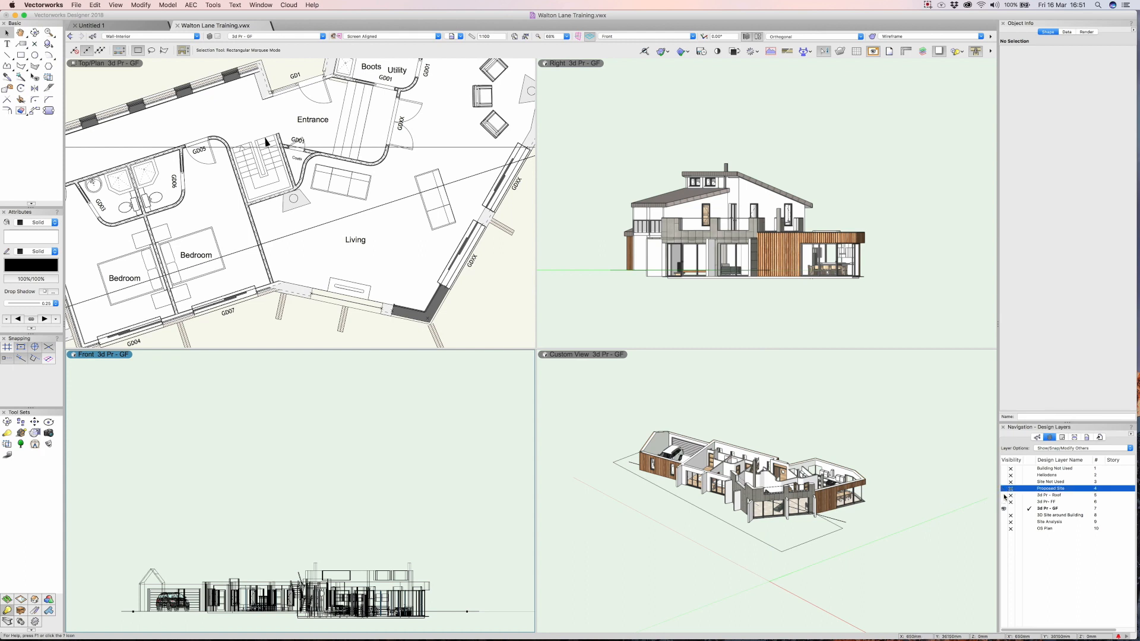
pyautogui.click(1051, 502)
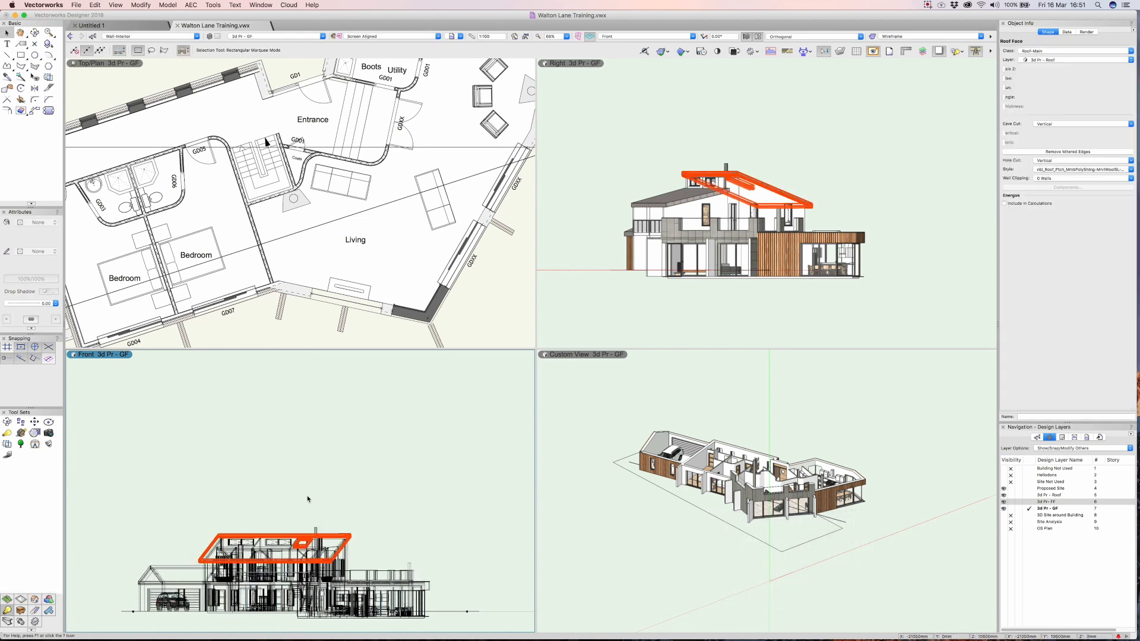
# Deselect the roof and render the front elevation pane in OpenGL, zoomed to fit.
pyautogui.click(355, 413)
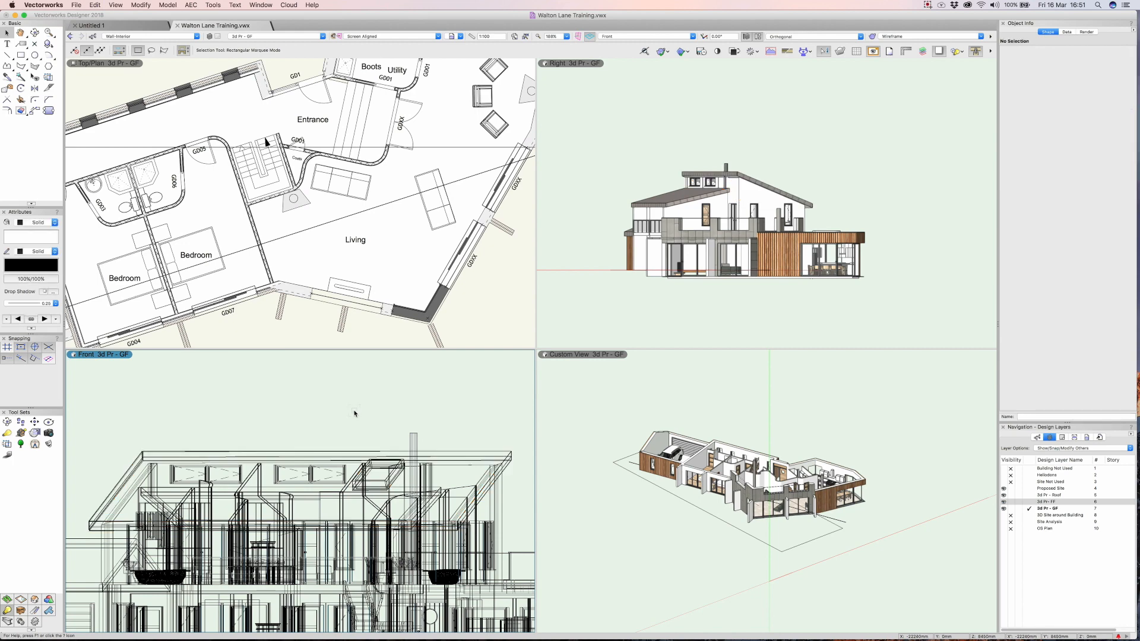
pyautogui.click(928, 37)
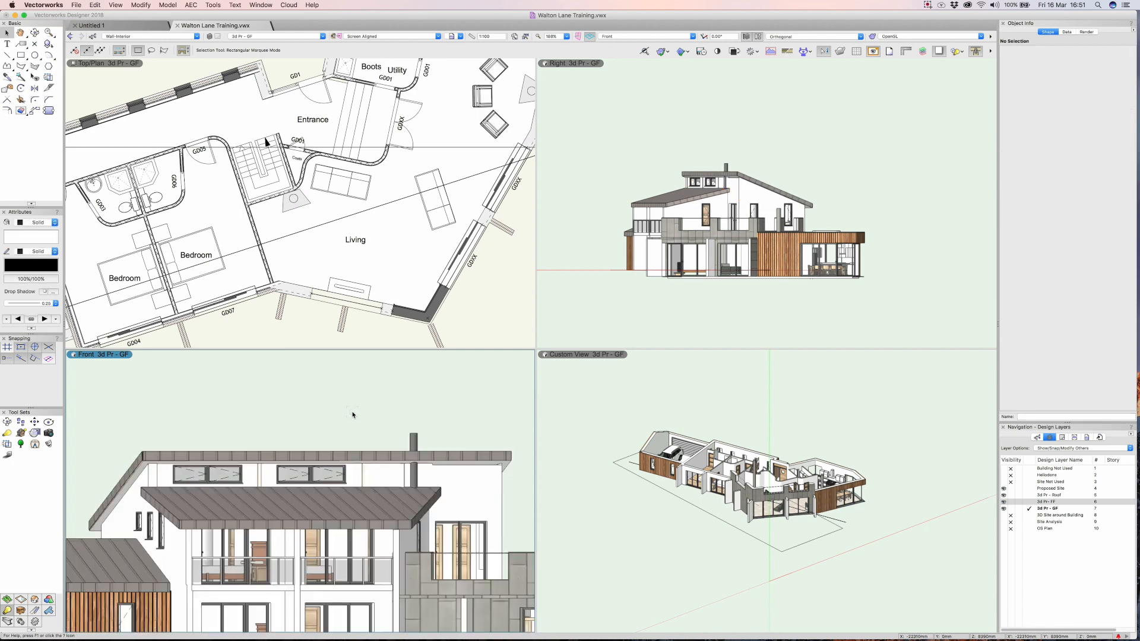
pyautogui.scroll(-3)
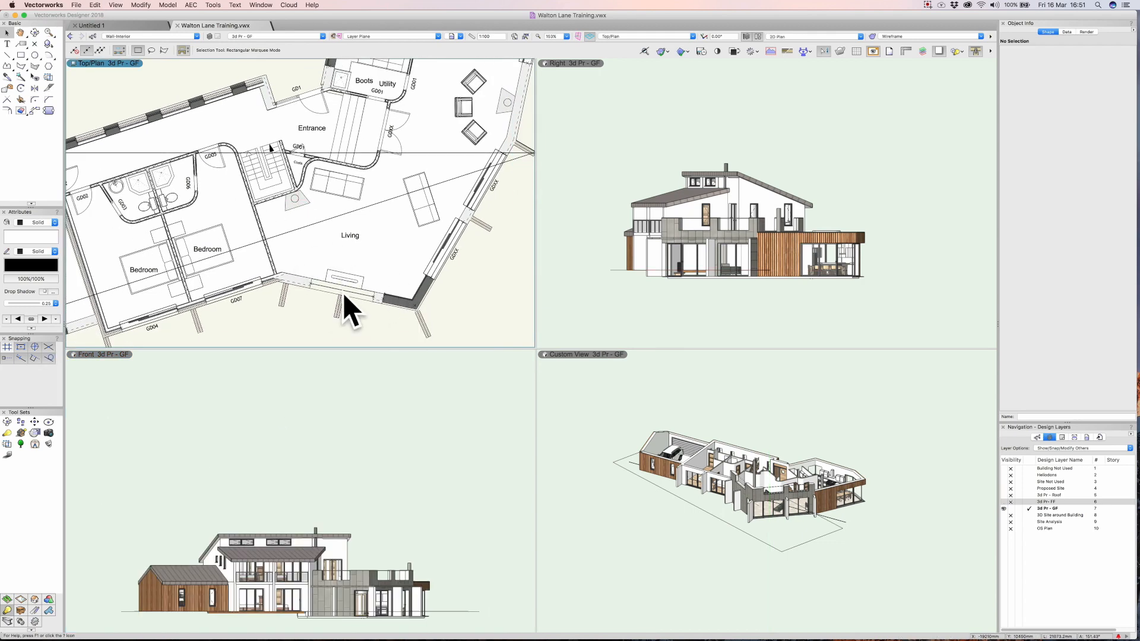
pyautogui.moveTo(360, 241)
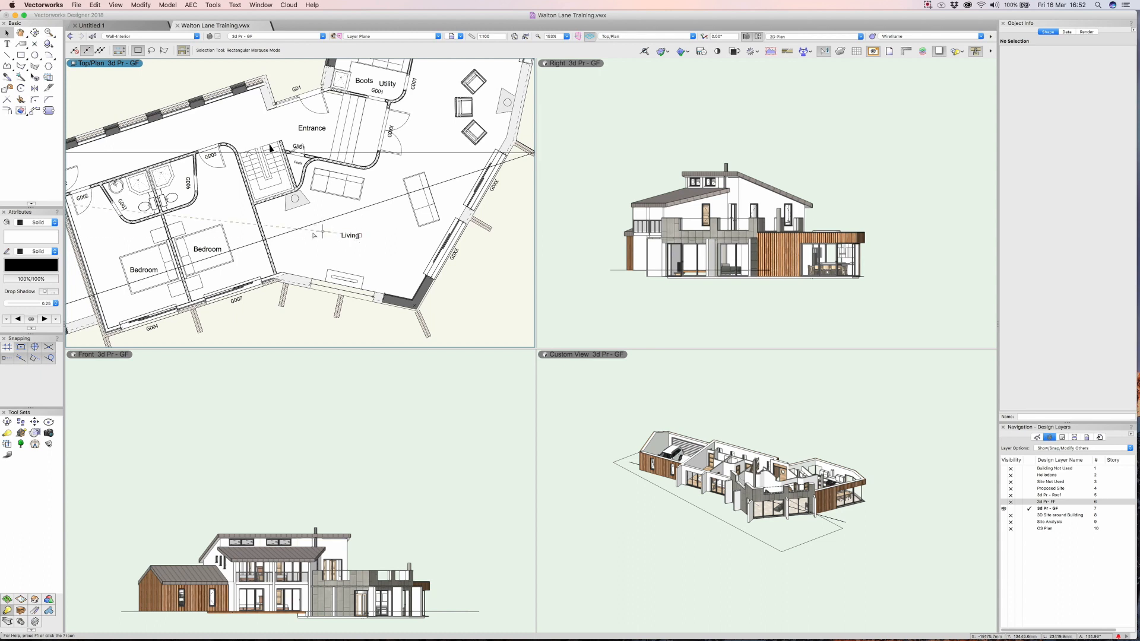
pyautogui.click(213, 4)
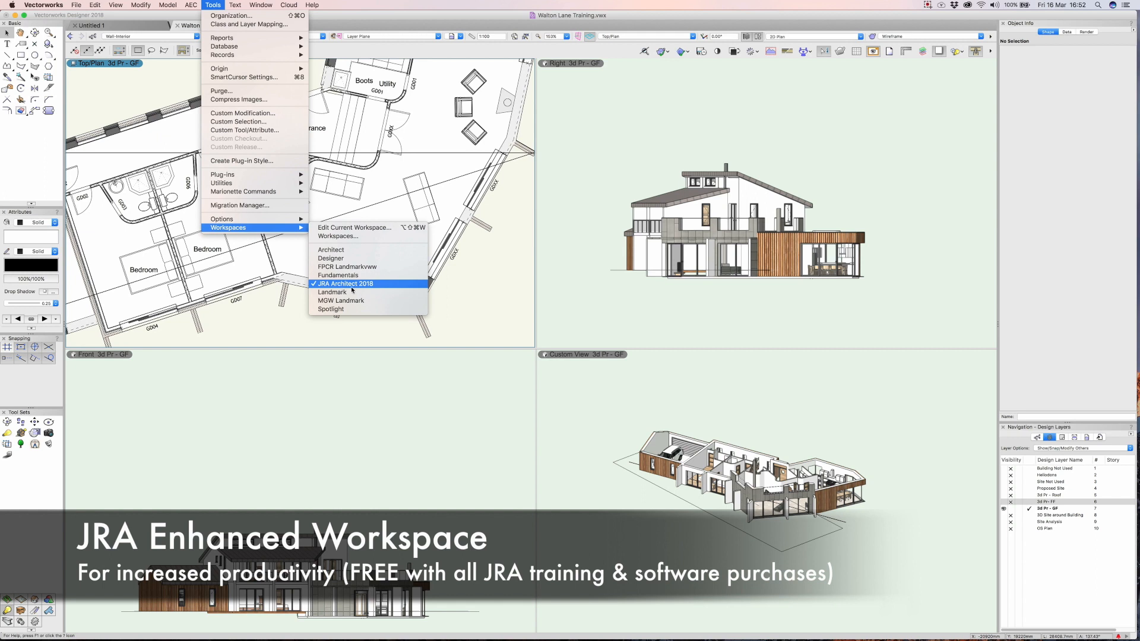
pyautogui.moveTo(353, 286)
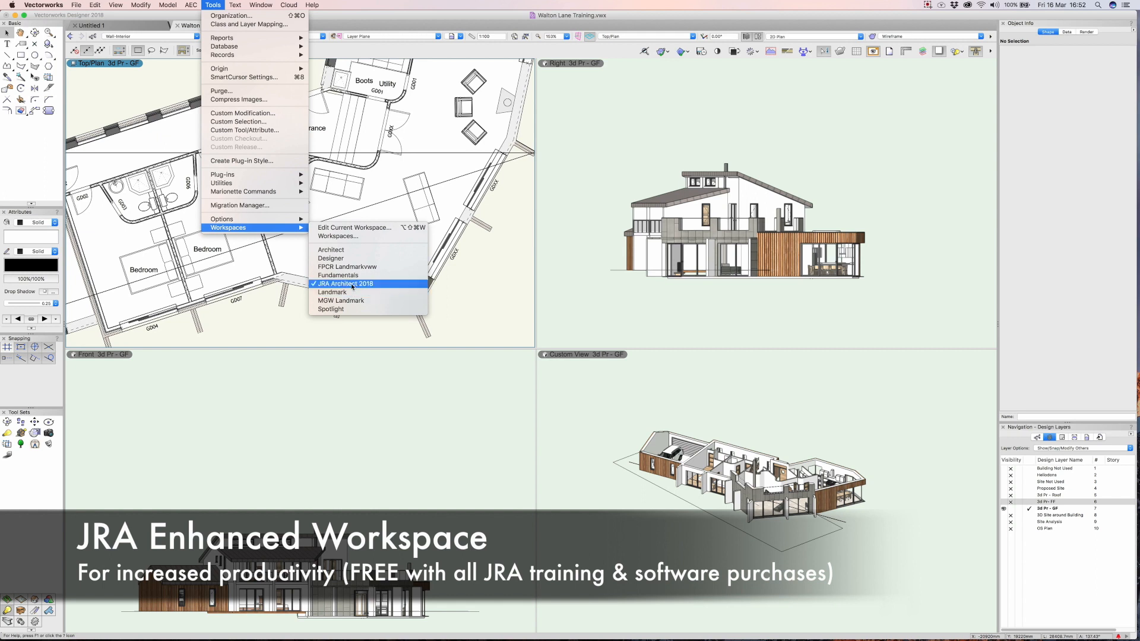
pyautogui.moveTo(348, 285)
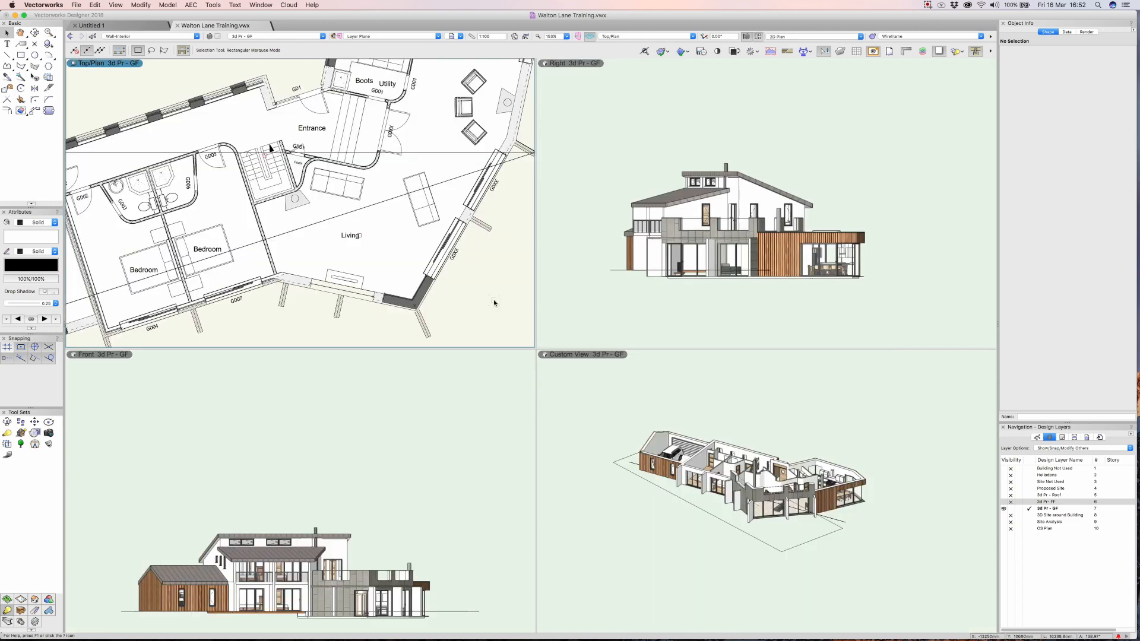
pyautogui.click(630, 147)
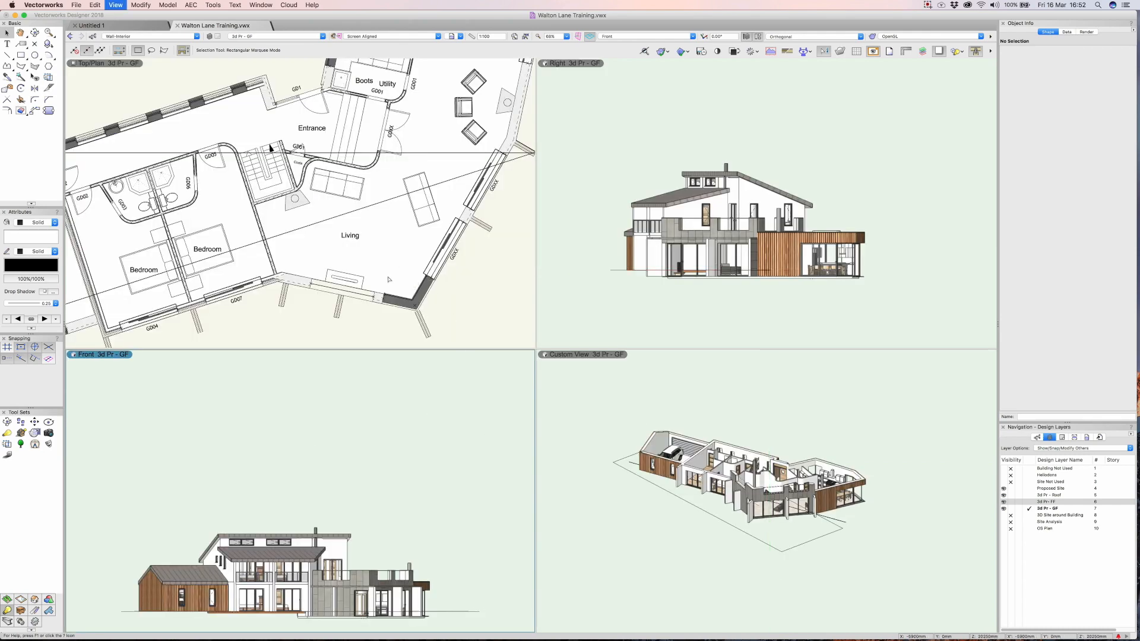
pyautogui.moveTo(381, 258)
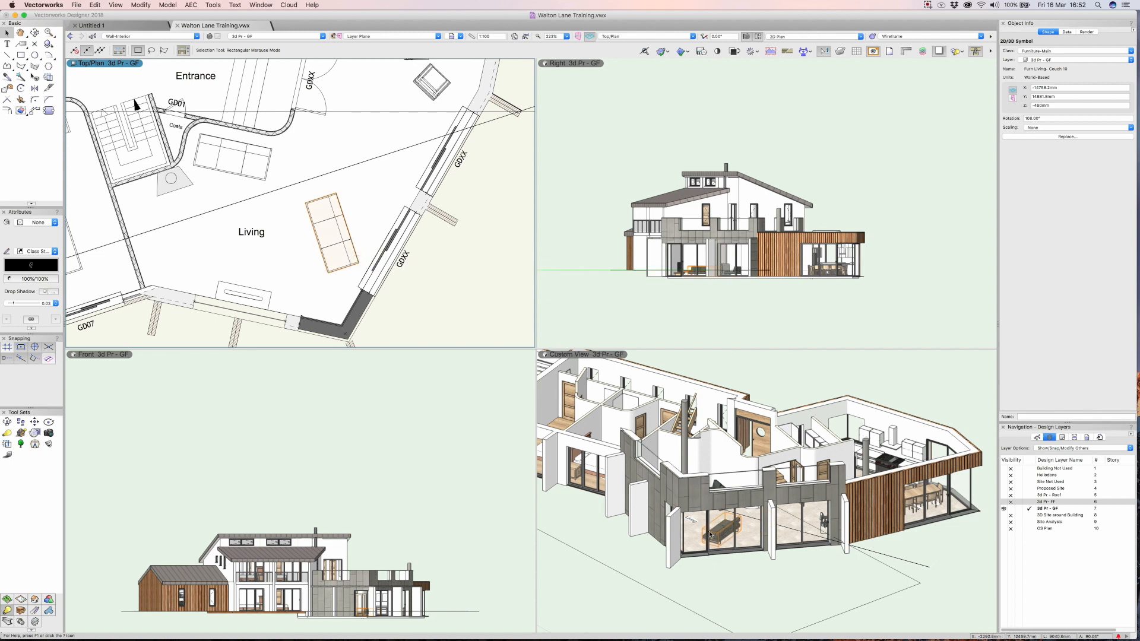
pyautogui.moveTo(346, 225)
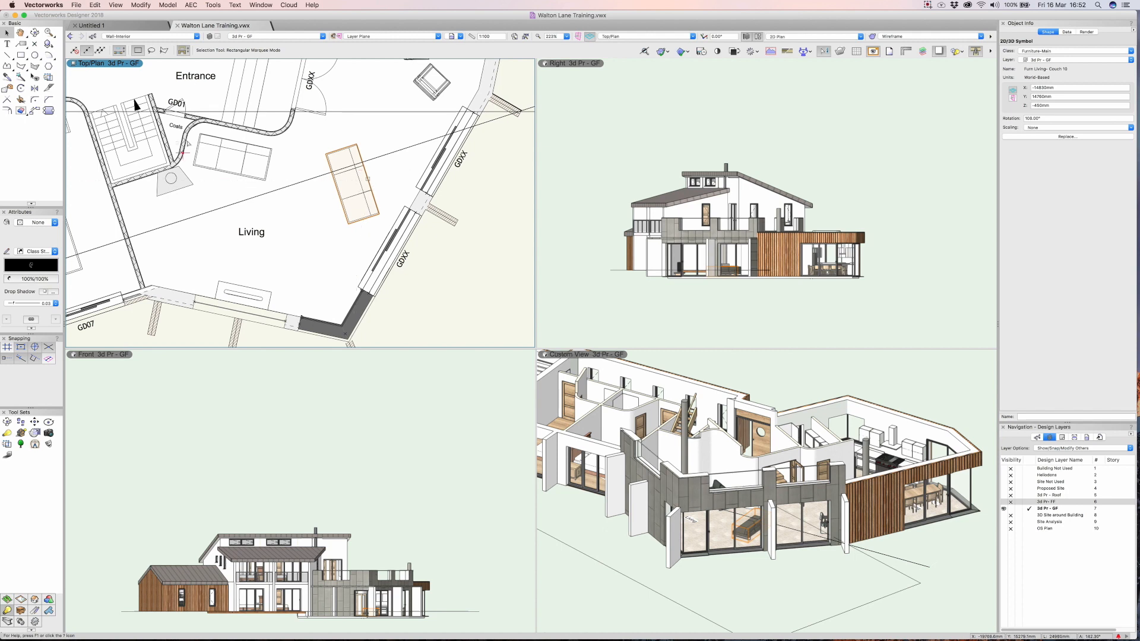
pyautogui.moveTo(345, 229)
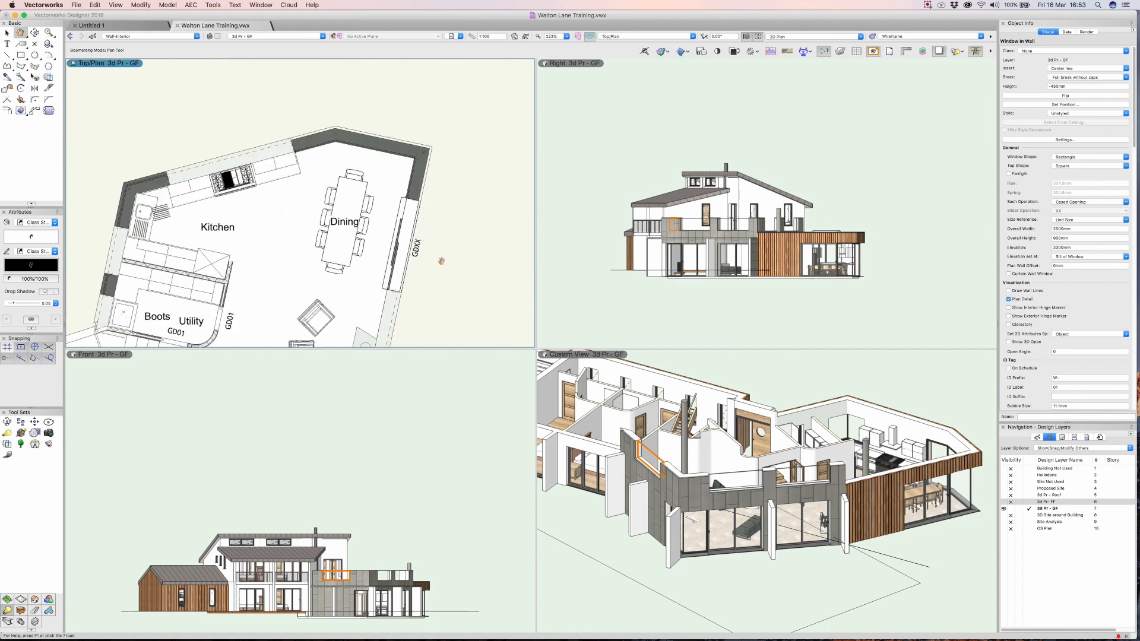
# Move the living-room furniture symbol in the Top/Plan pane.
pyautogui.click(411, 247)
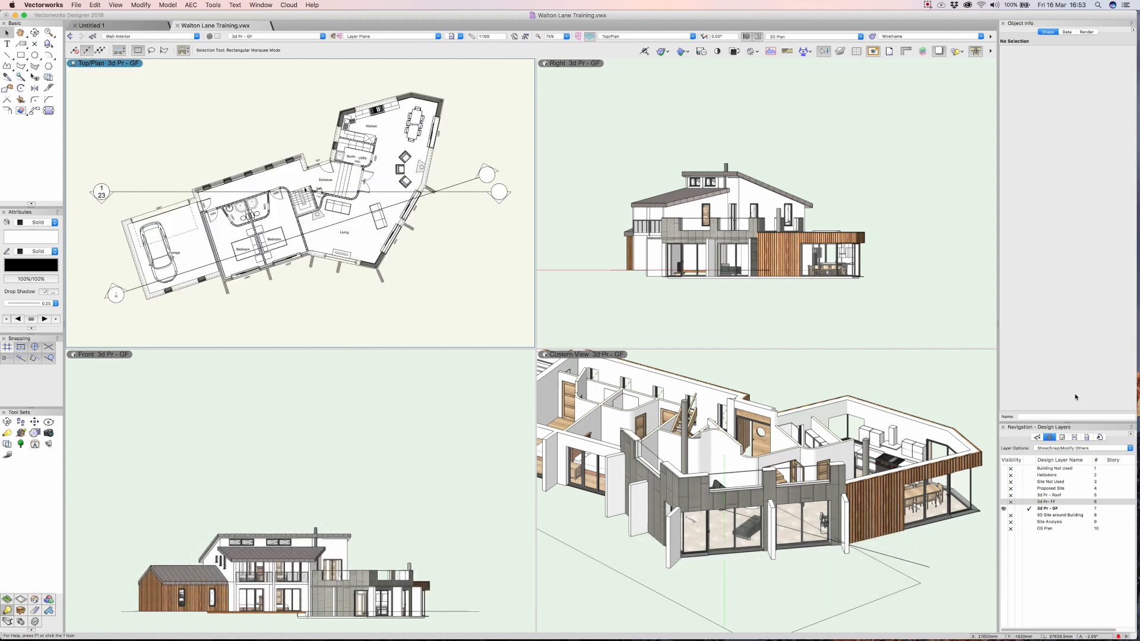
# Show the 2D Site around Building layer, place a test rectangle beside the dining room, and set the lower-left pane to Top/Plan.
pyautogui.click(1055, 501)
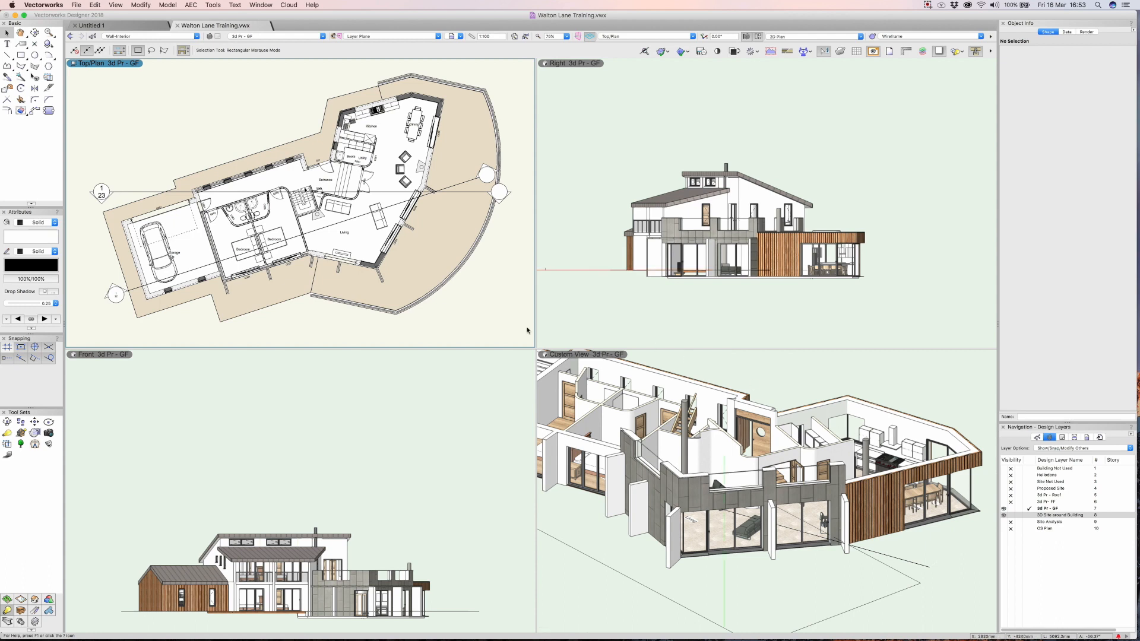
pyautogui.moveTo(461, 303)
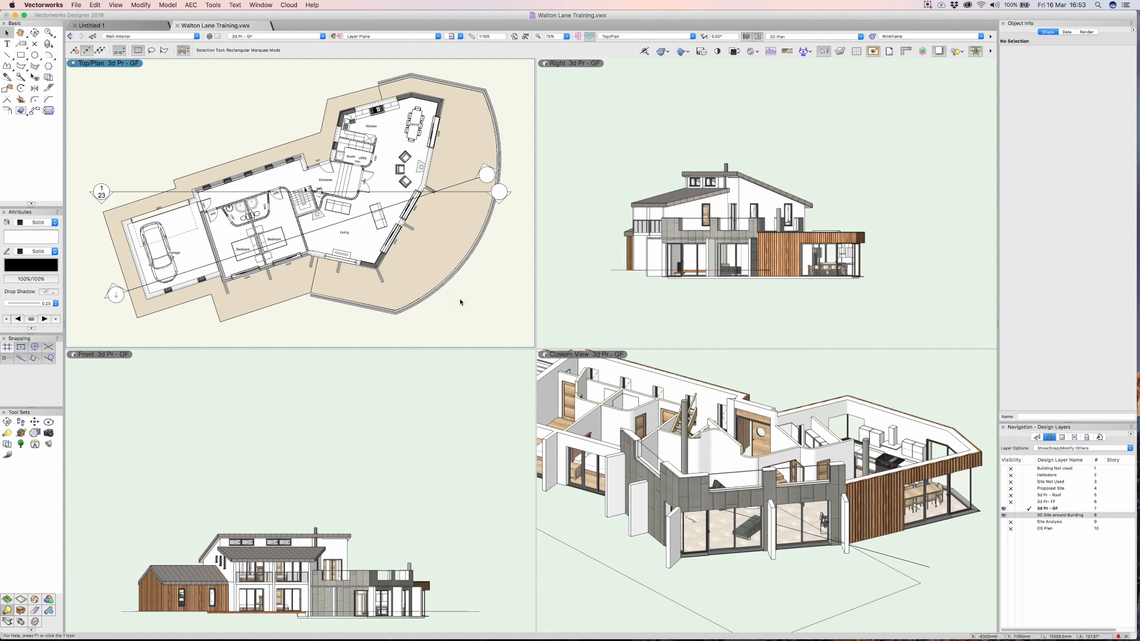
pyautogui.moveTo(430, 237)
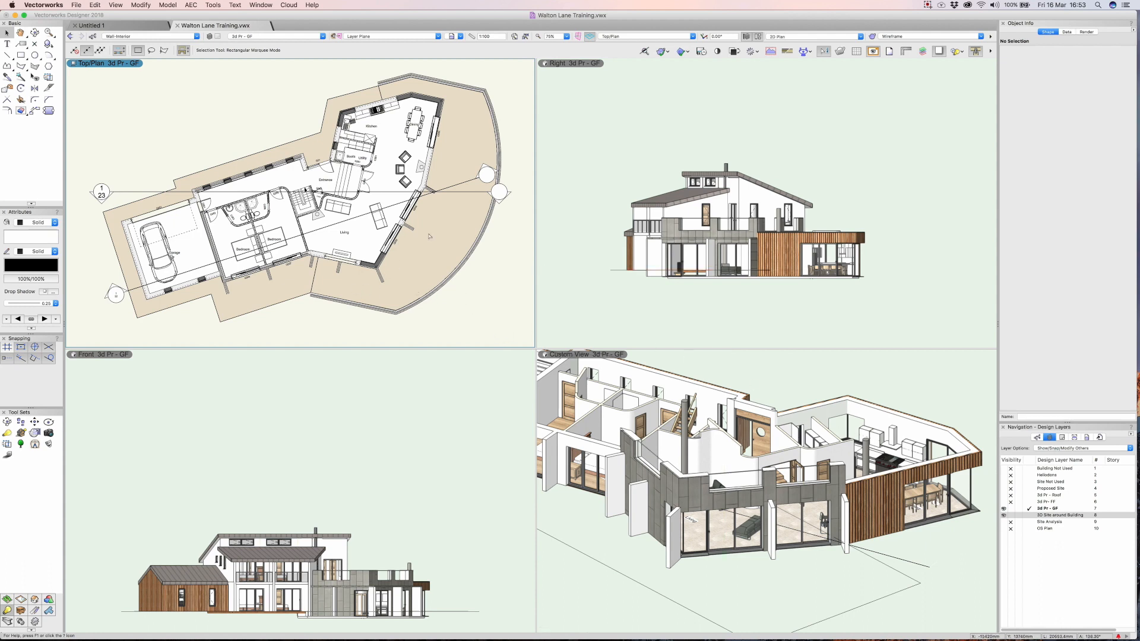
pyautogui.click(20, 56)
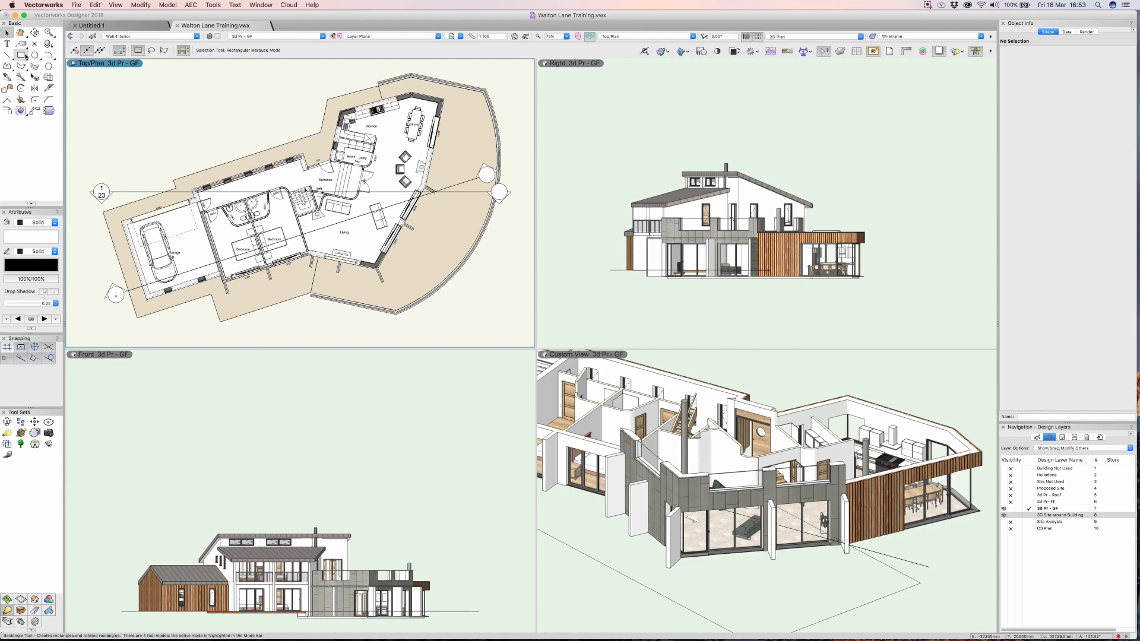
pyautogui.moveTo(22, 55)
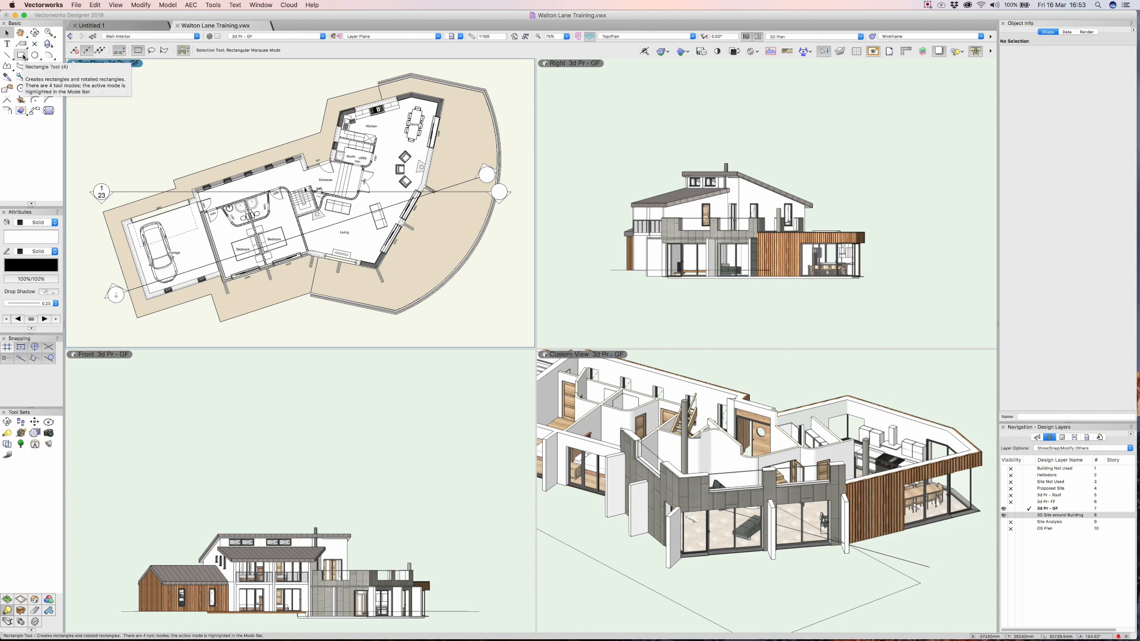
pyautogui.click(22, 56)
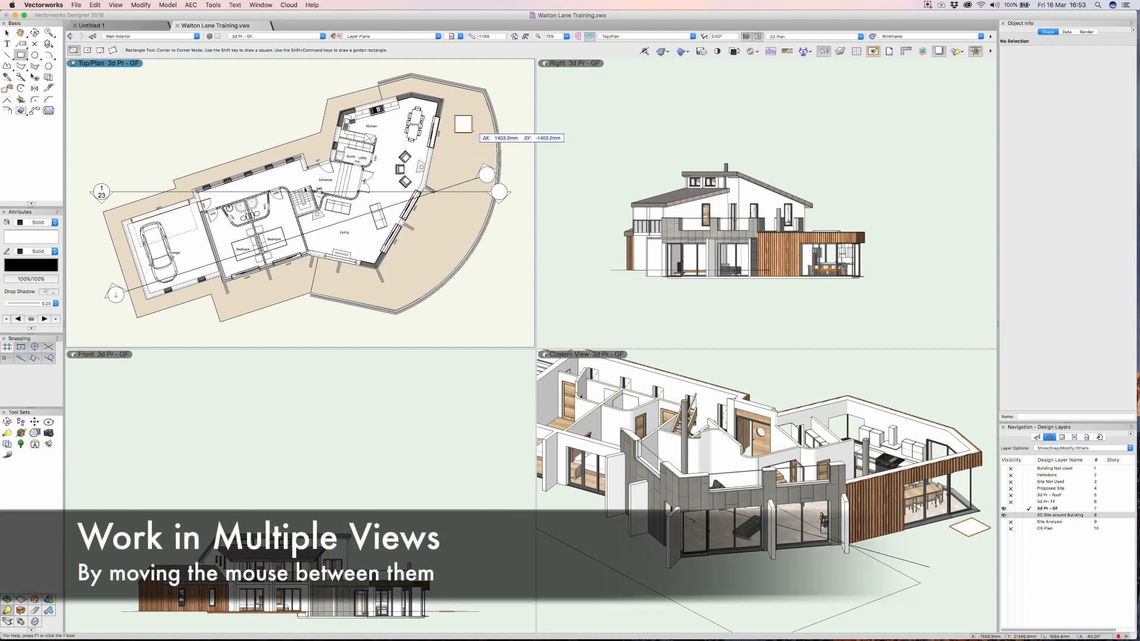
pyautogui.click(464, 124)
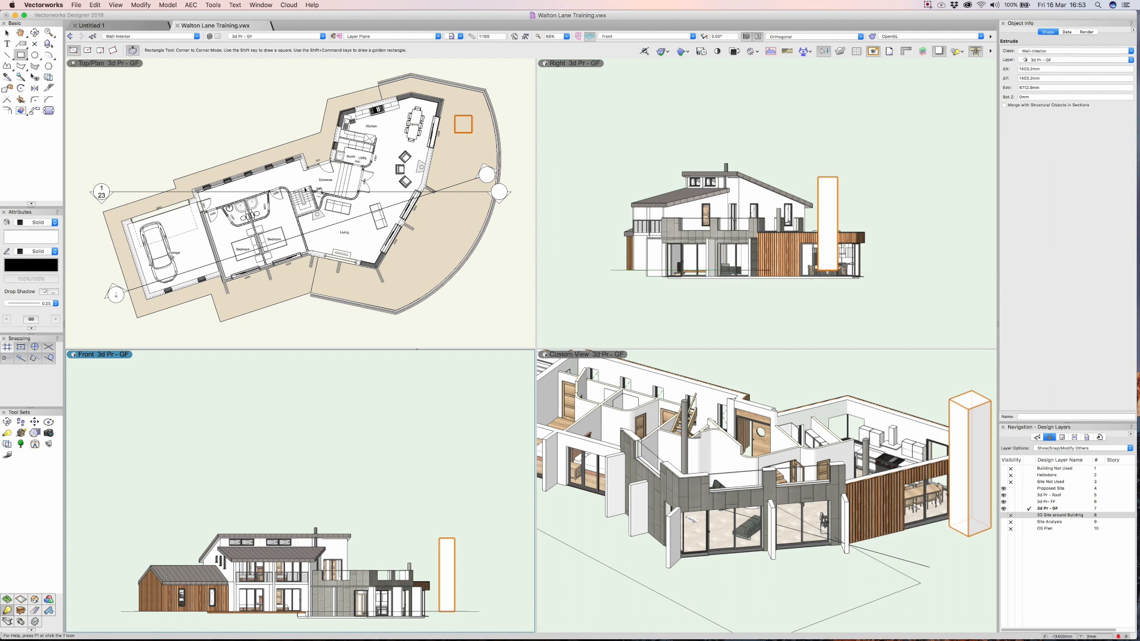
pyautogui.click(377, 36)
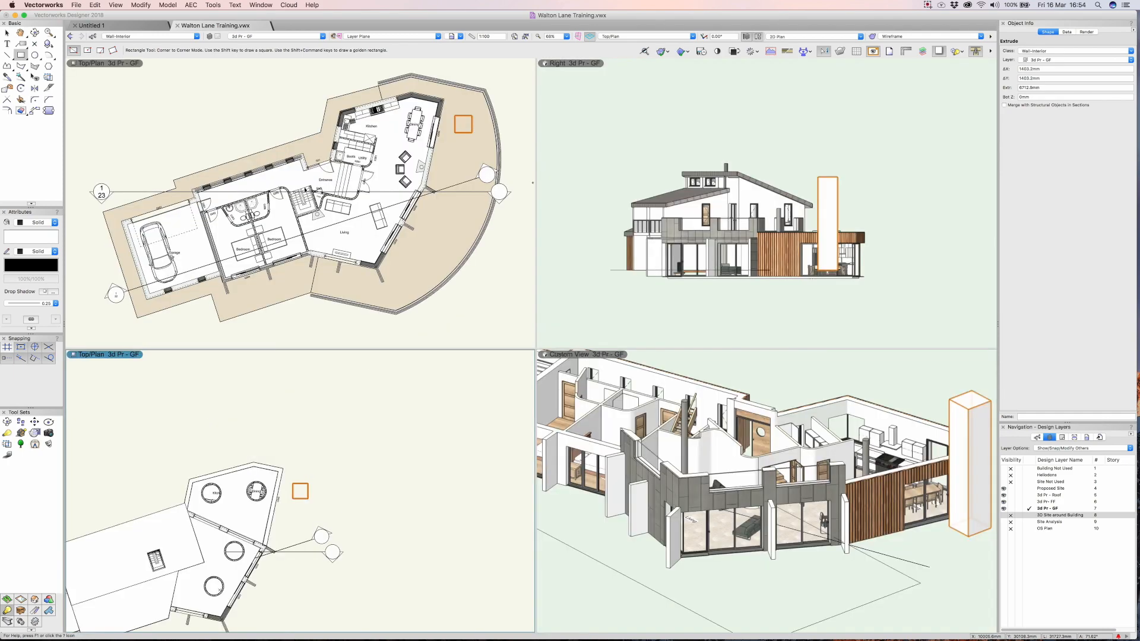
pyautogui.moveTo(516, 158)
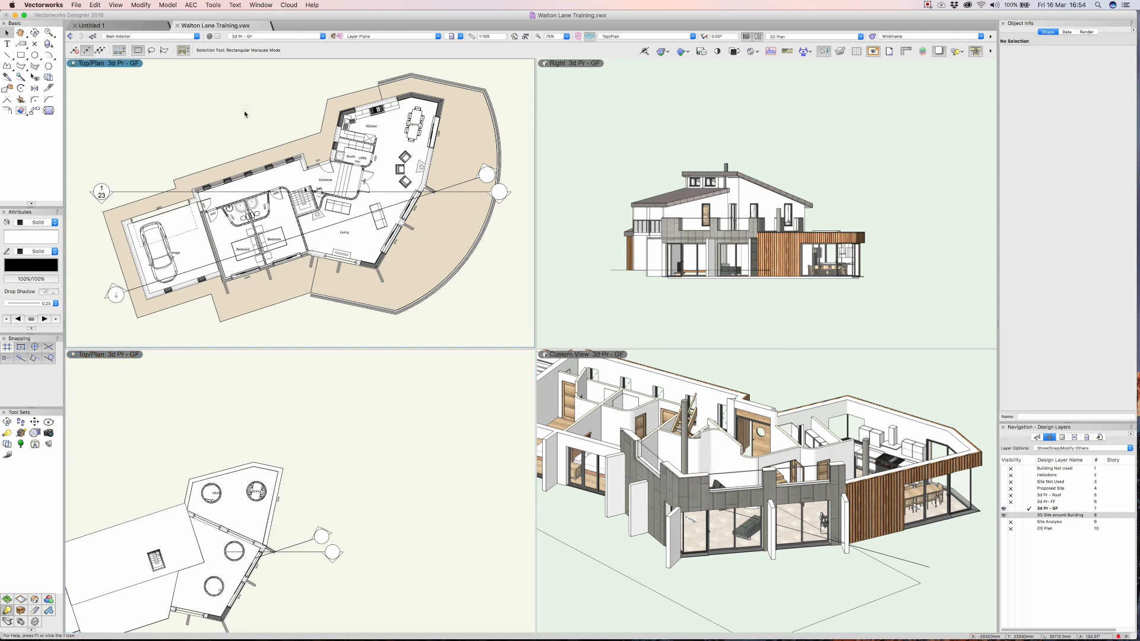
pyautogui.moveTo(264, 144)
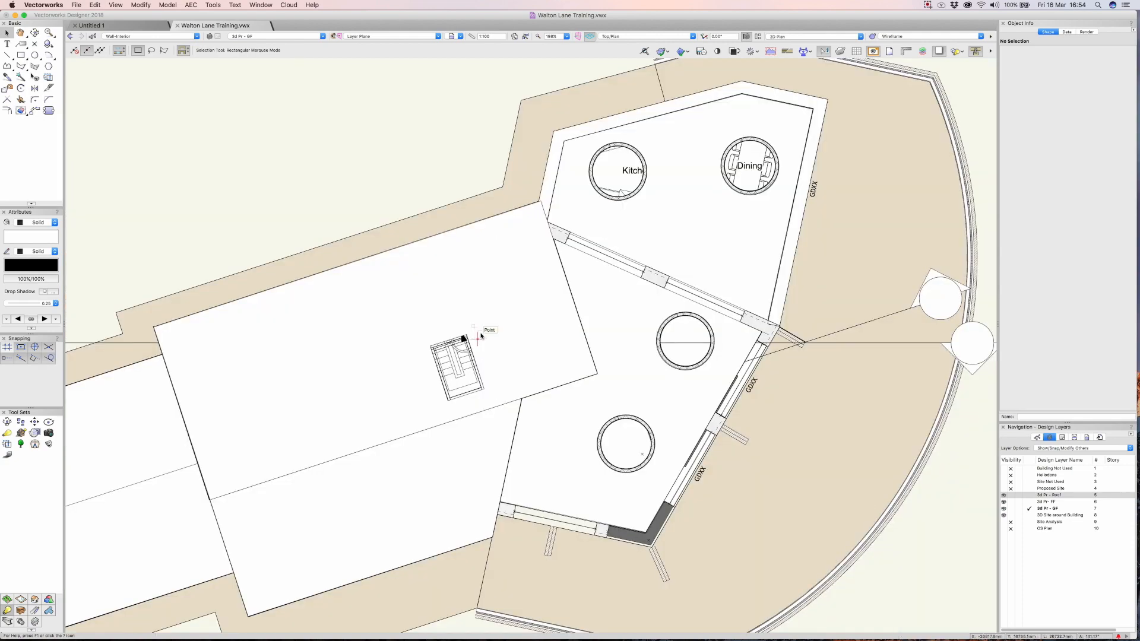
pyautogui.moveTo(269, 361)
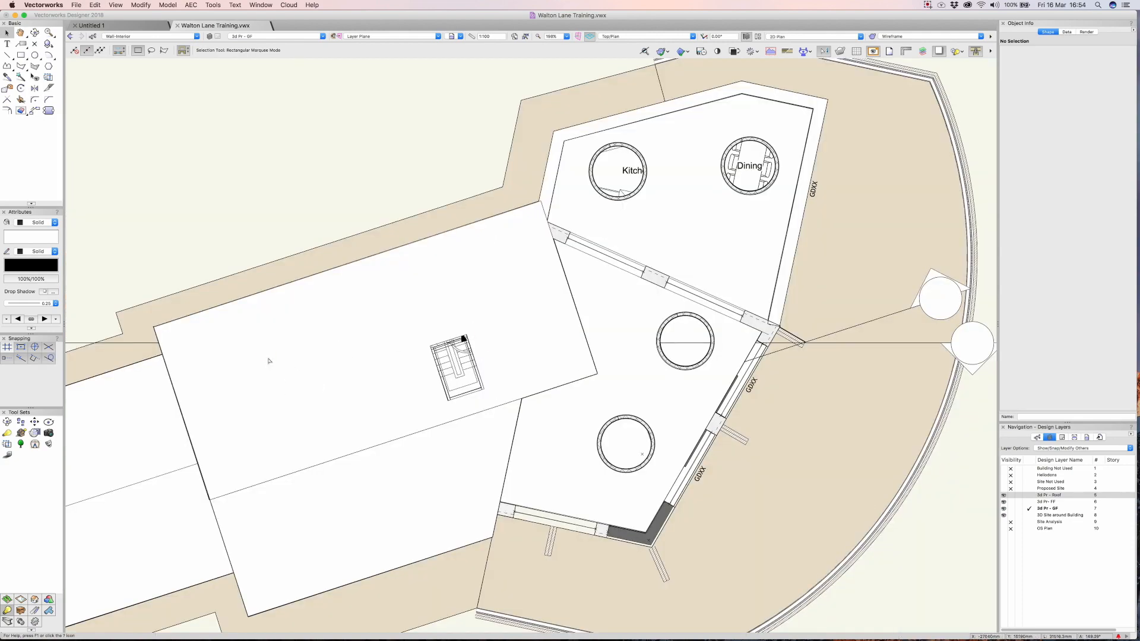
pyautogui.moveTo(308, 359)
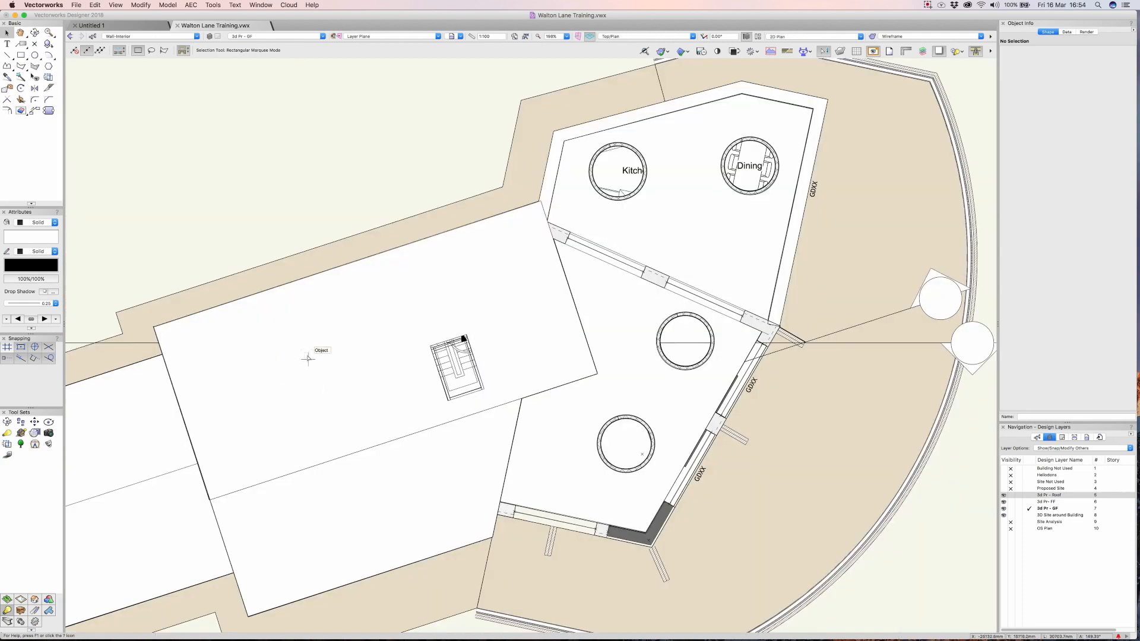
pyautogui.moveTo(534, 393)
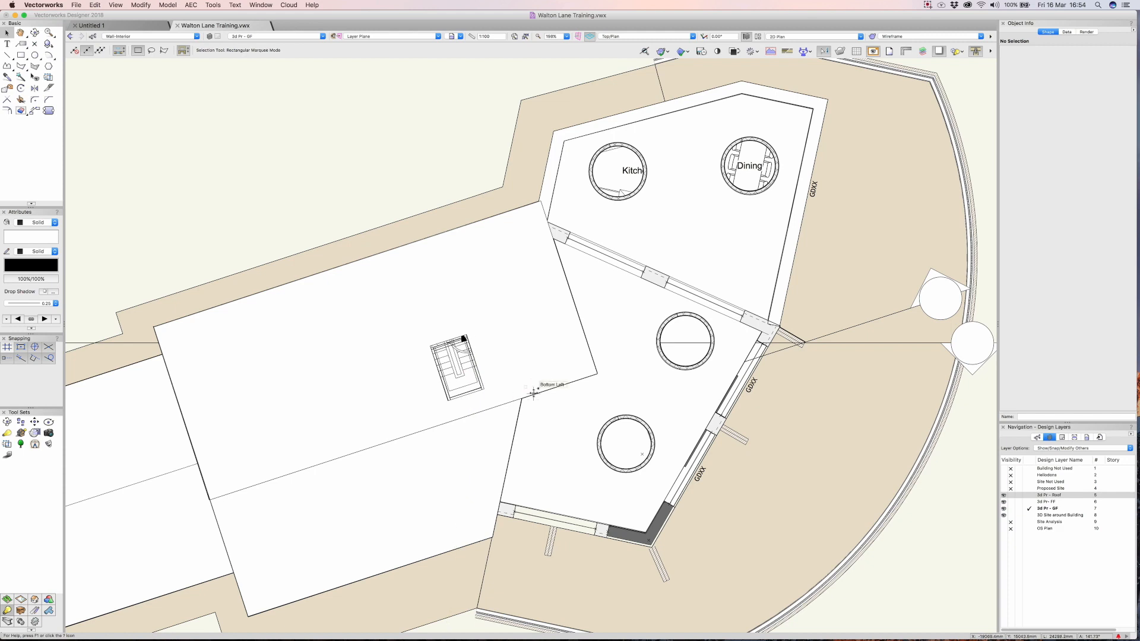
pyautogui.moveTo(530, 393)
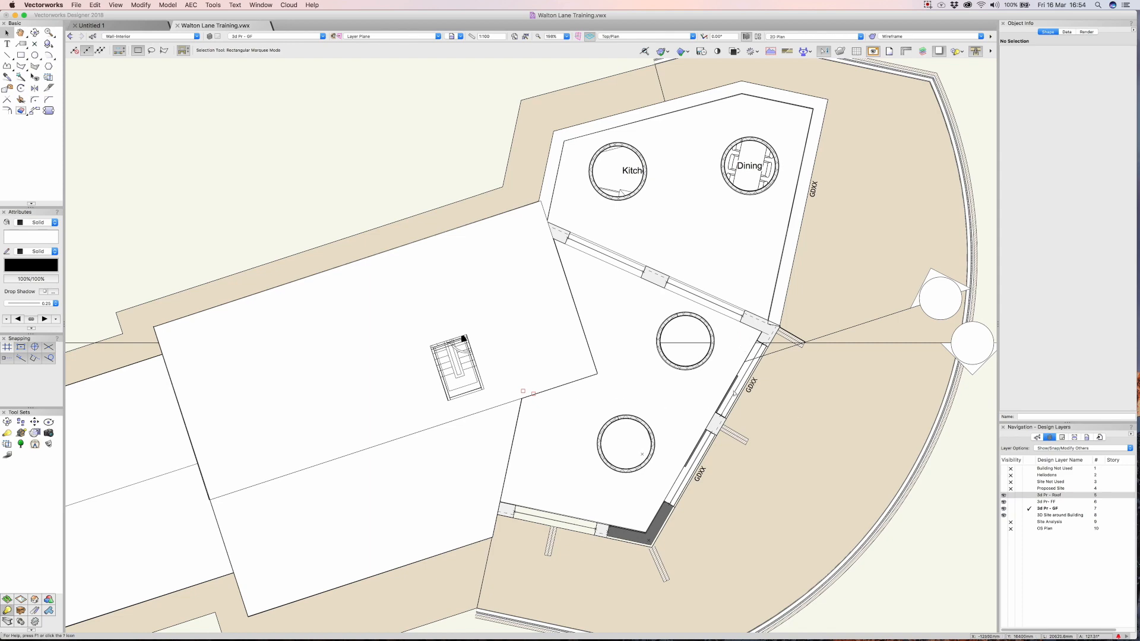
pyautogui.moveTo(698, 393)
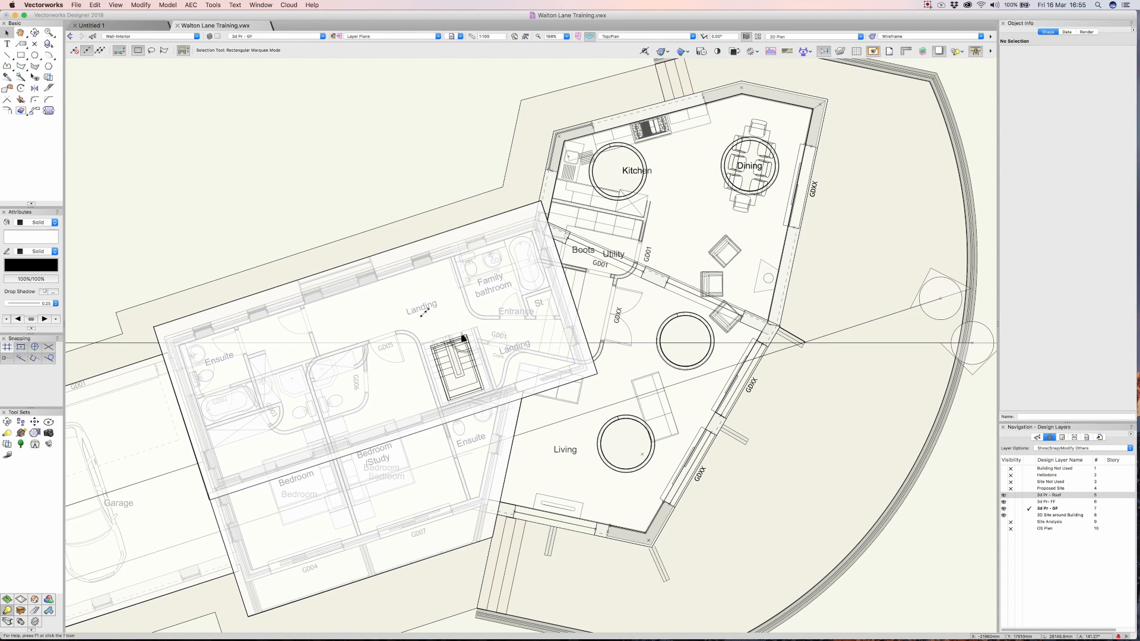
# Select the Landing room label, then switch to a right isometric view of the house.
pyautogui.click(421, 304)
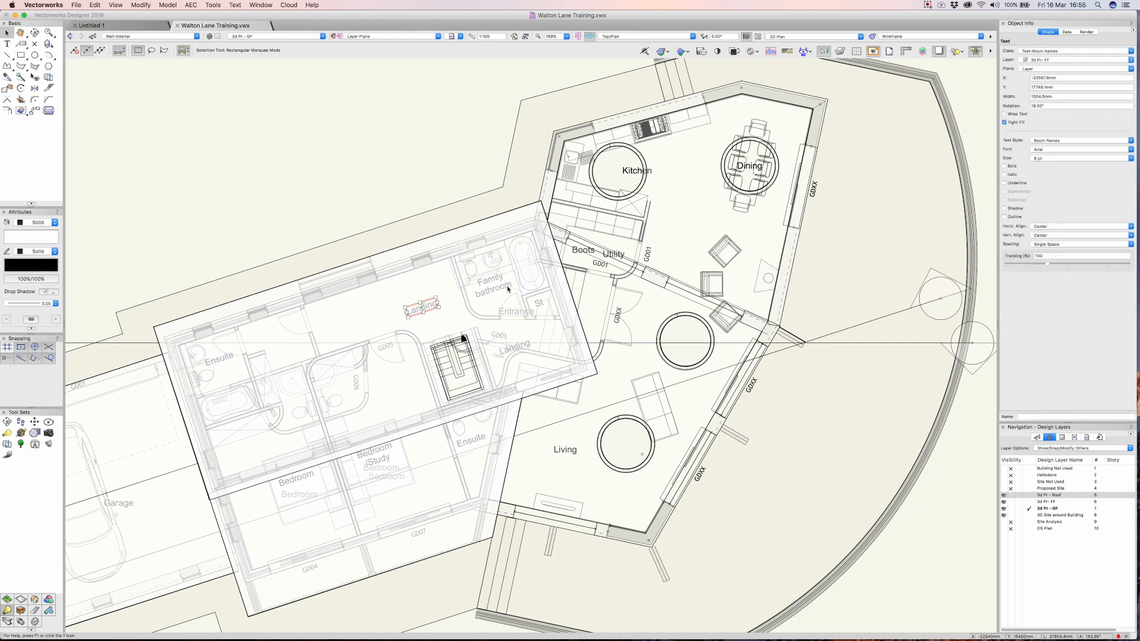
pyautogui.moveTo(550, 288)
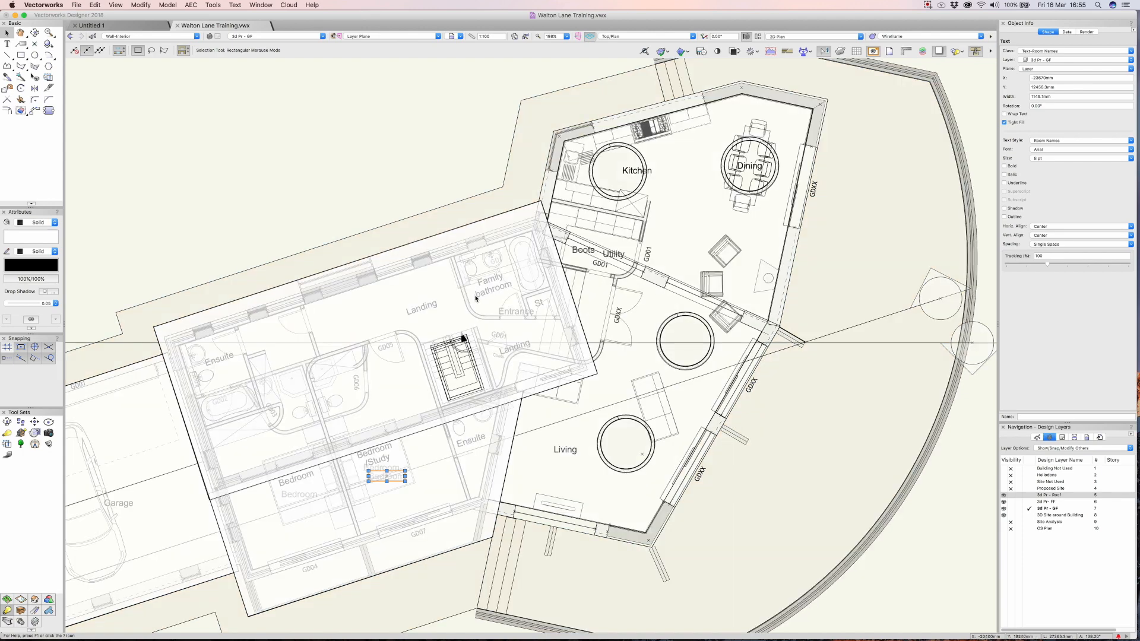
pyautogui.click(646, 37)
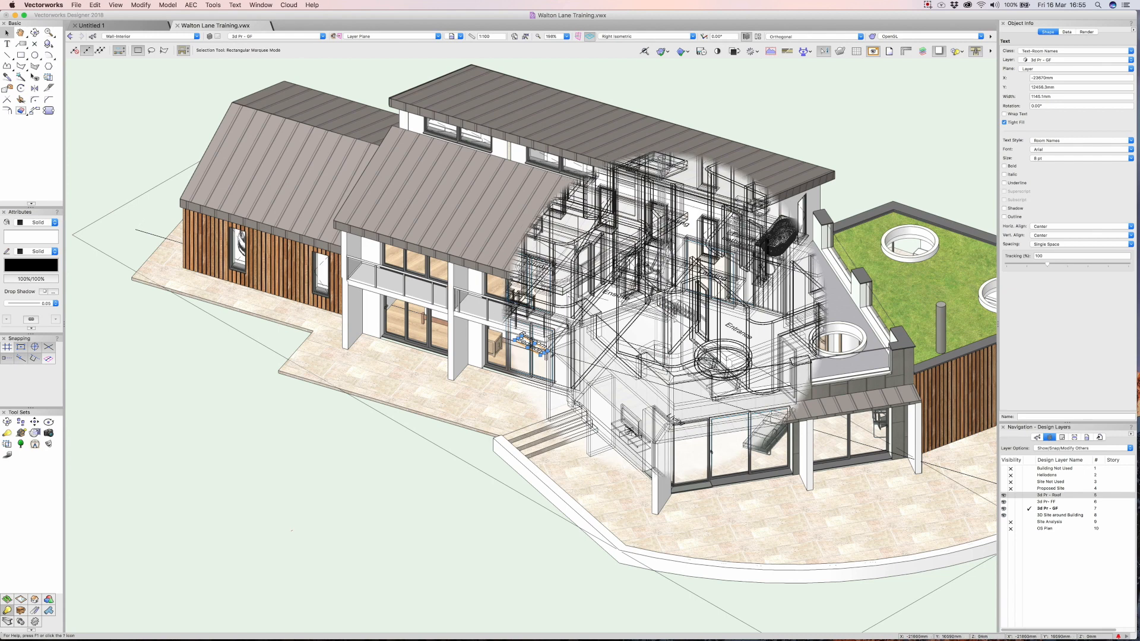
# Select the staircase in the rendered isometric model.
pyautogui.click(658, 277)
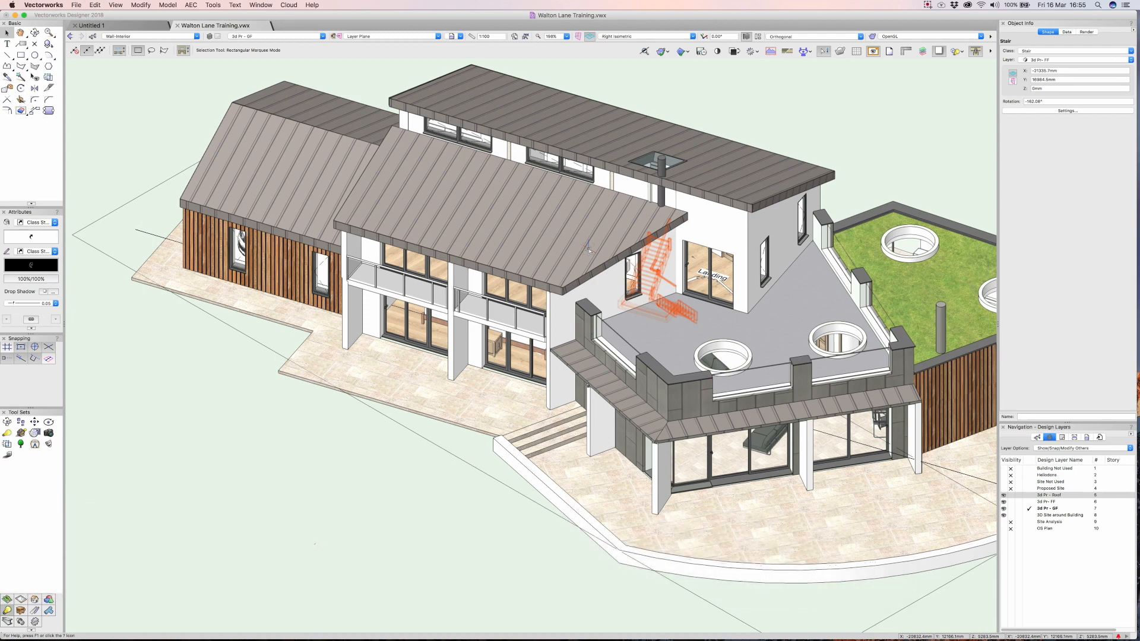
pyautogui.moveTo(688, 99)
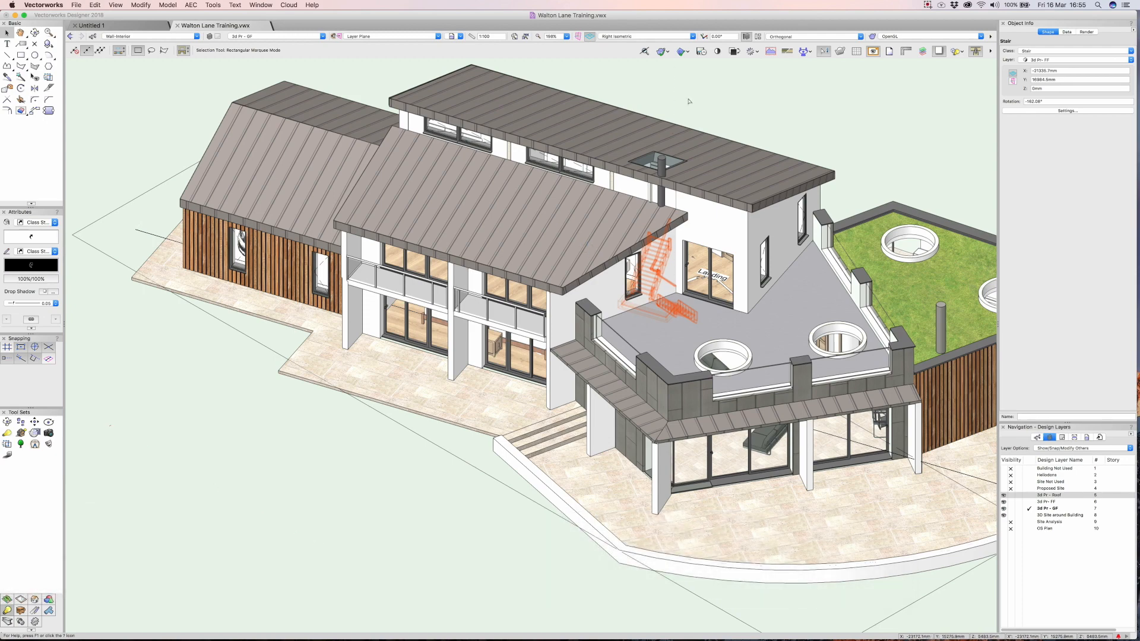
pyautogui.moveTo(840, 51)
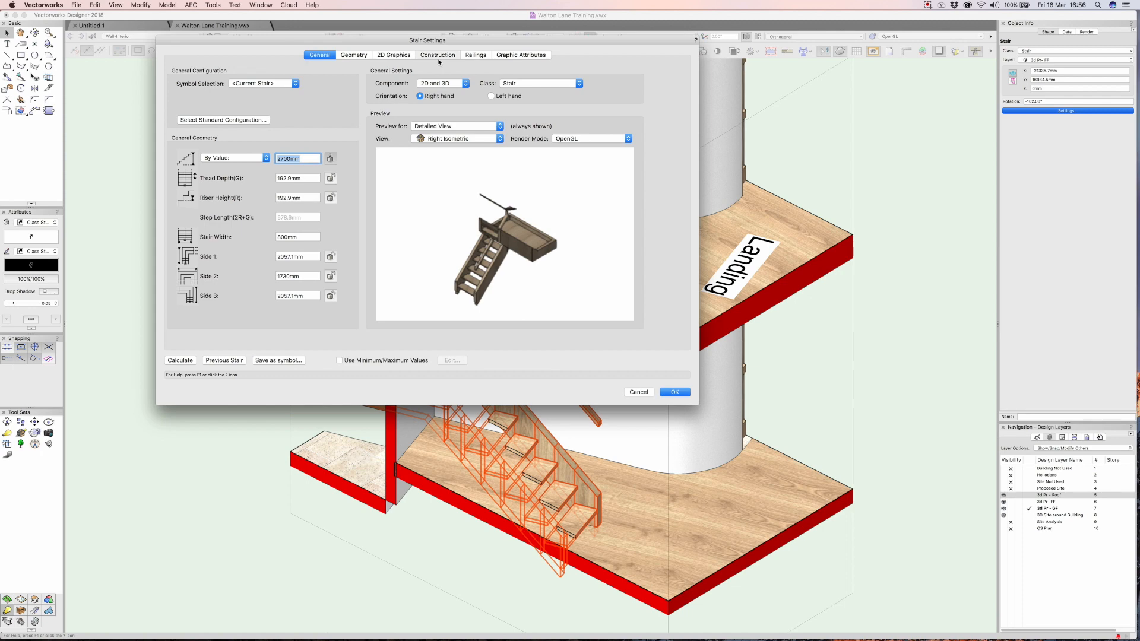
# In Stair Settings Construction, set outside stringers, 32mm treads, 30mm risers and nosing offset, and apply.
pyautogui.click(437, 55)
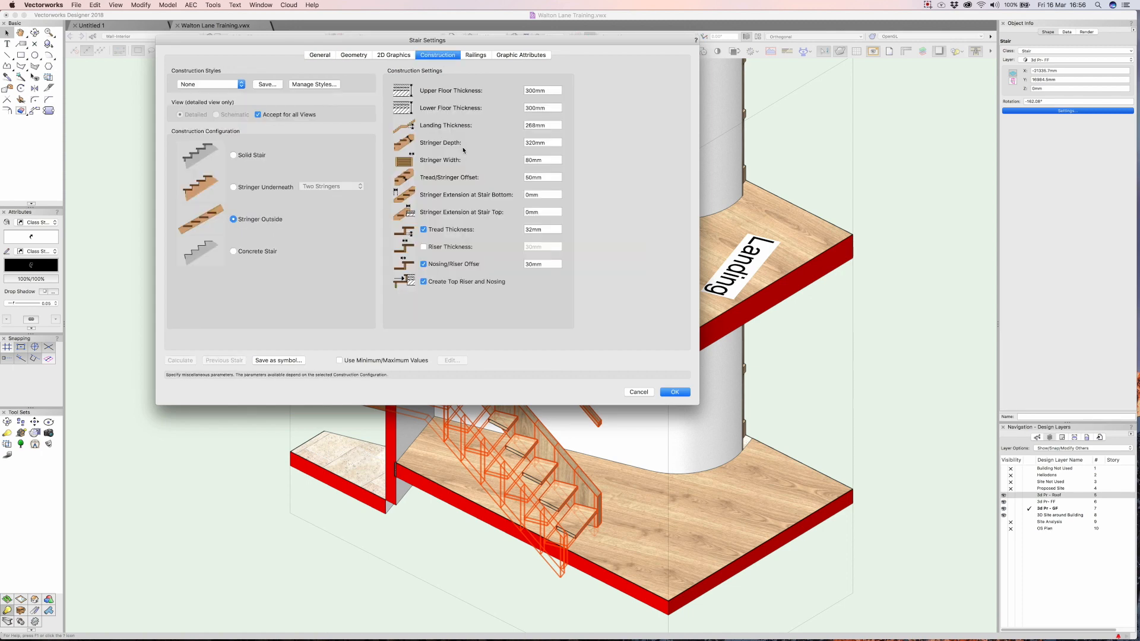
pyautogui.moveTo(478, 114)
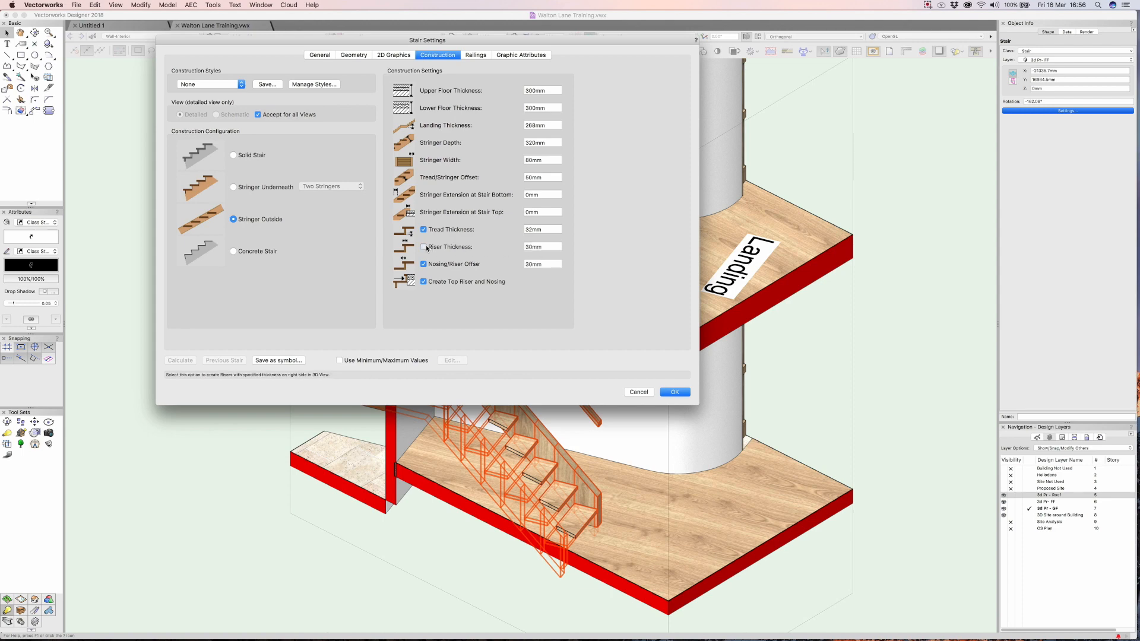
pyautogui.click(673, 392)
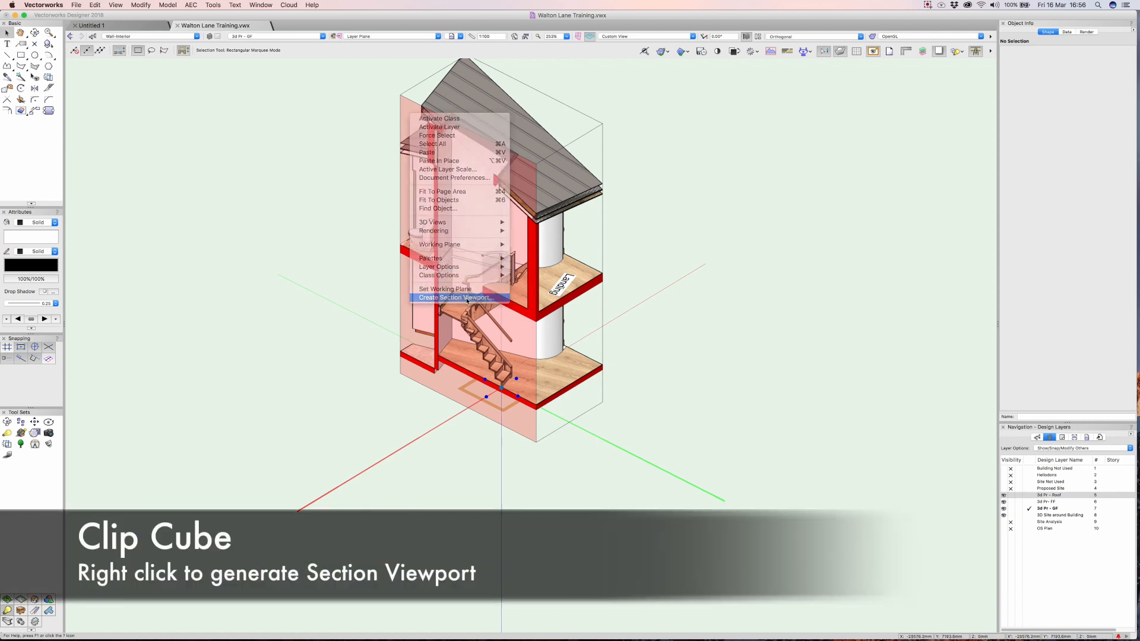
# Start a section viewport from the clip cube on new sheet layer 25 'Section through Stair'.
pyautogui.click(455, 297)
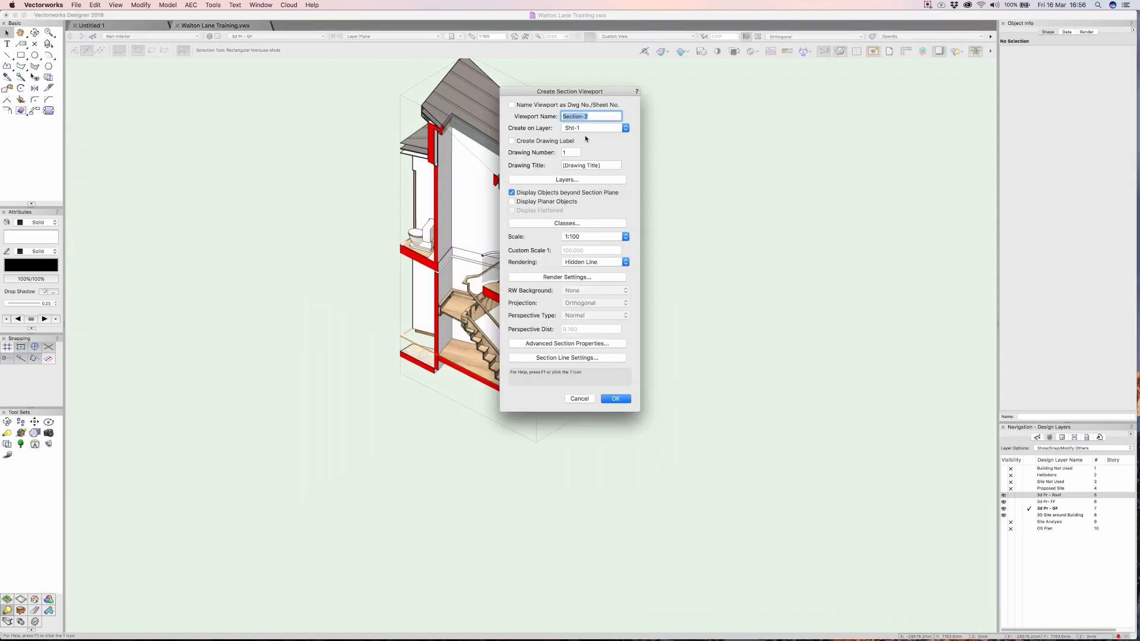
pyautogui.click(594, 129)
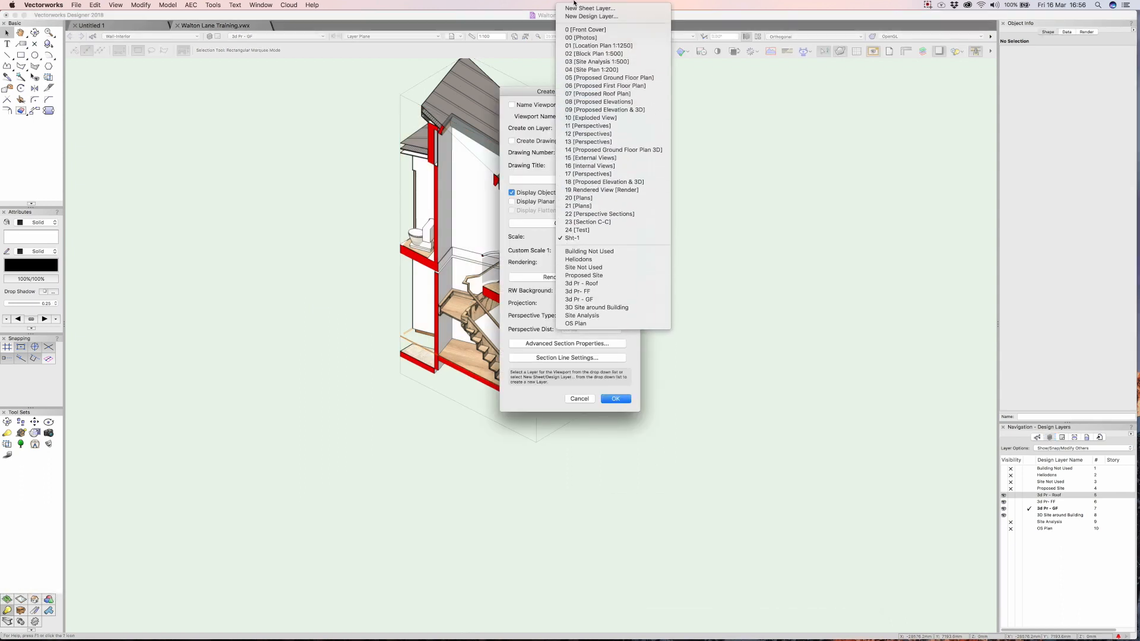
pyautogui.moveTo(588, 8)
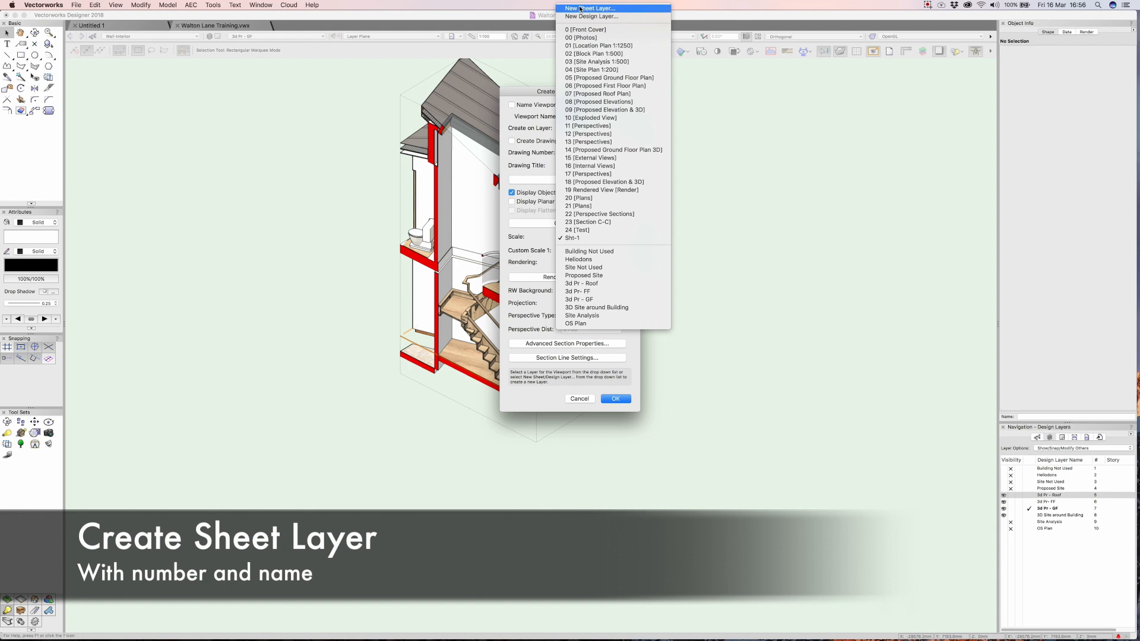
pyautogui.click(589, 9)
pyautogui.write('Section through Stair')
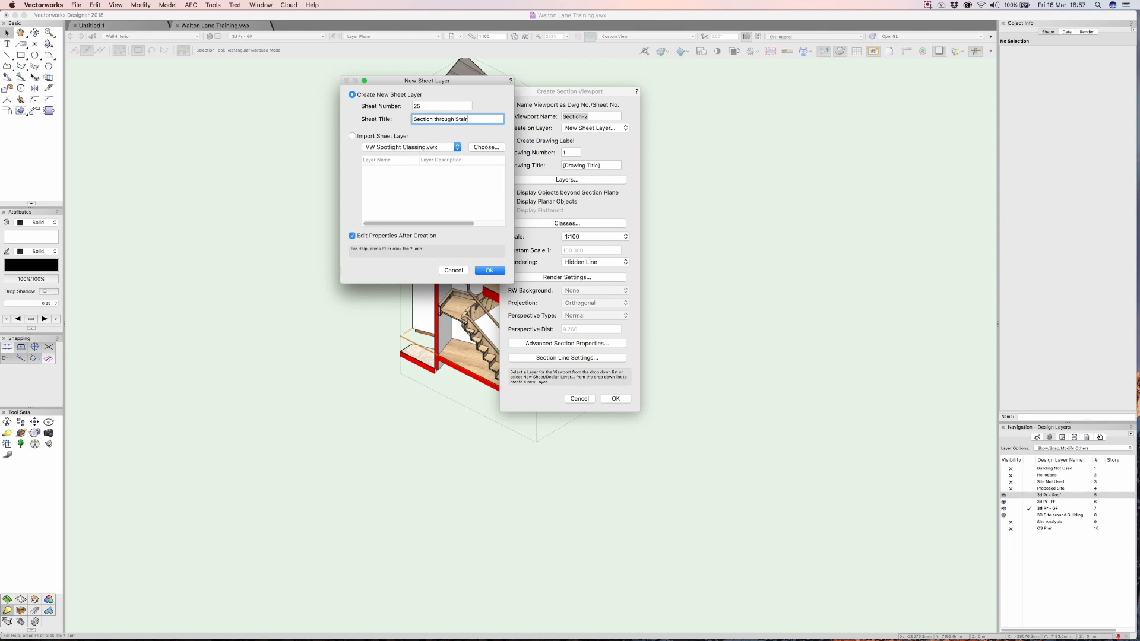
pyautogui.click(488, 271)
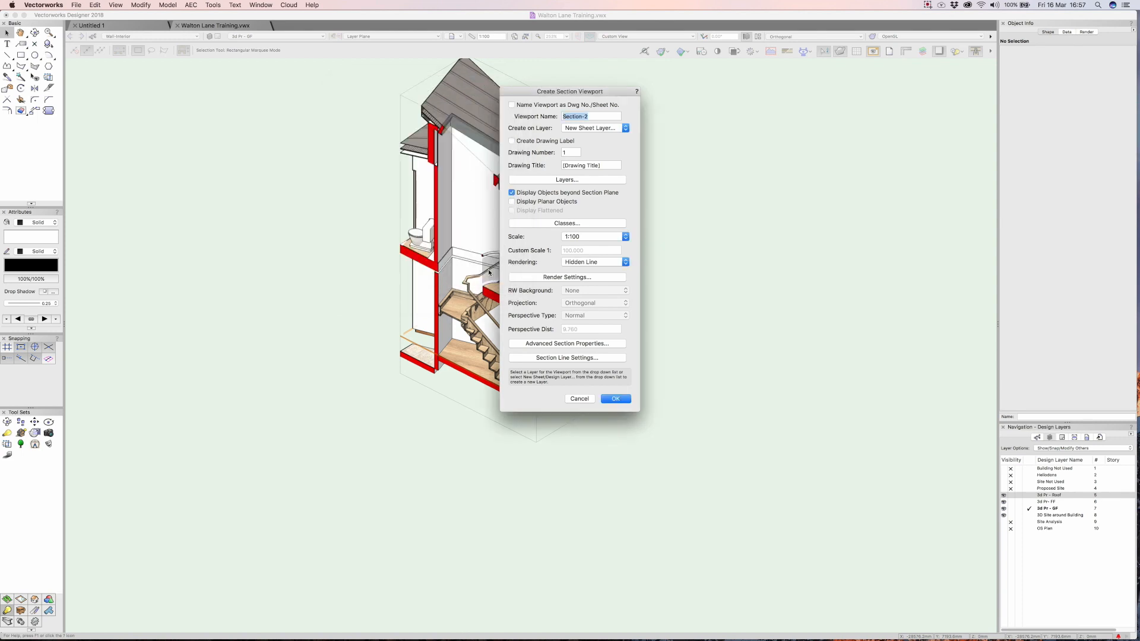
pyautogui.click(625, 129)
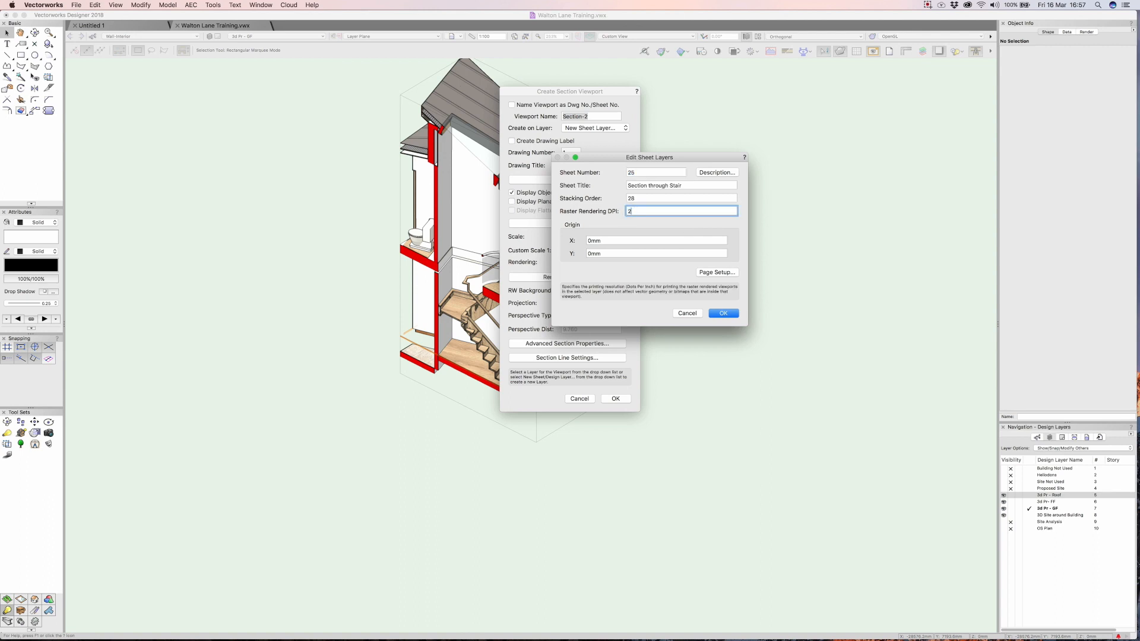
pyautogui.click(723, 312)
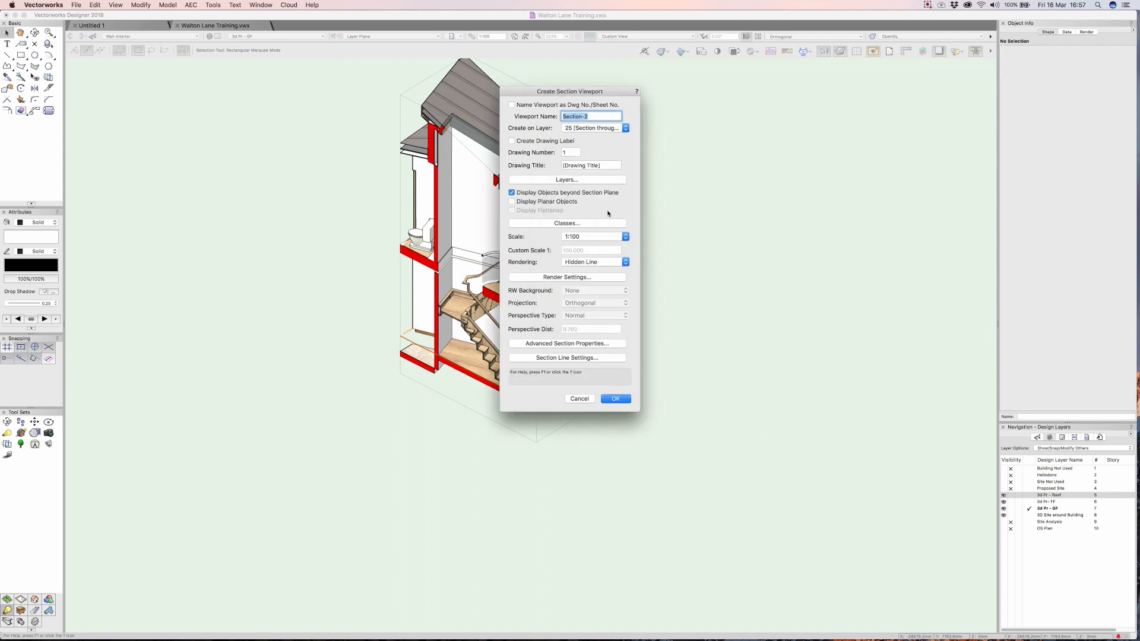
# Set the viewport scale to 1:25 and create the section viewport.
pyautogui.click(623, 236)
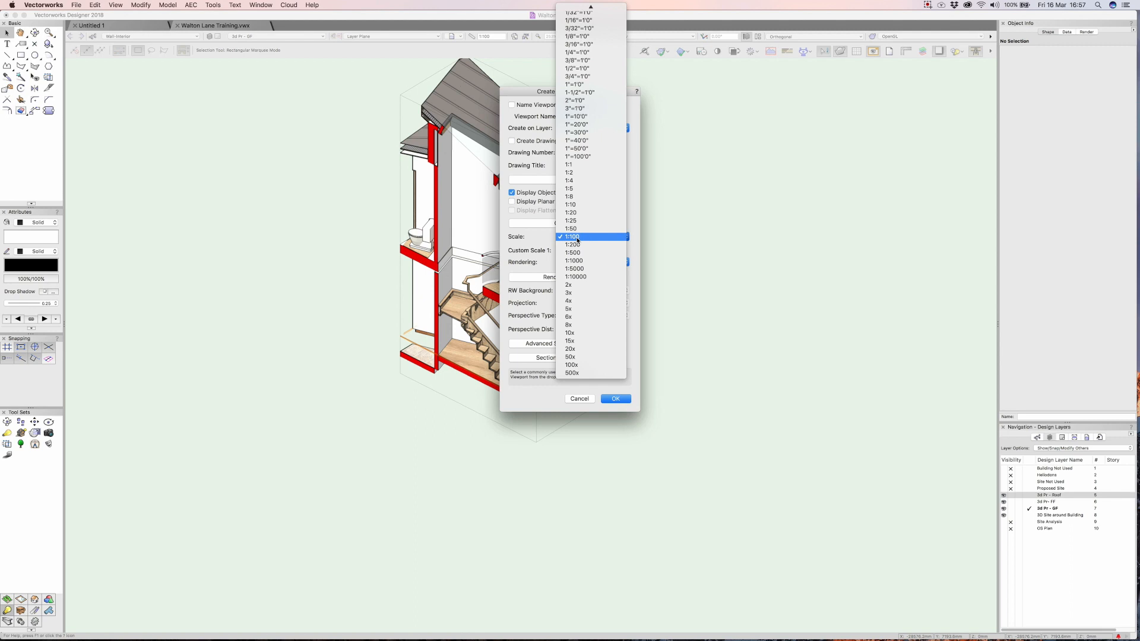
pyautogui.click(572, 237)
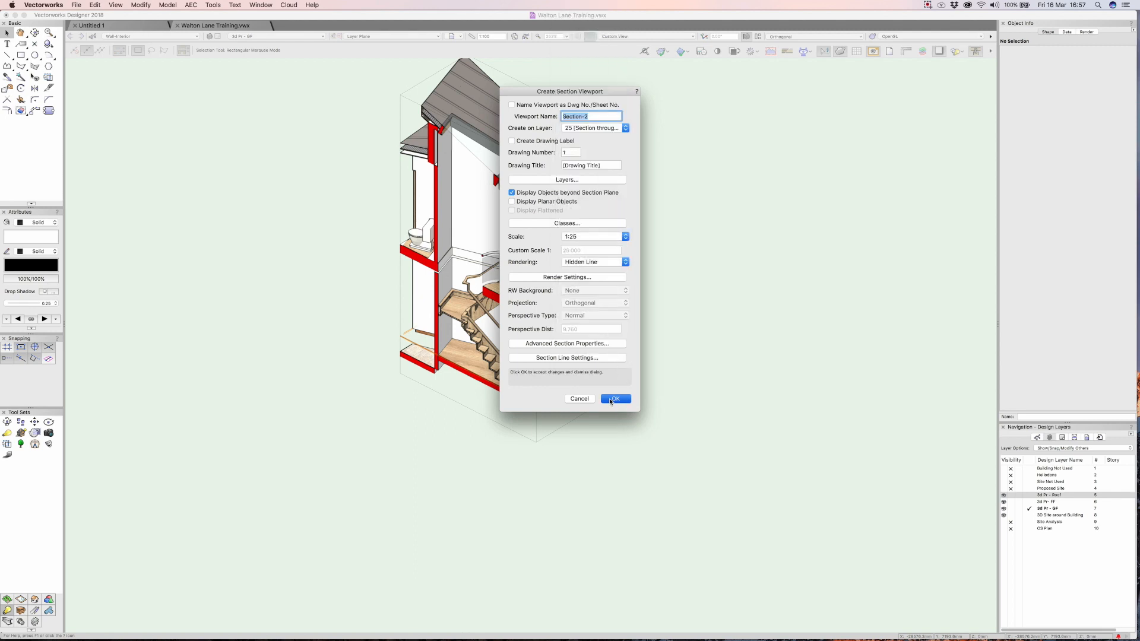
pyautogui.click(614, 399)
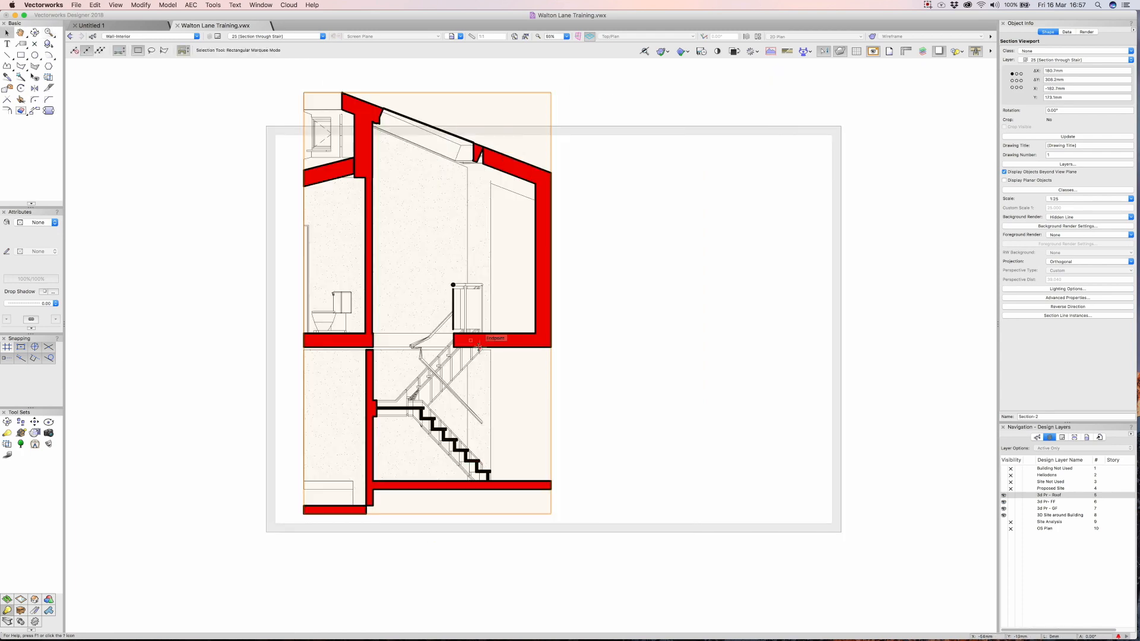
pyautogui.moveTo(362, 390)
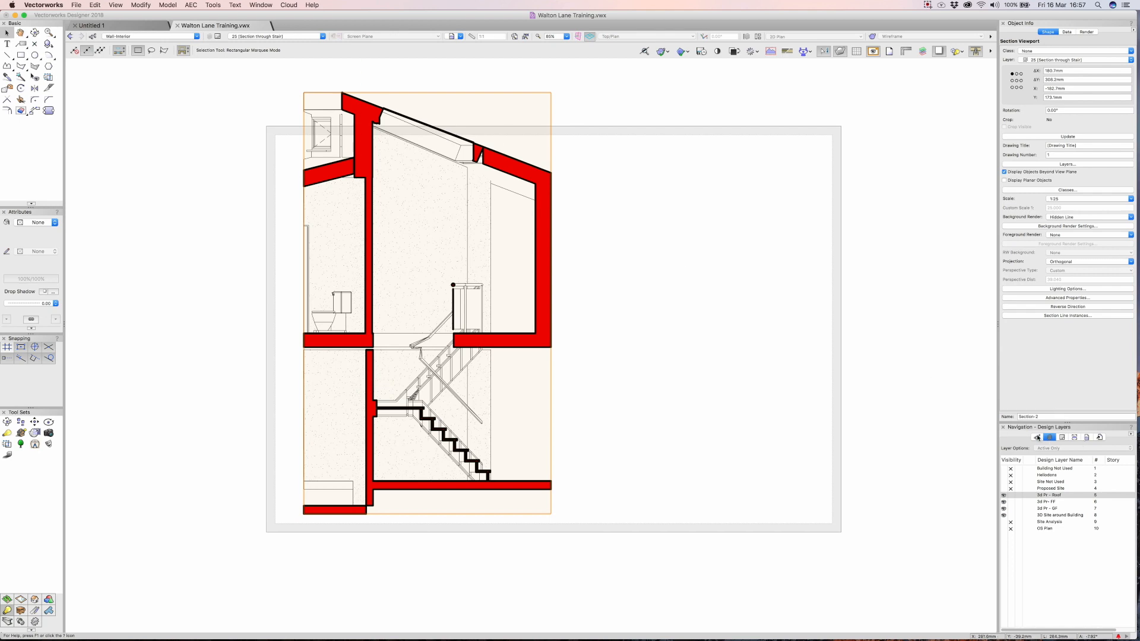
# Edit the Section Style class from the Navigation palette Classes list.
pyautogui.click(1049, 437)
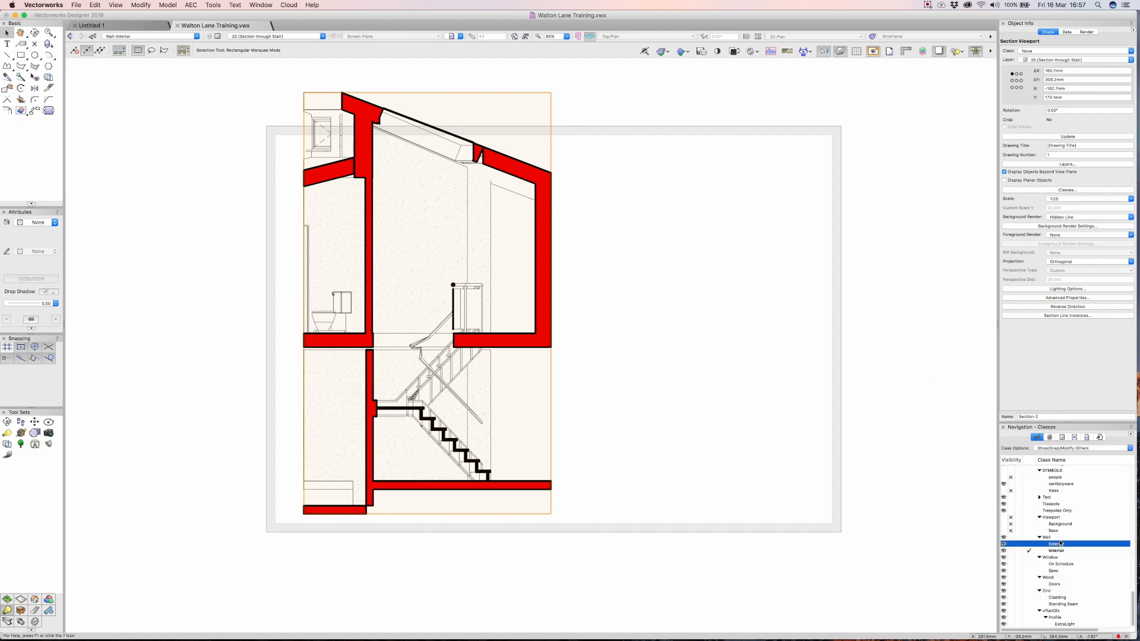
pyautogui.click(1055, 572)
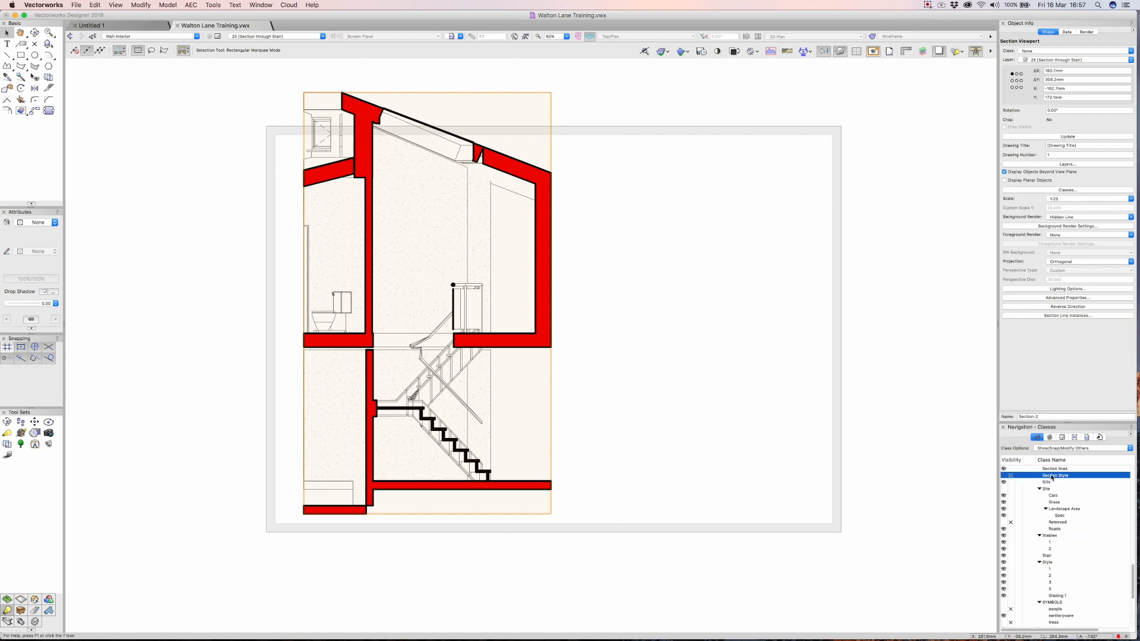
pyautogui.rightClick(1054, 475)
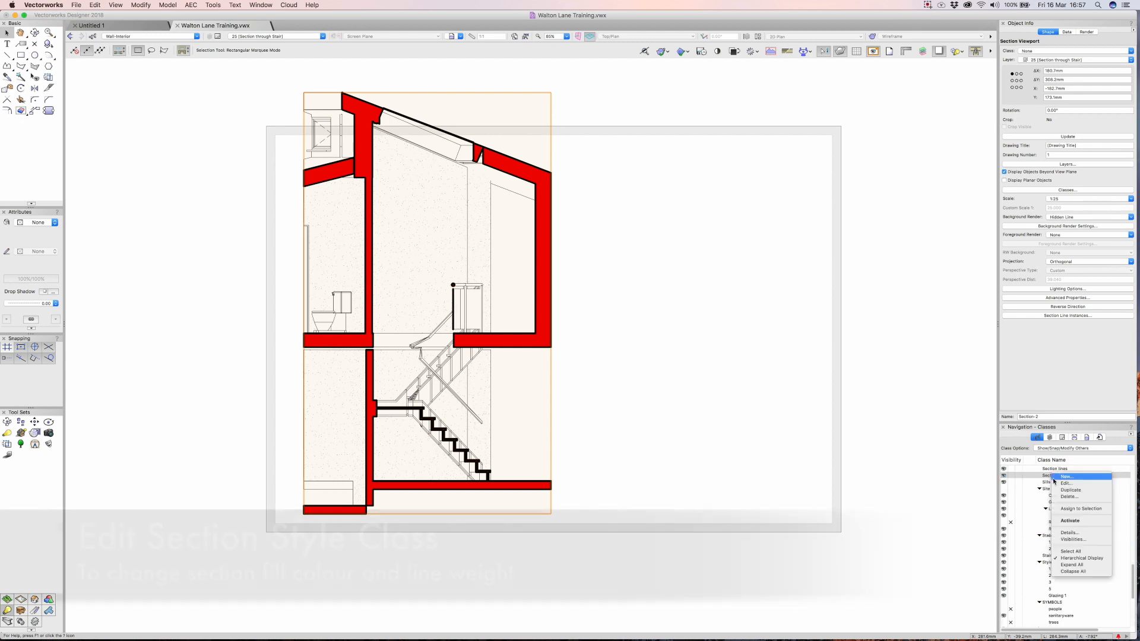
pyautogui.click(1067, 483)
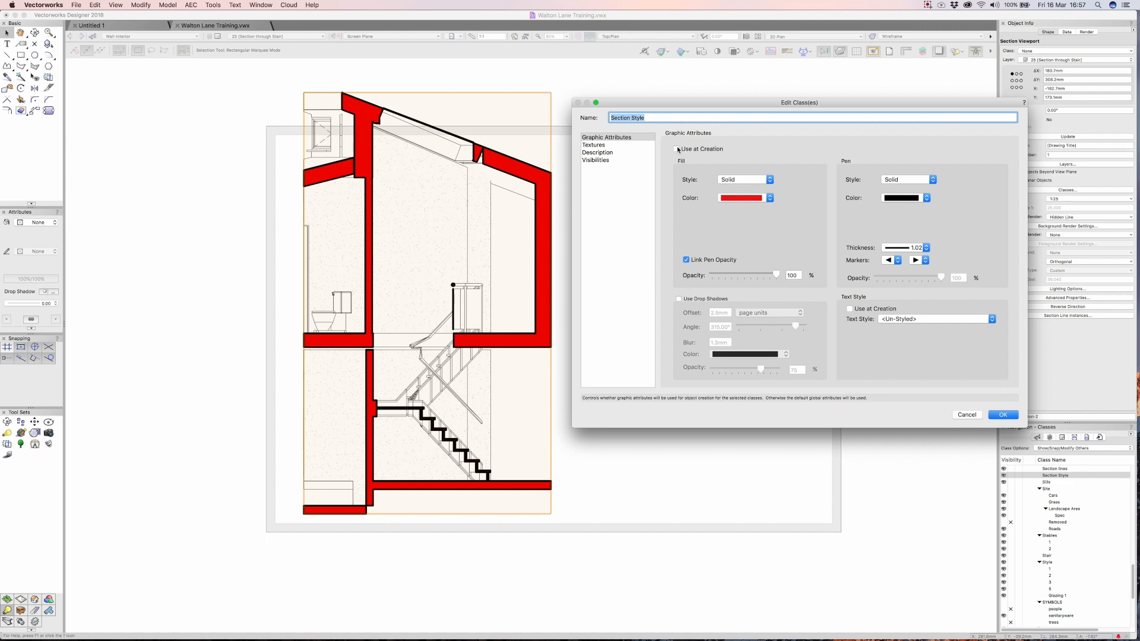
# Tick Use at Creation, set a grey fill and 0.50 pen thickness, and apply.
pyautogui.click(676, 150)
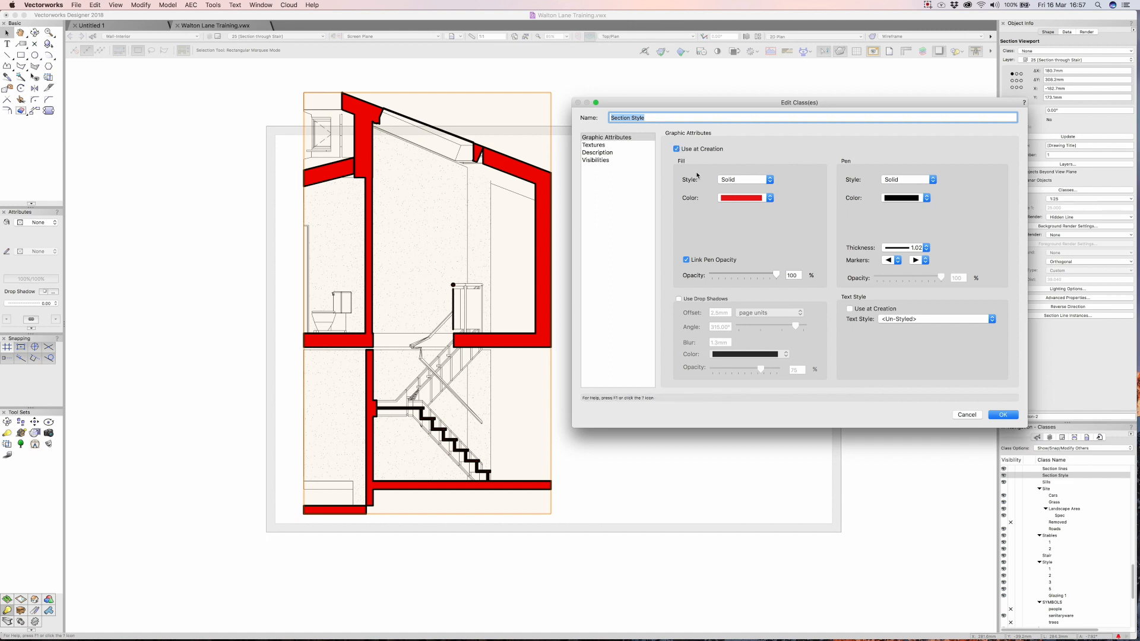
pyautogui.click(740, 198)
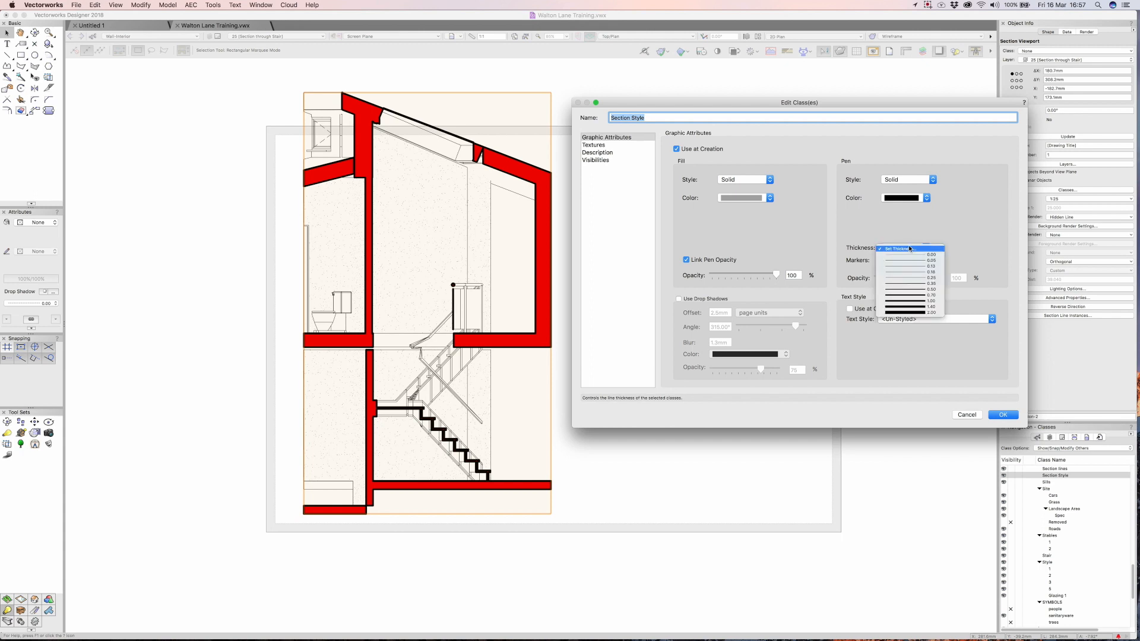
pyautogui.click(933, 284)
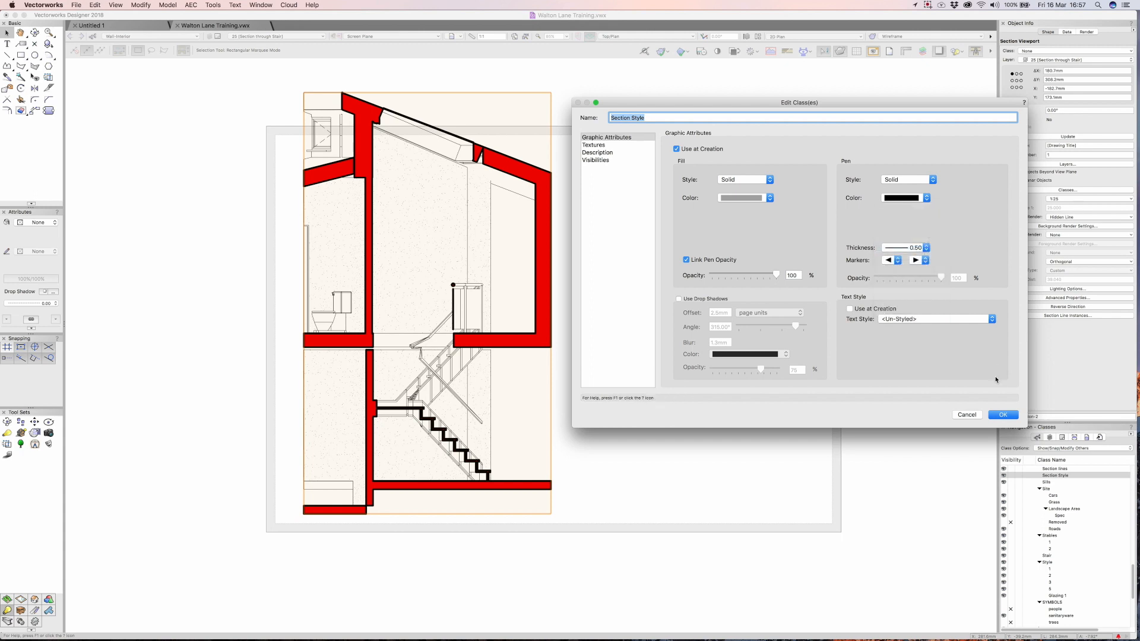
pyautogui.click(1003, 415)
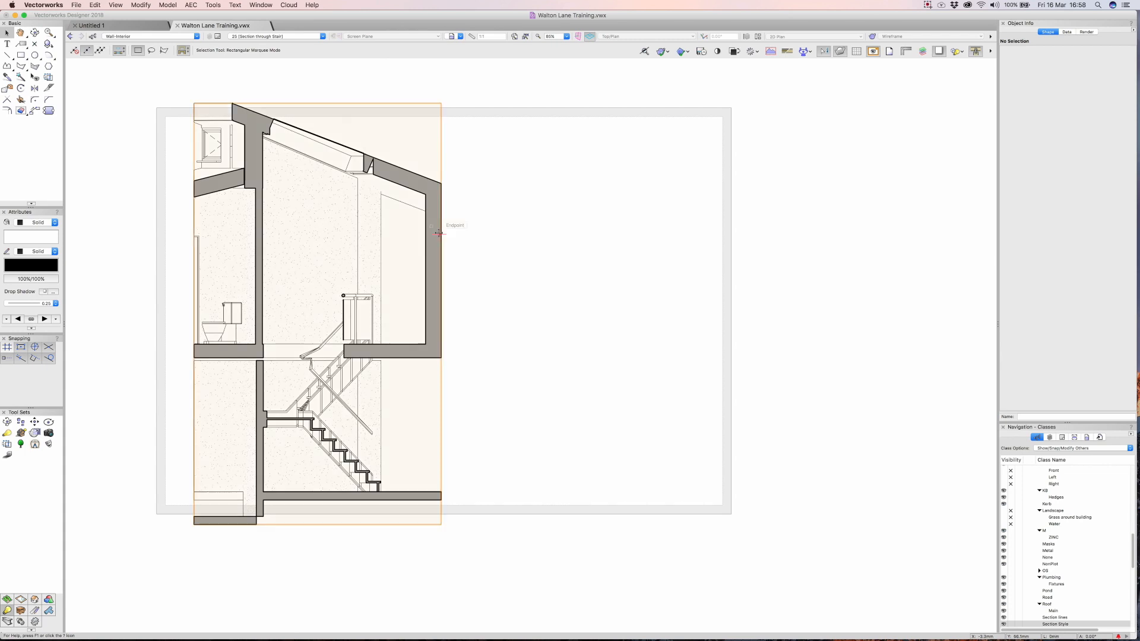
# Bring up the stair section viewport's Advanced Section Properties attribute settings.
pyautogui.click(439, 233)
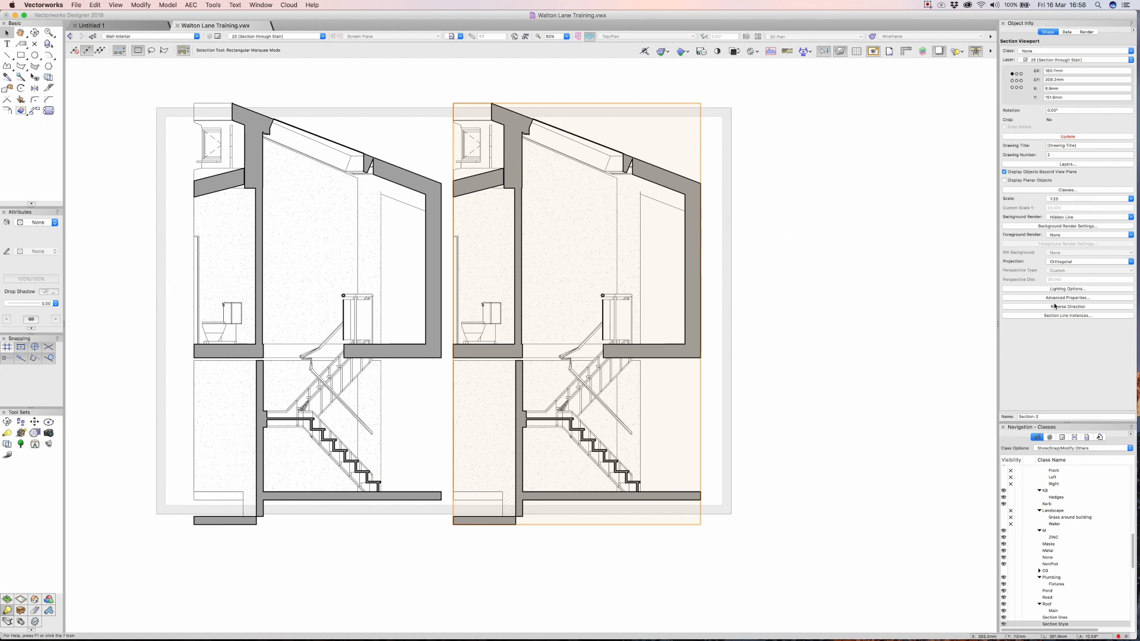
pyautogui.click(1067, 297)
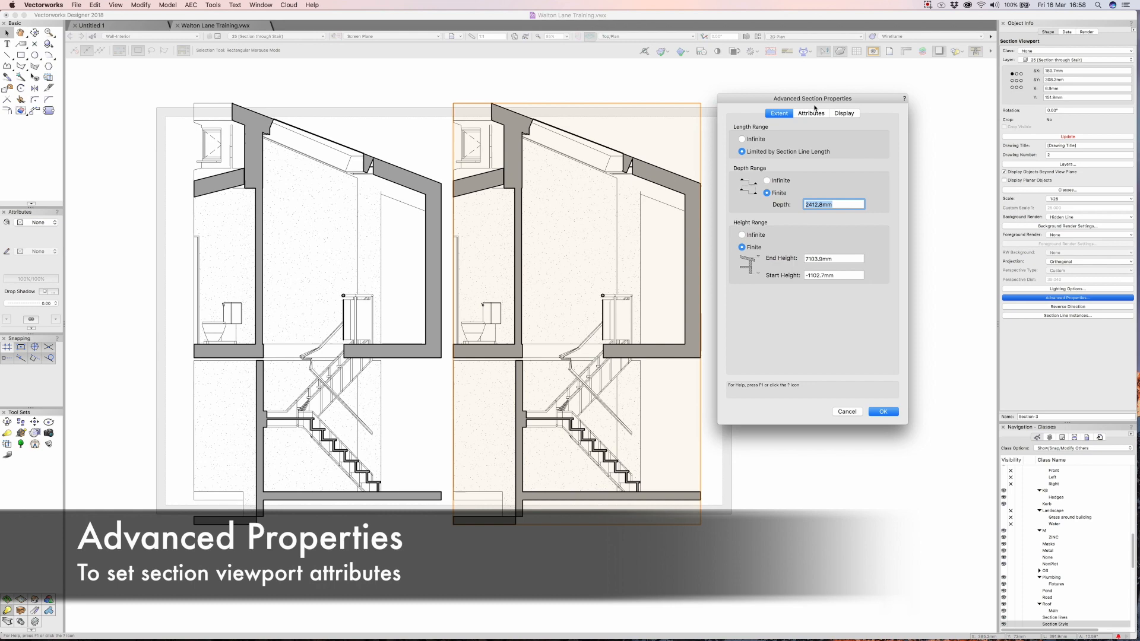
pyautogui.click(810, 113)
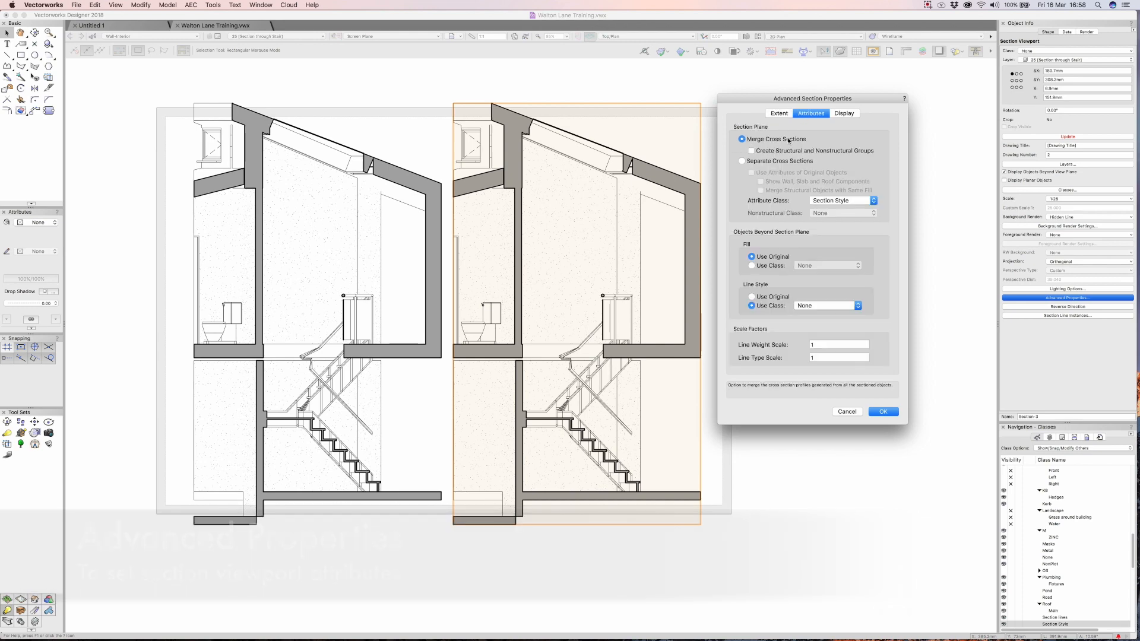
pyautogui.moveTo(651, 181)
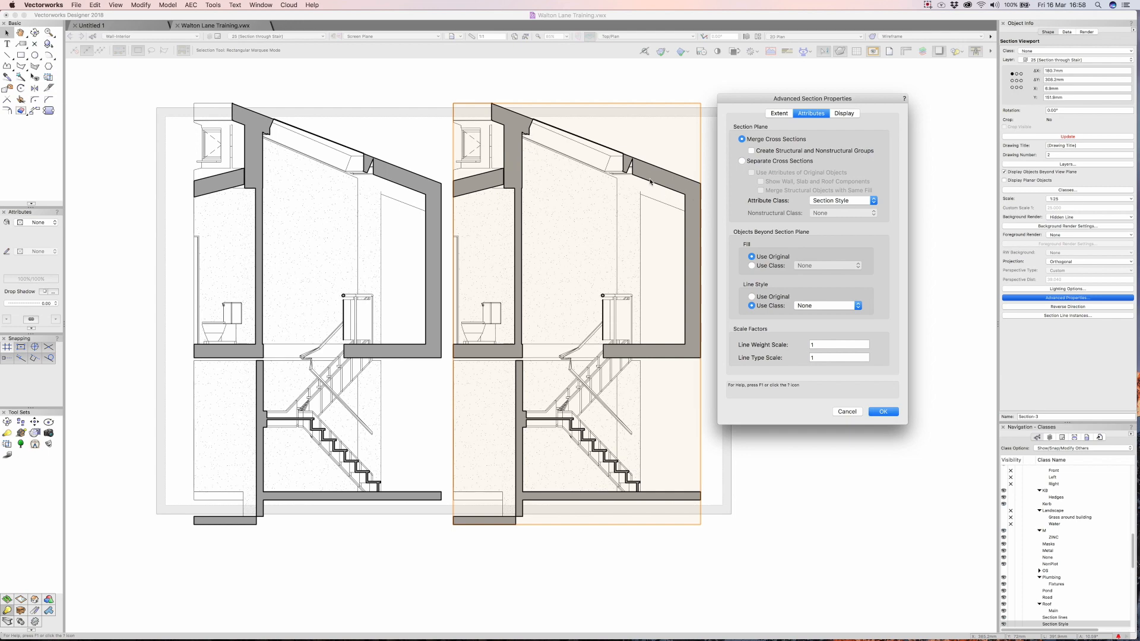
pyautogui.moveTo(510, 253)
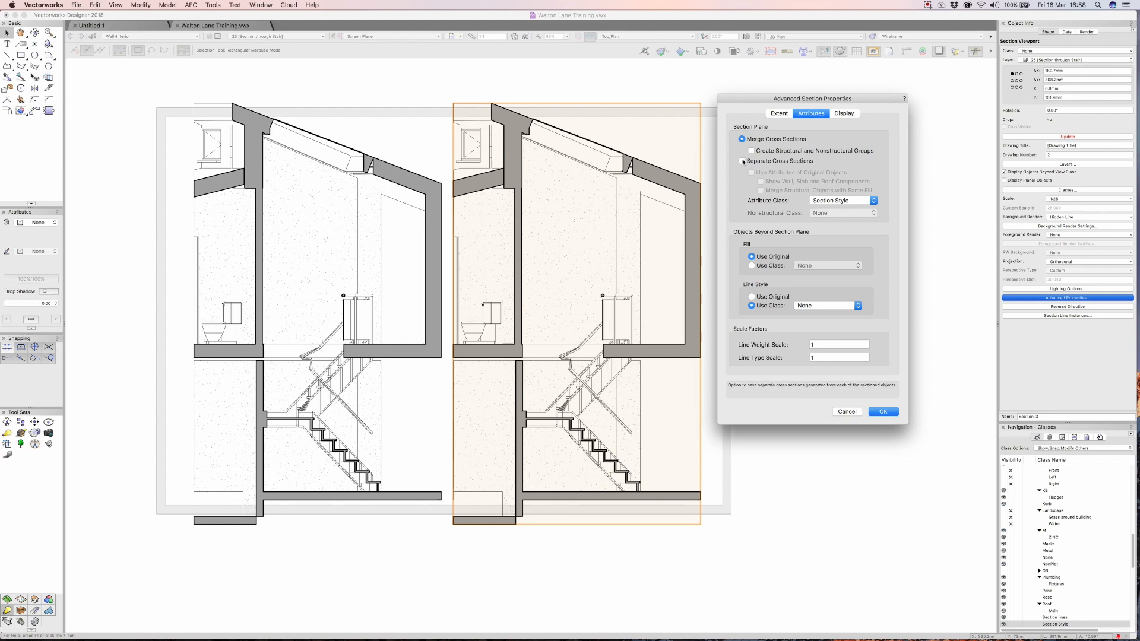
# Use original object attributes, show wall/slab/roof components and merge structural objects with same fill.
pyautogui.click(743, 160)
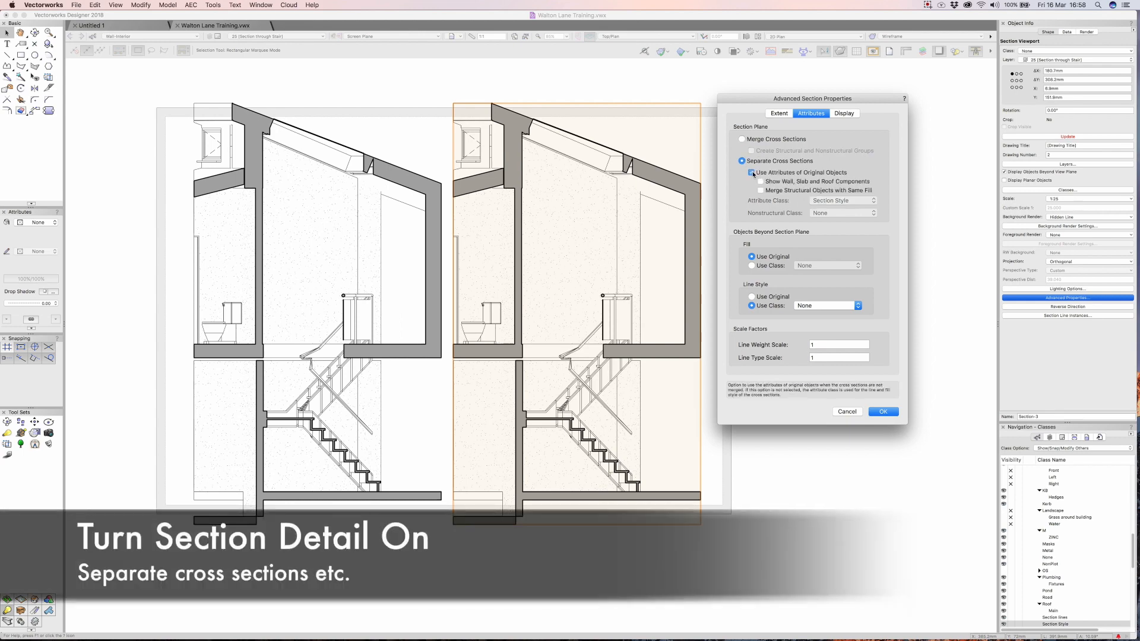
pyautogui.click(750, 172)
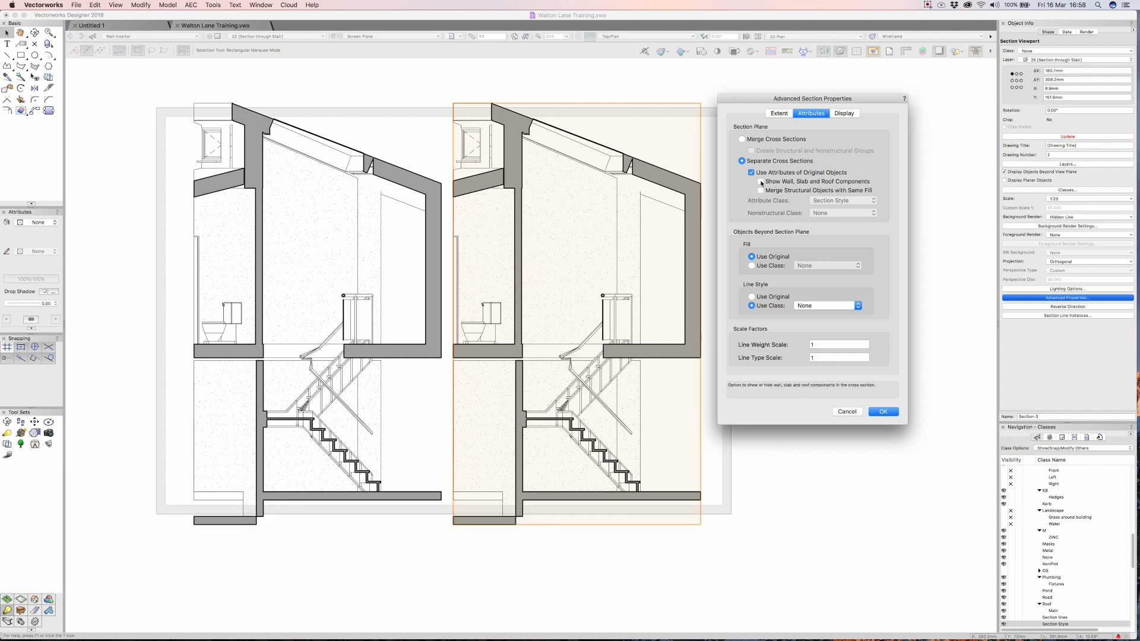
pyautogui.click(760, 182)
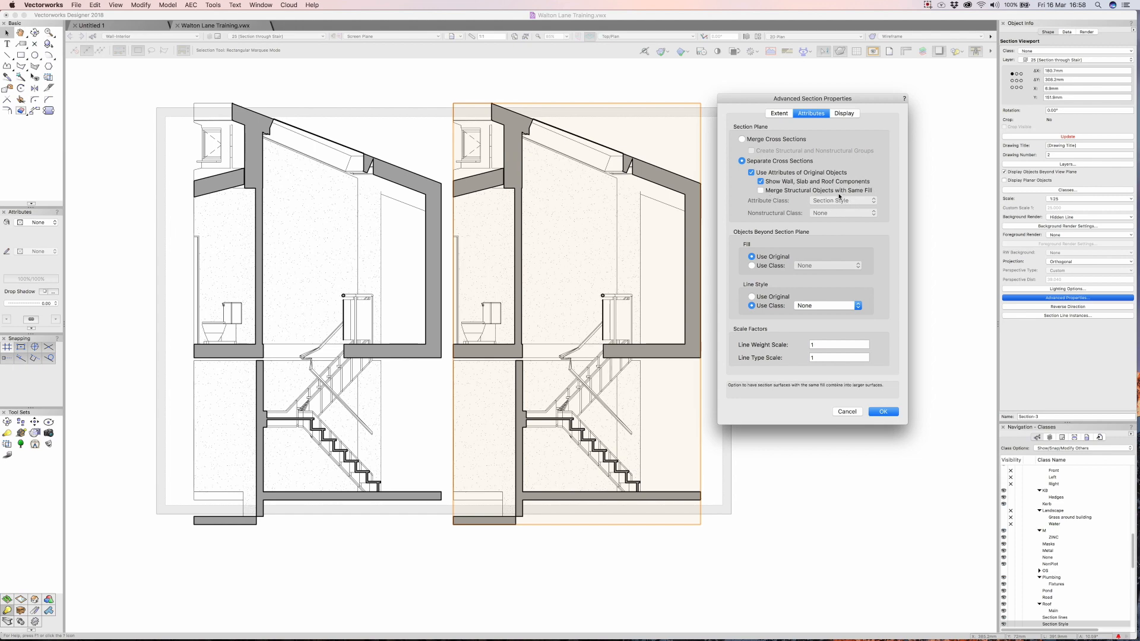
pyautogui.click(760, 190)
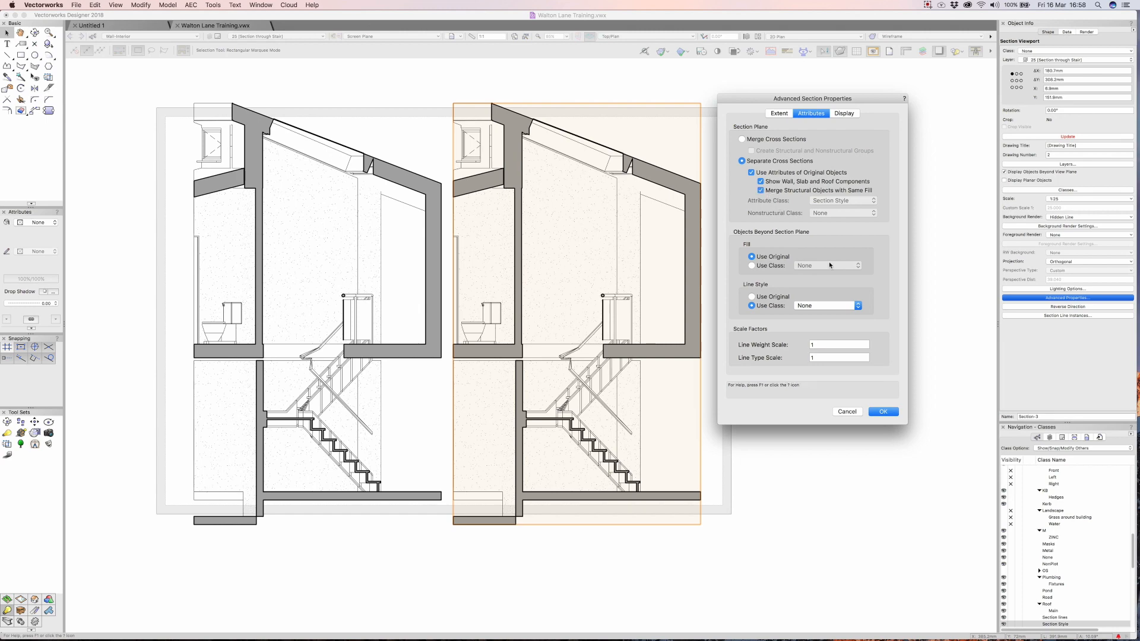
pyautogui.click(883, 411)
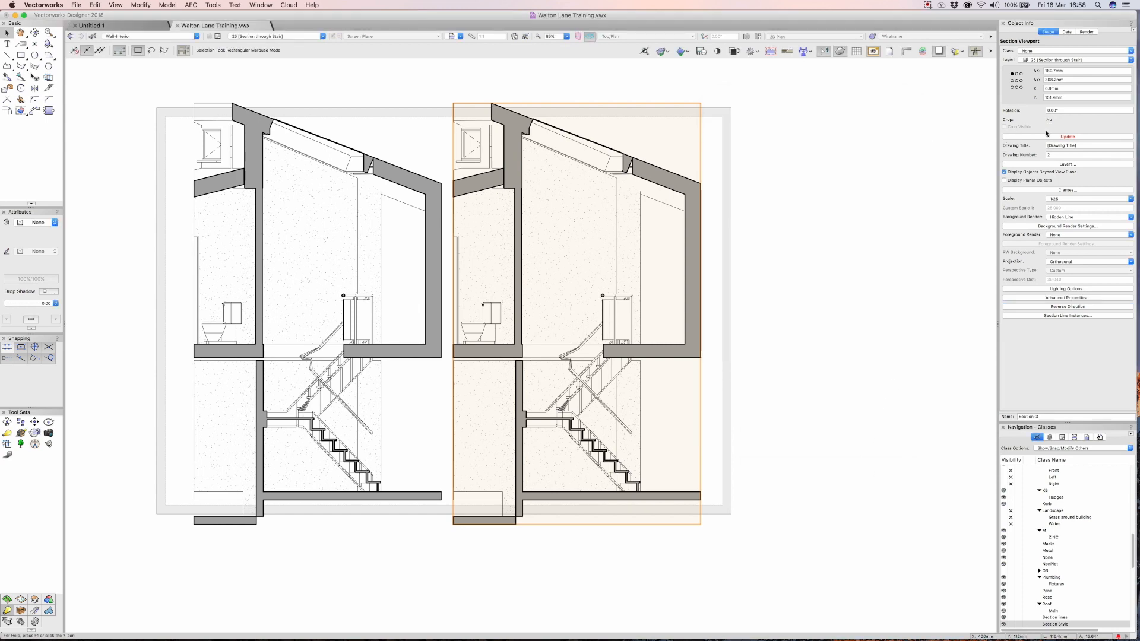
# Regenerate the stair section viewport and inspect its wall build-ups.
pyautogui.click(1067, 136)
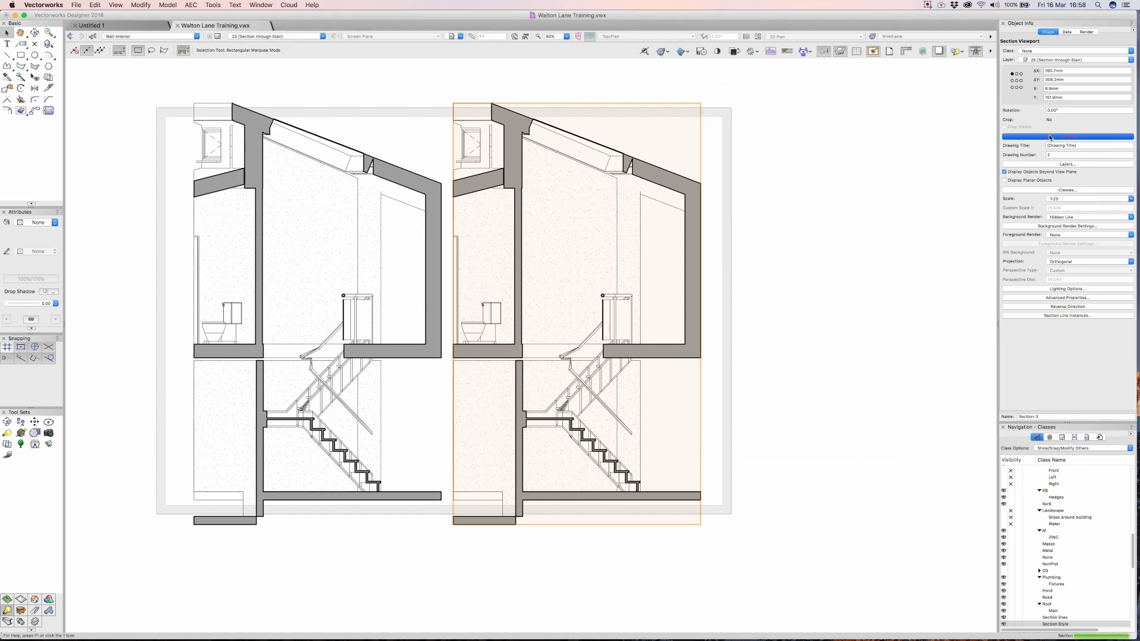
pyautogui.click(1067, 136)
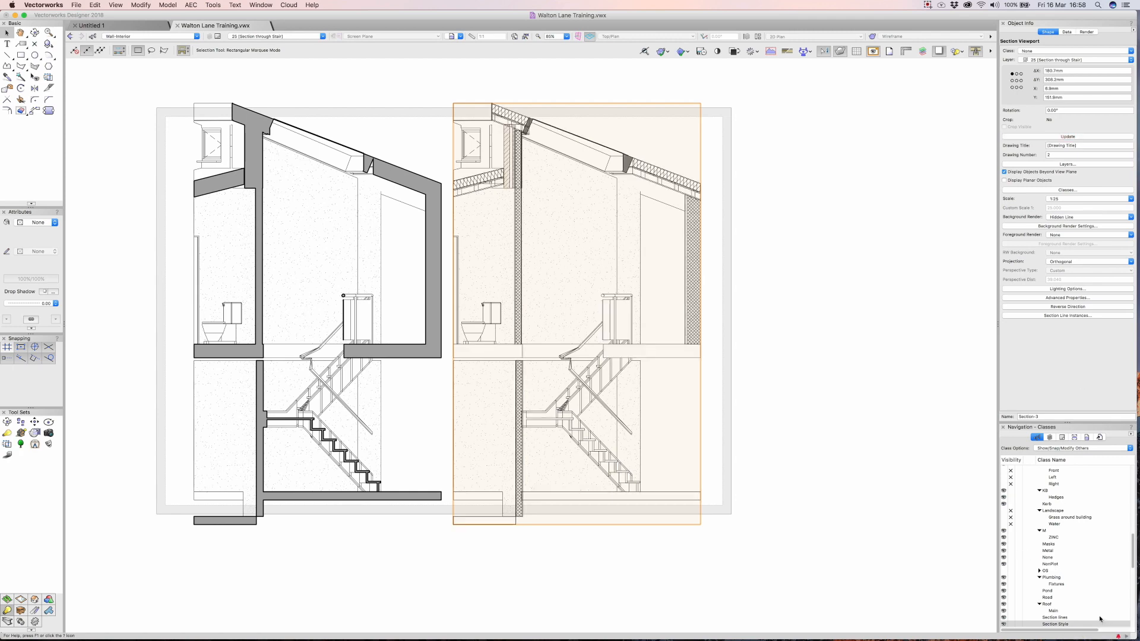
pyautogui.click(50, 33)
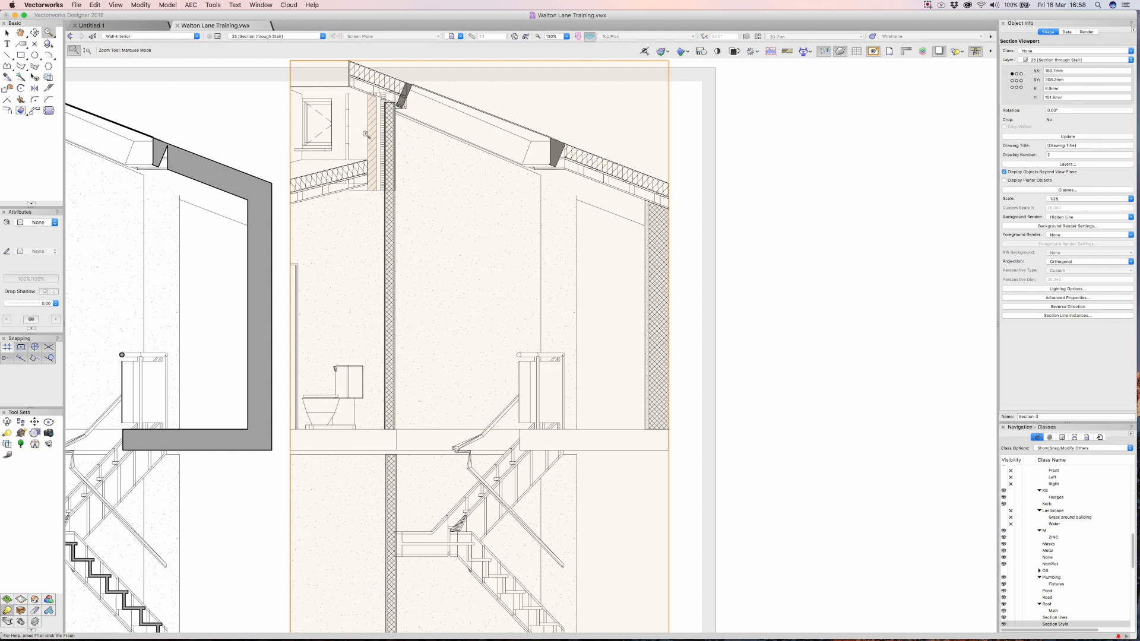
pyautogui.moveTo(568, 346)
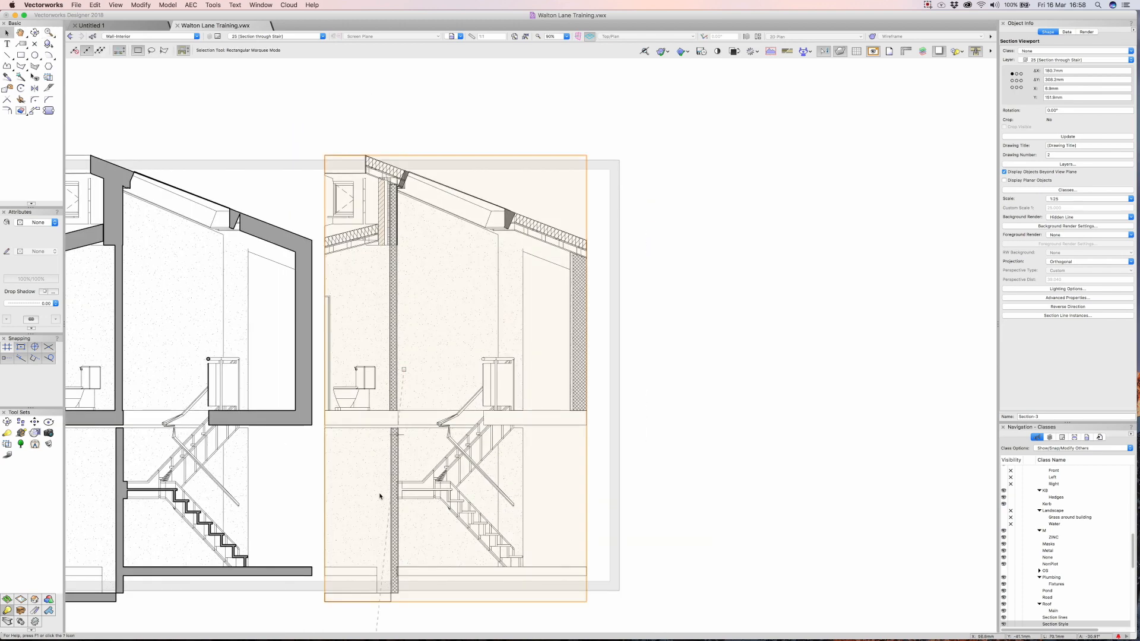
pyautogui.moveTo(363, 215)
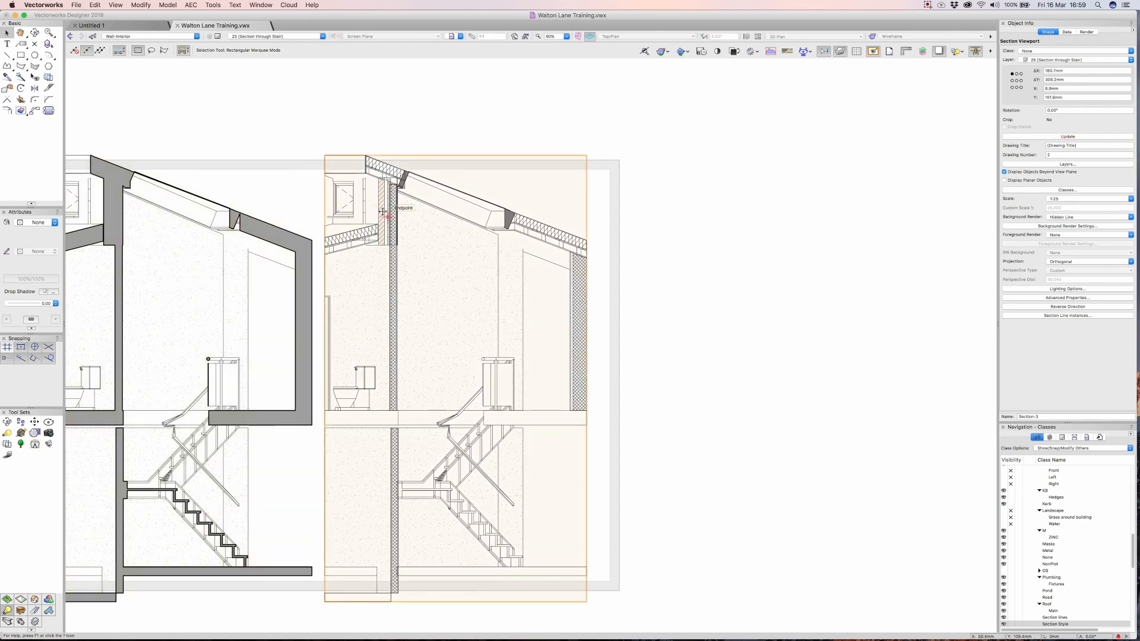
pyautogui.moveTo(738, 317)
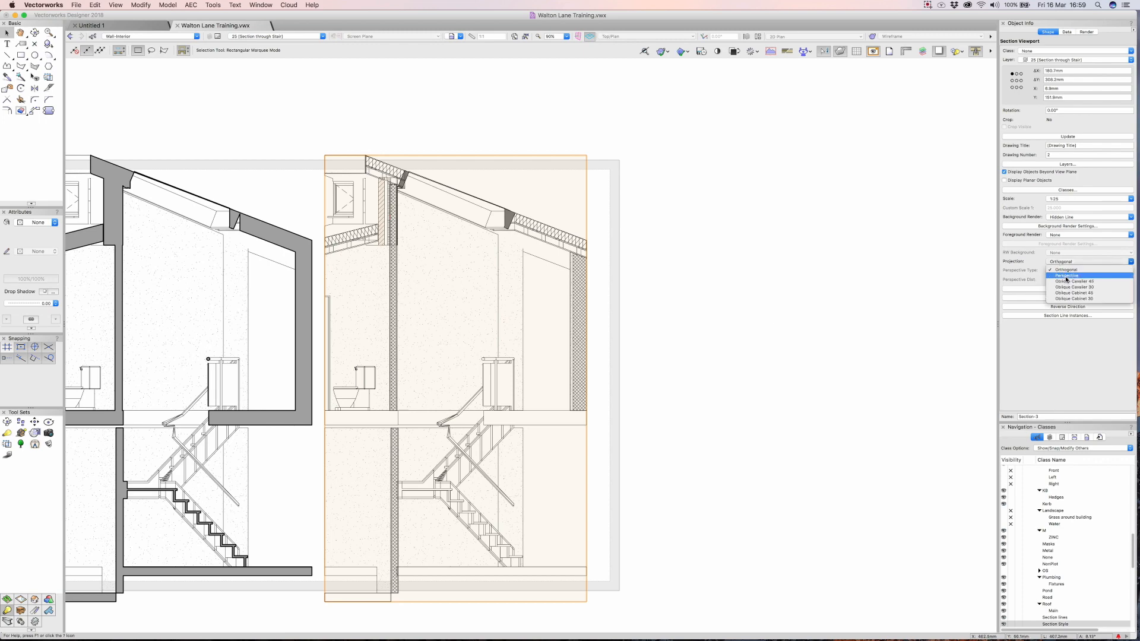
# Make the section a custom perspective projection with distance 5.000 and regenerate it.
pyautogui.click(1067, 274)
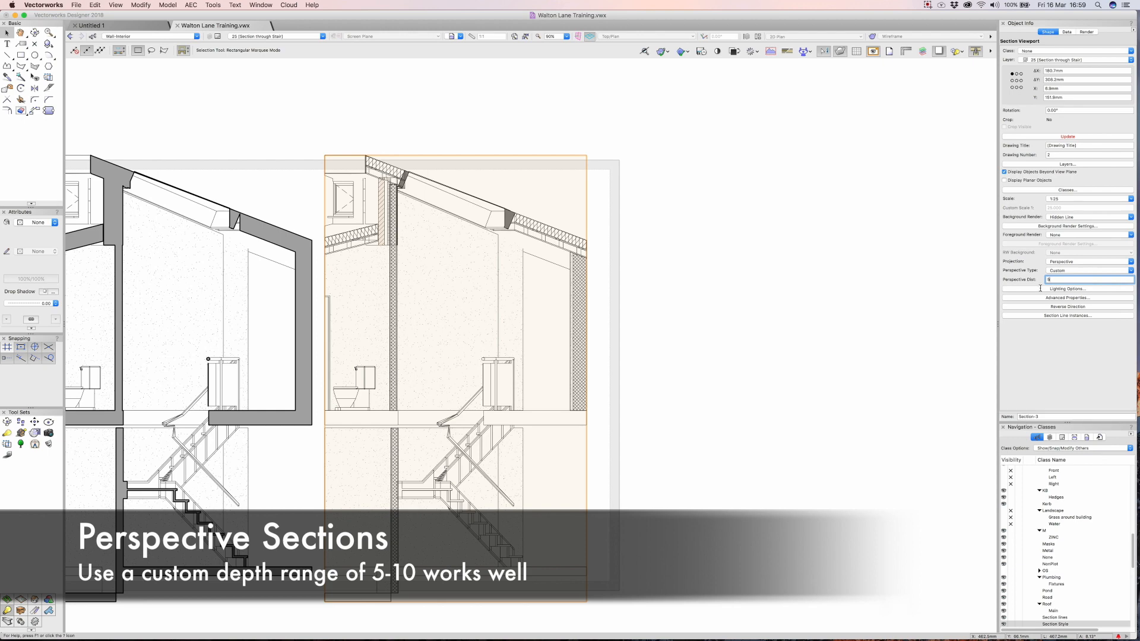
pyautogui.write('5.000')
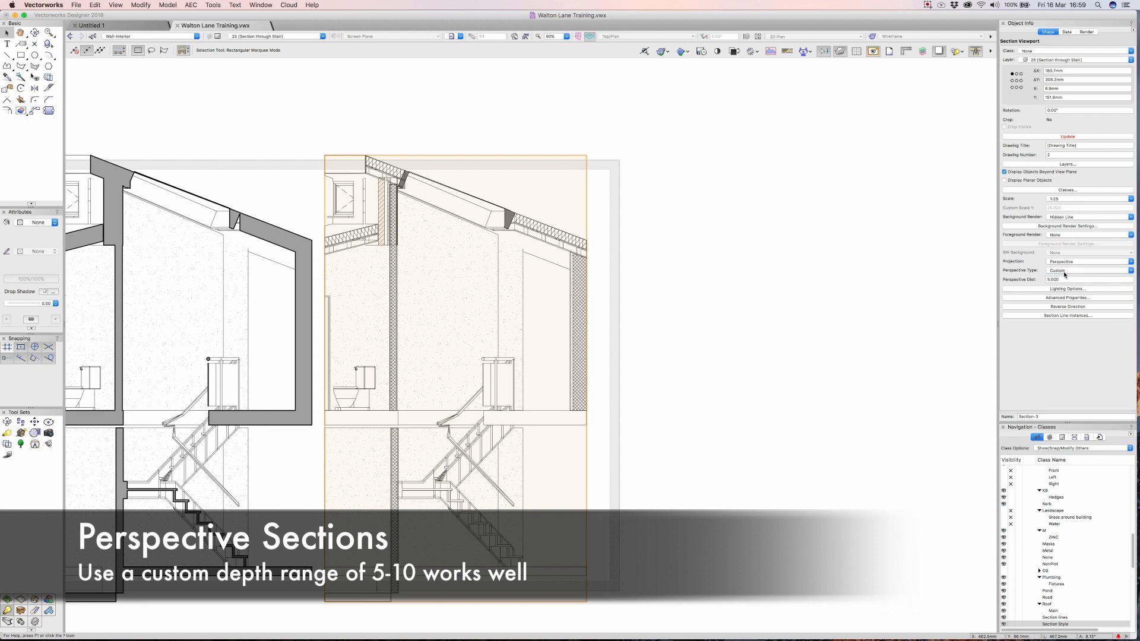
pyautogui.click(1067, 137)
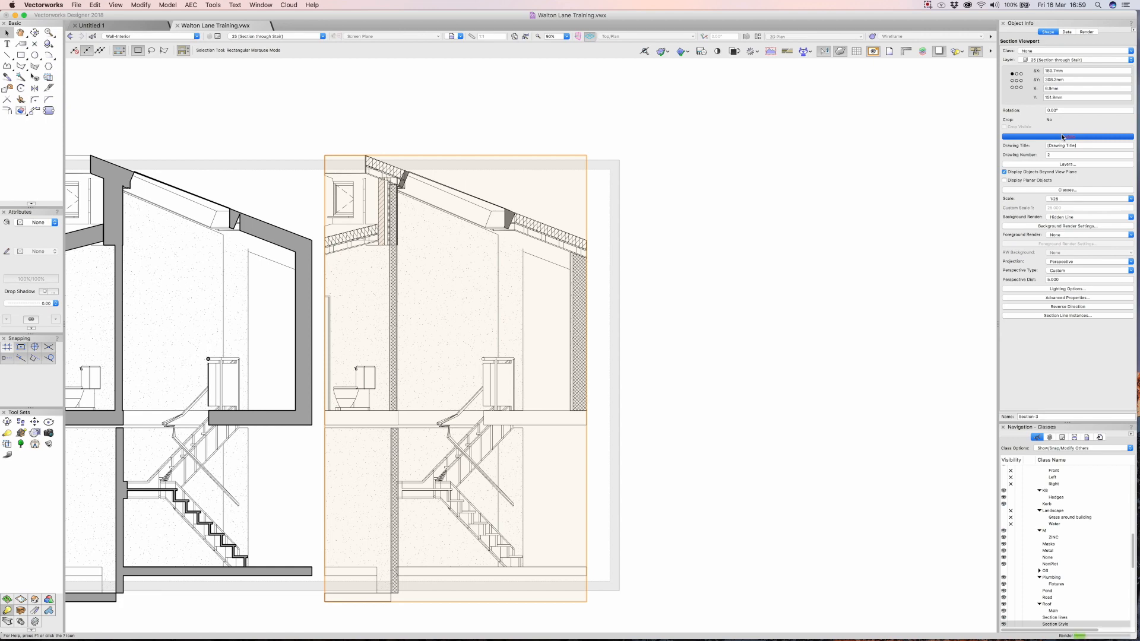
pyautogui.click(1066, 136)
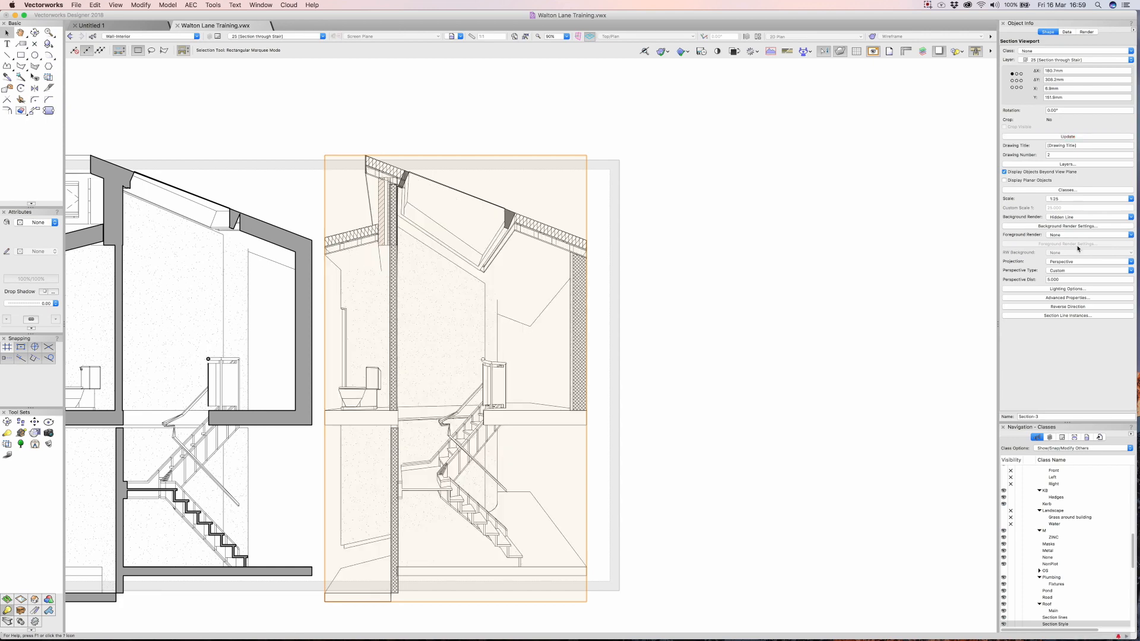
pyautogui.tripleClick(1087, 279)
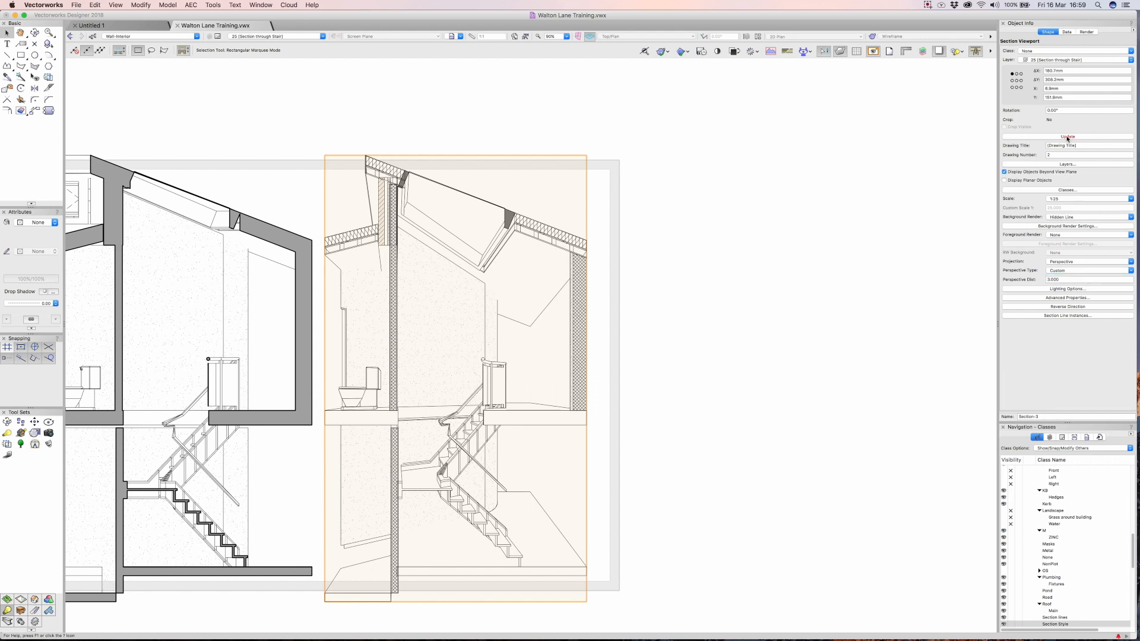
pyautogui.click(1067, 137)
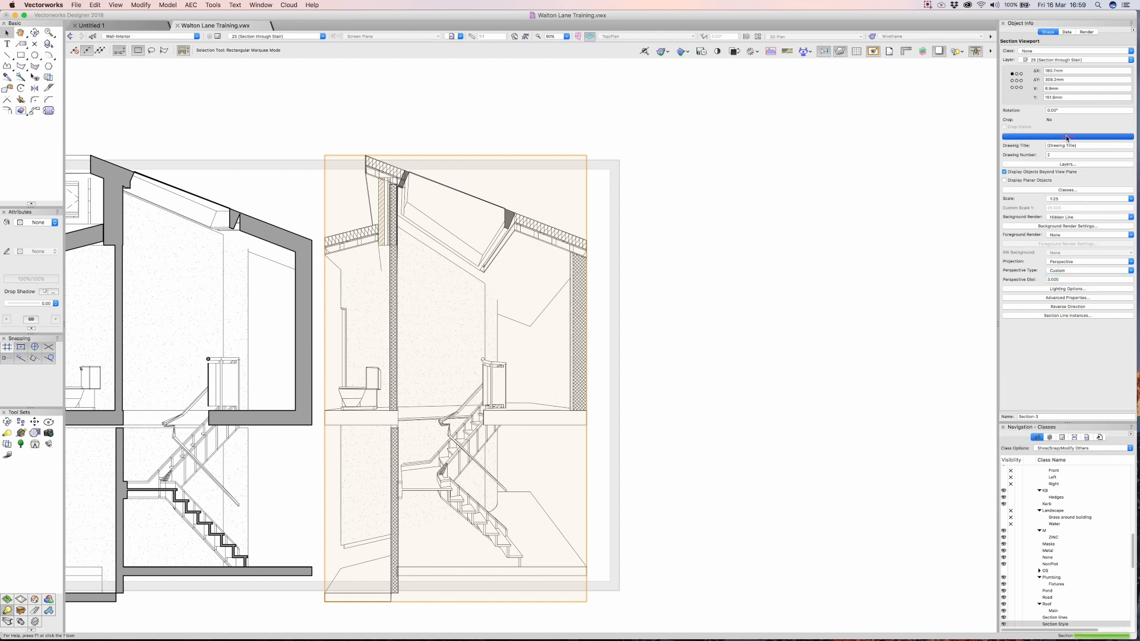
pyautogui.click(1065, 137)
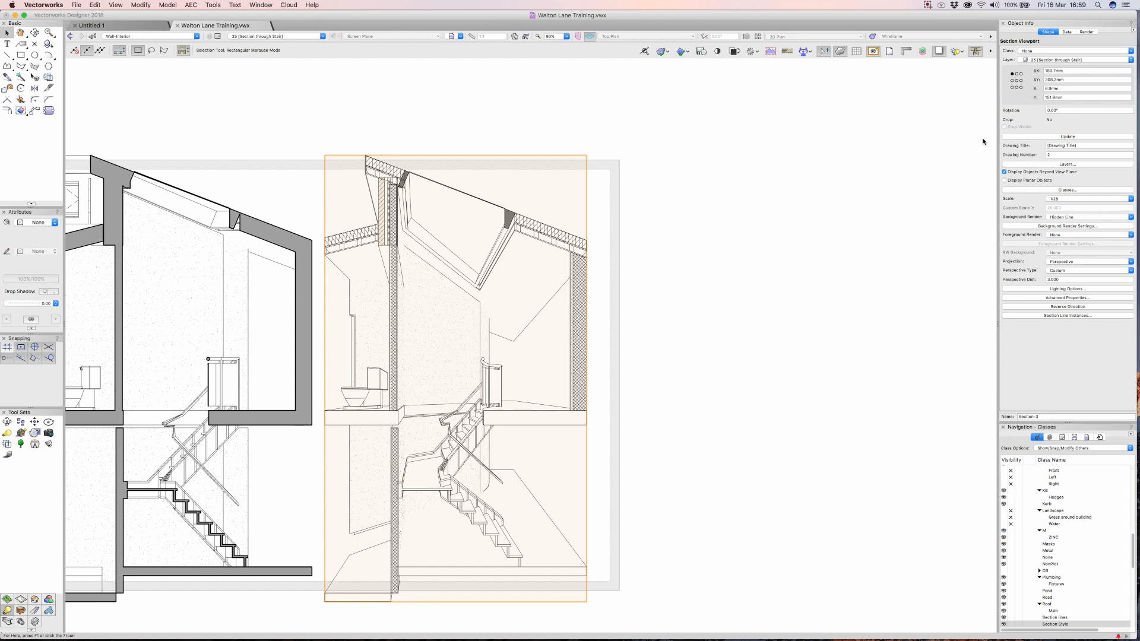
pyautogui.click(446, 403)
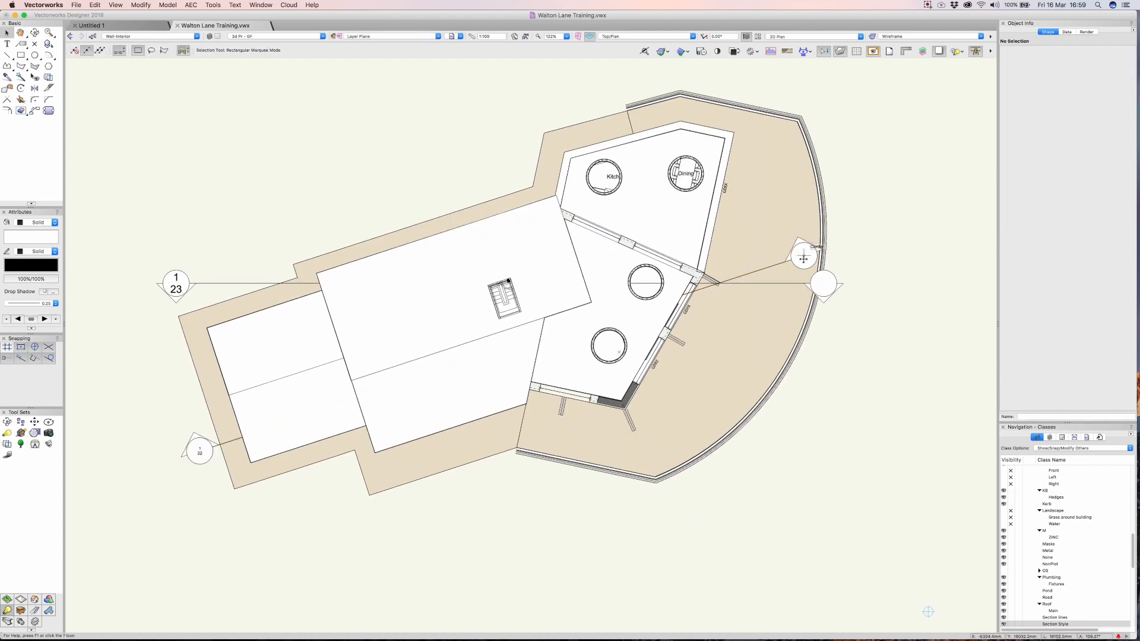
pyautogui.moveTo(426, 206)
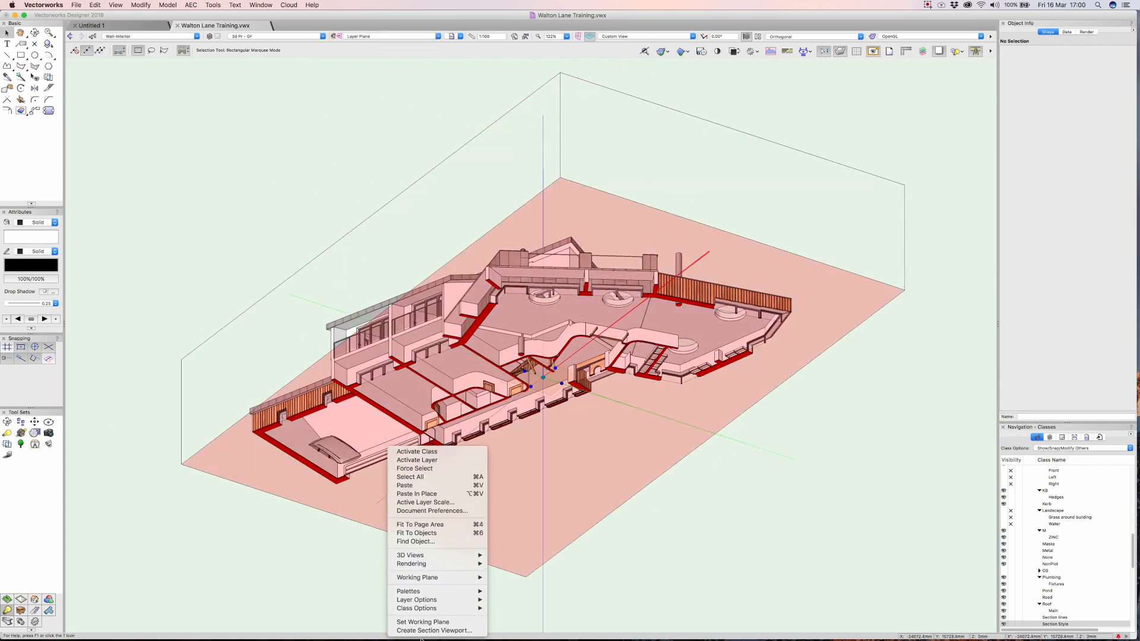
# Start a section viewport from the clipped 3D model, then cancel to adjust the cut.
pyautogui.click(433, 631)
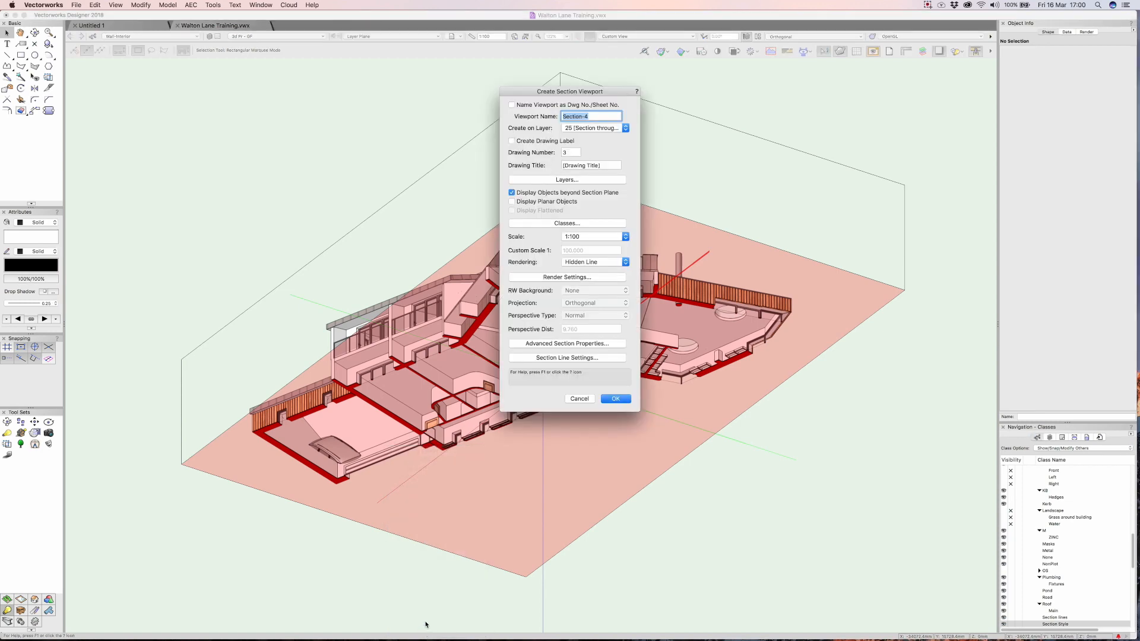
pyautogui.click(614, 399)
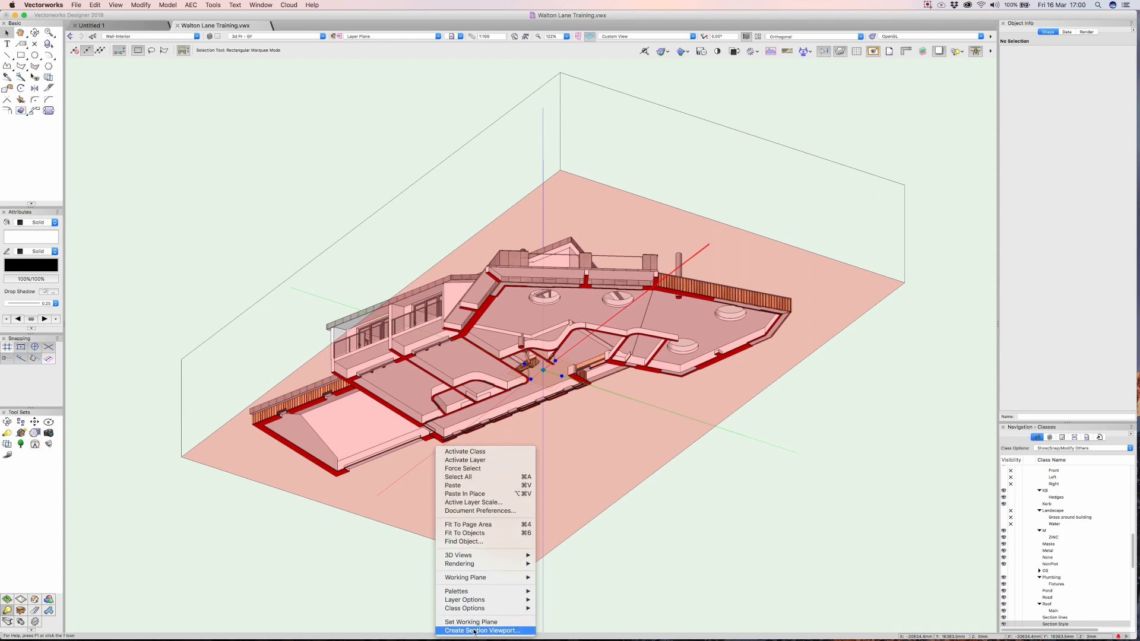
# Create the section viewport on a new sheet layer 26 'RCD'.
pyautogui.click(483, 631)
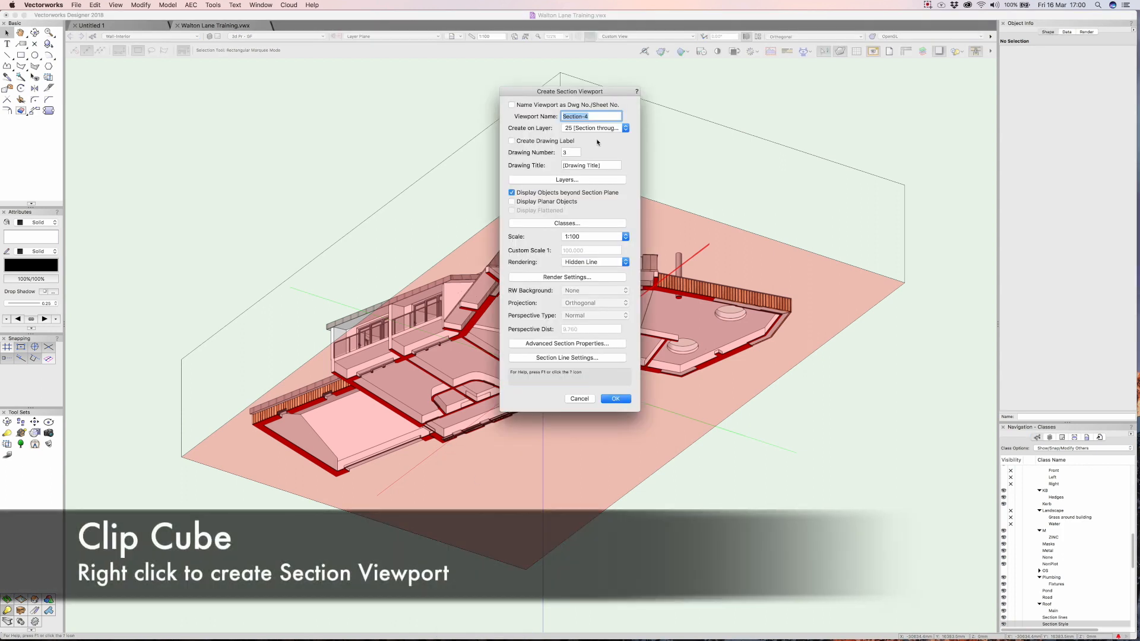
pyautogui.click(594, 129)
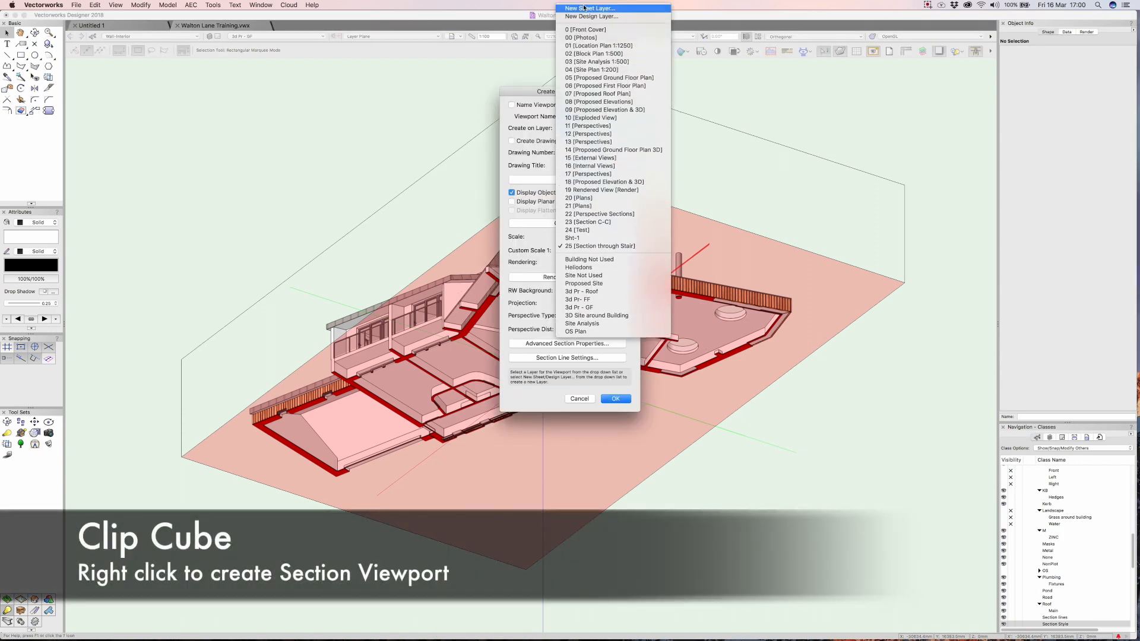
pyautogui.click(589, 9)
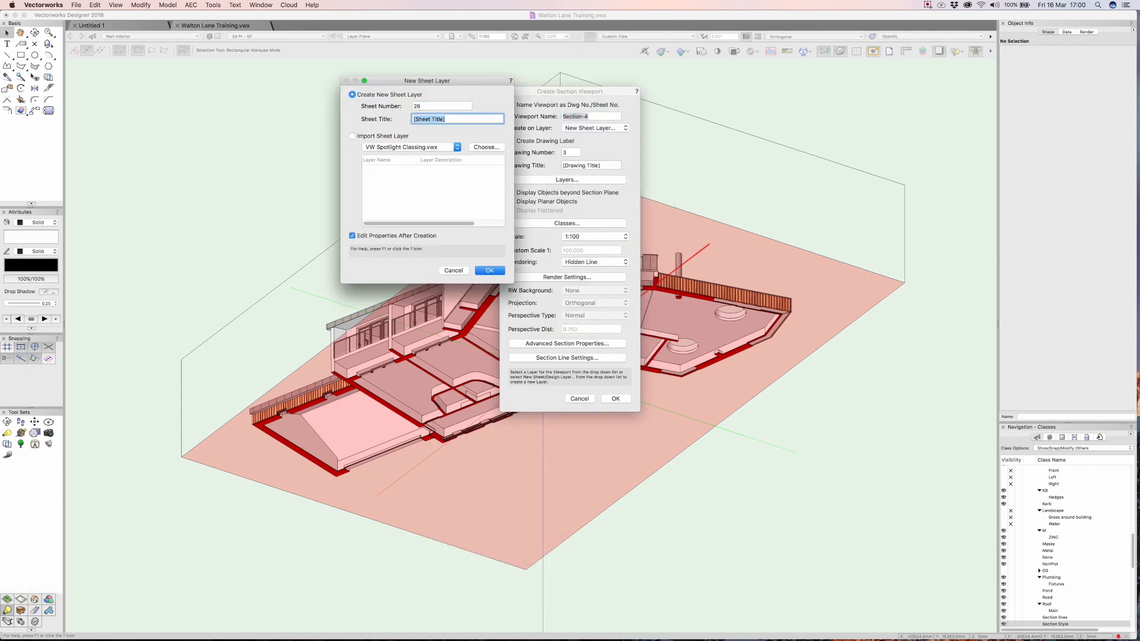
pyautogui.write('RCD')
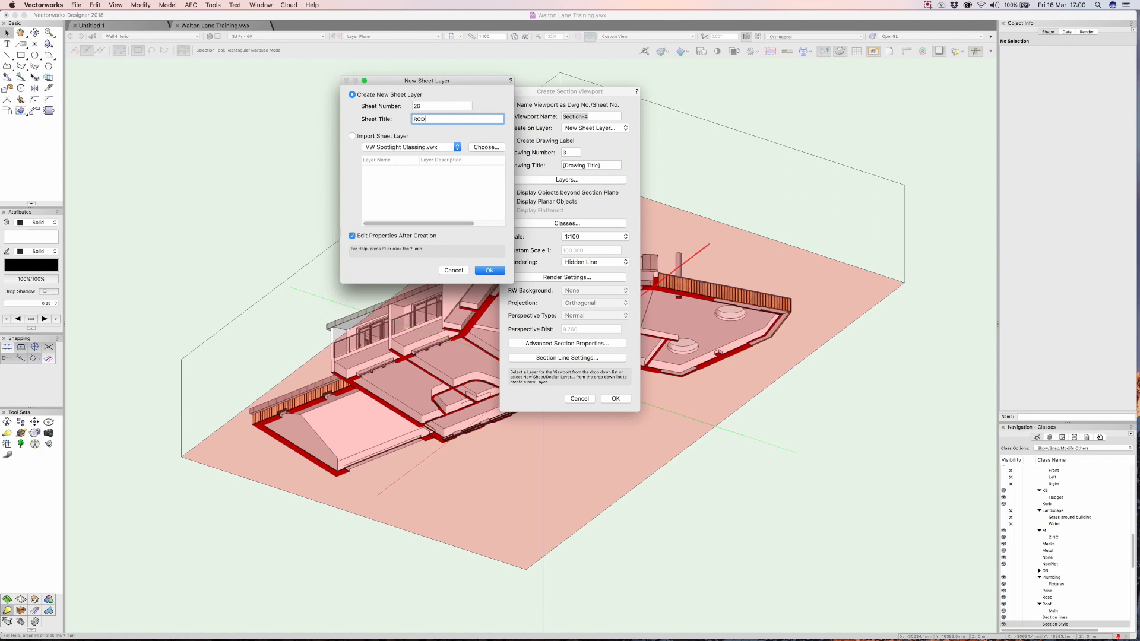
pyautogui.click(488, 270)
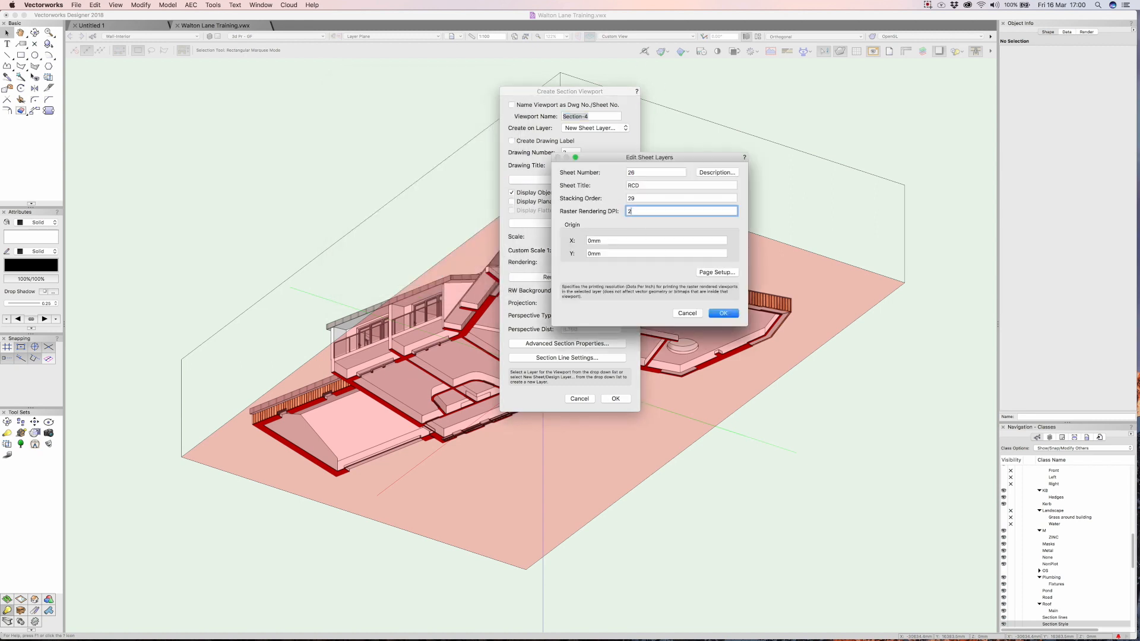
pyautogui.click(722, 312)
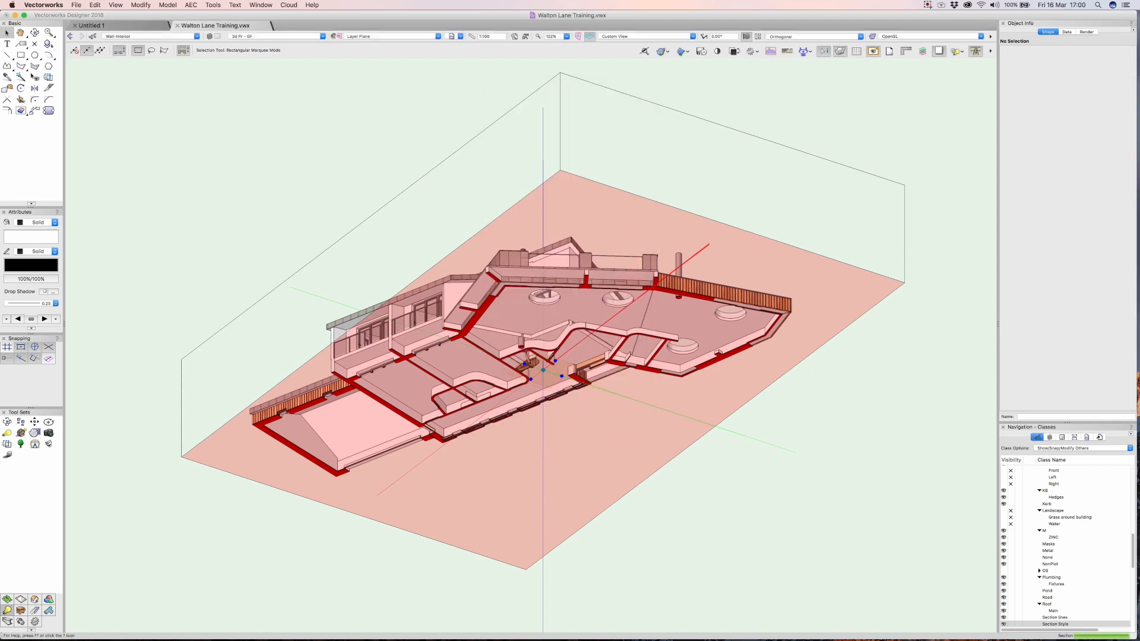
pyautogui.moveTo(653, 437)
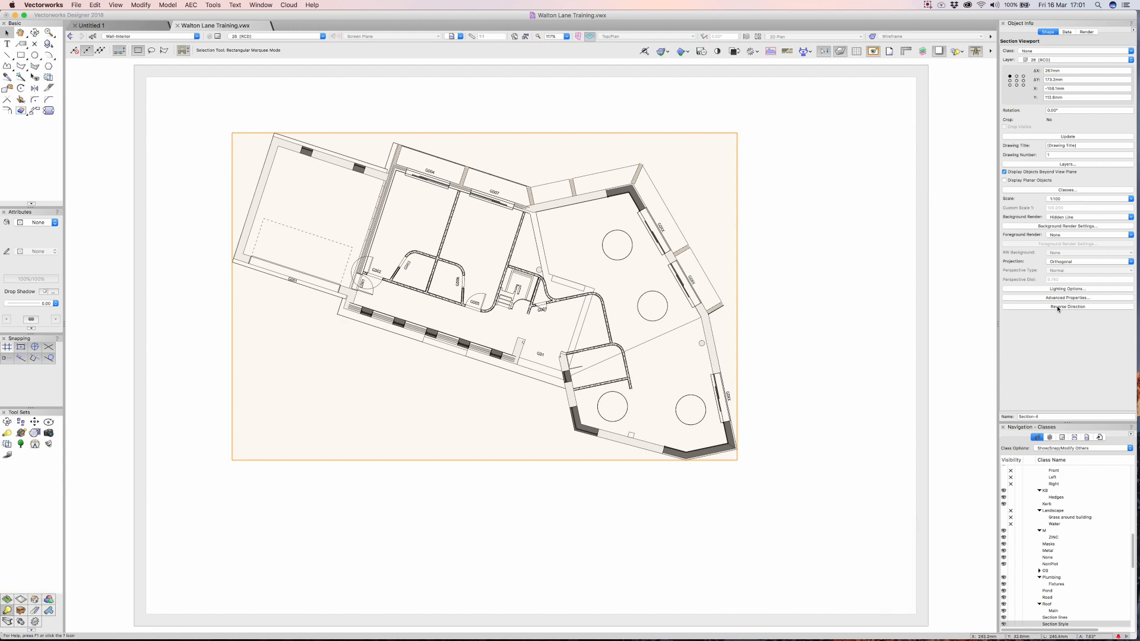
# Reverse the section direction to look up at the ceilings and update the viewport.
pyautogui.click(1067, 137)
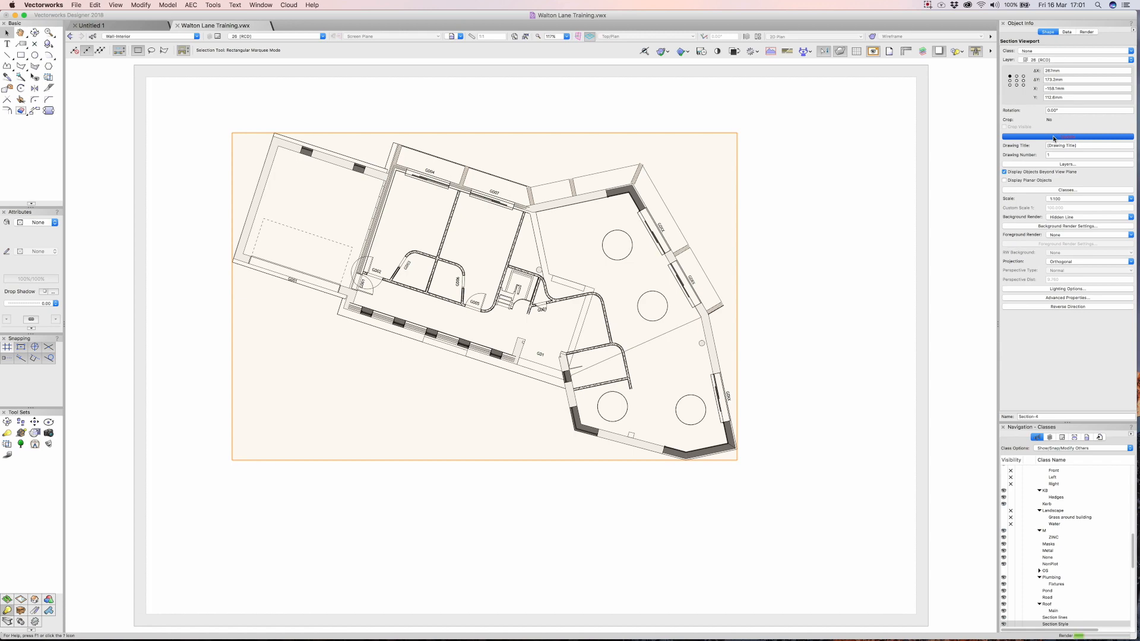
pyautogui.click(1066, 137)
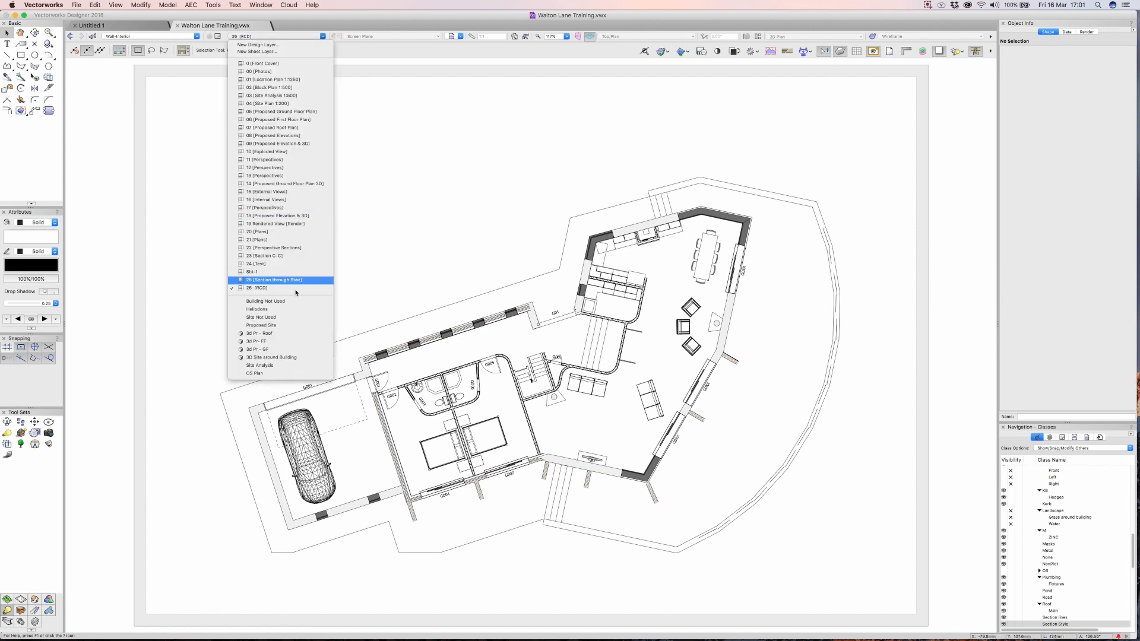
# From the ground floor design layer, start a new section viewport for line D-D.
pyautogui.click(260, 287)
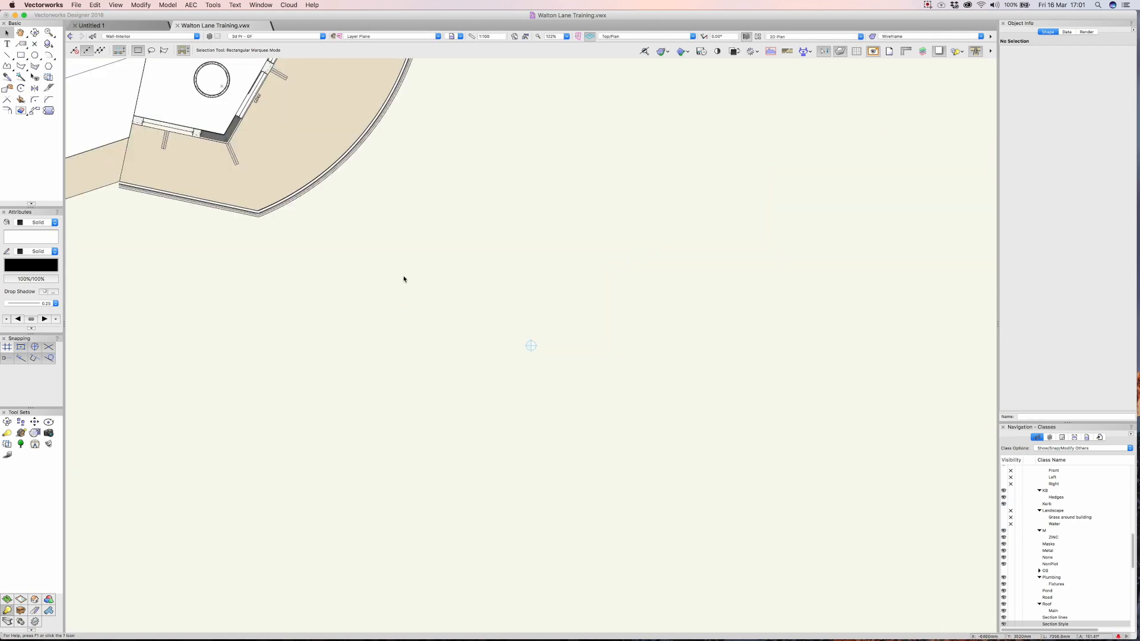
pyautogui.click(115, 5)
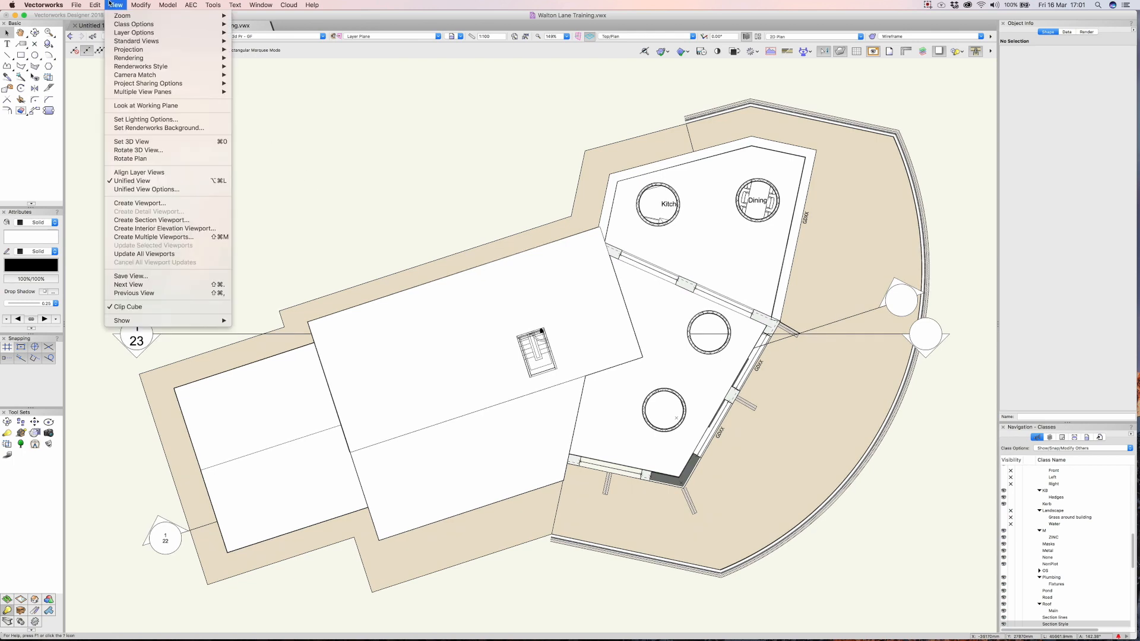
pyautogui.moveTo(151, 221)
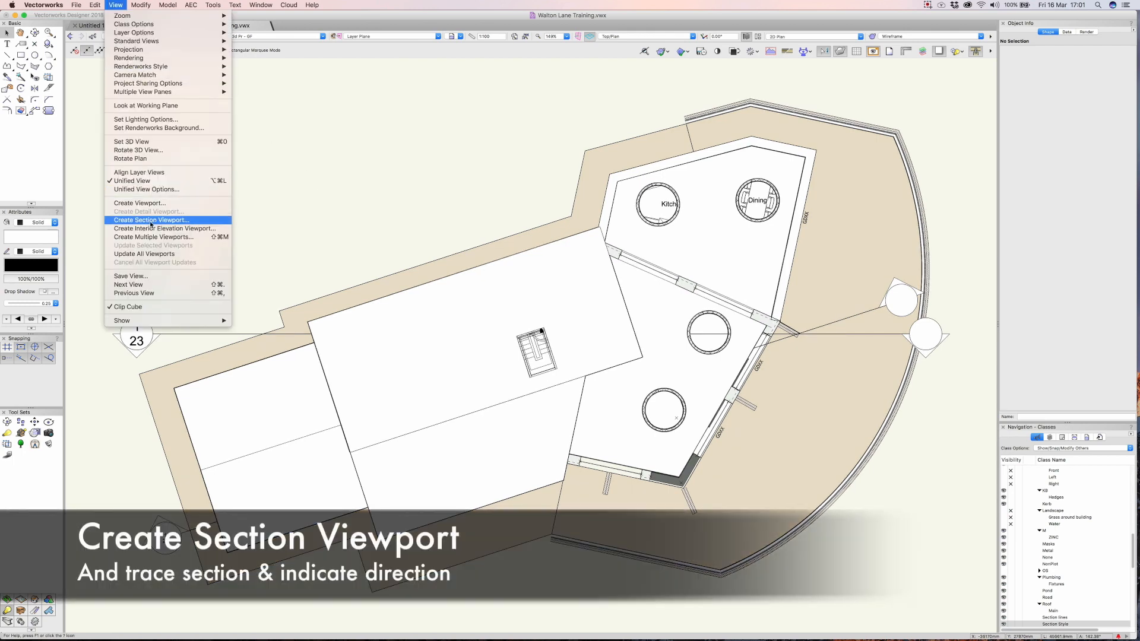
pyautogui.click(149, 219)
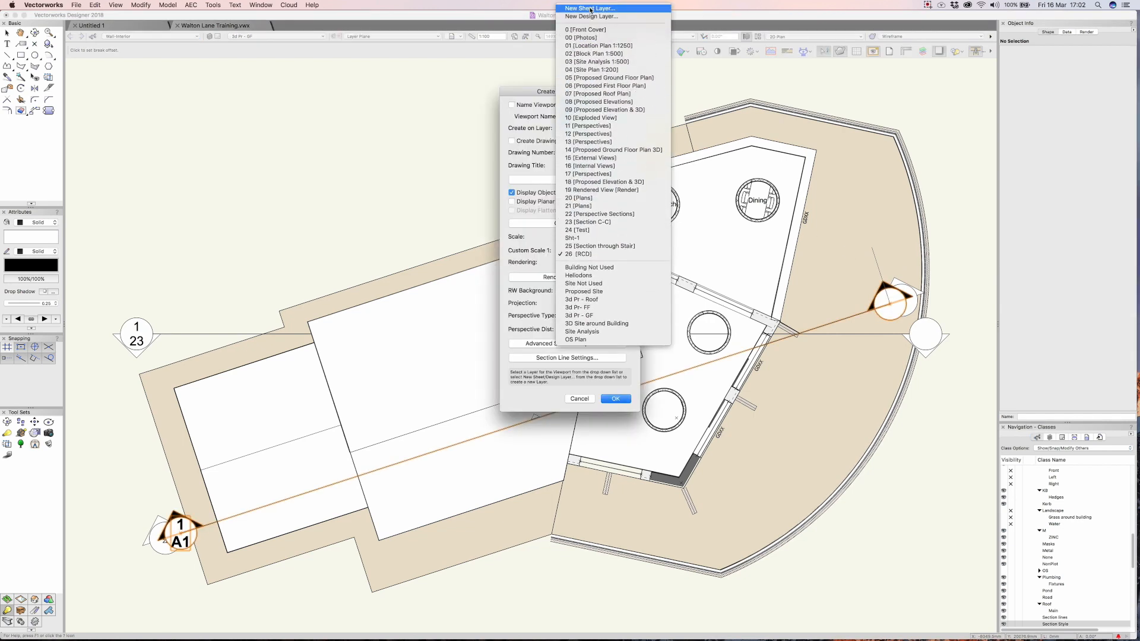
# Create new sheet layer 27 'Section D-D' to receive the viewport.
pyautogui.click(590, 8)
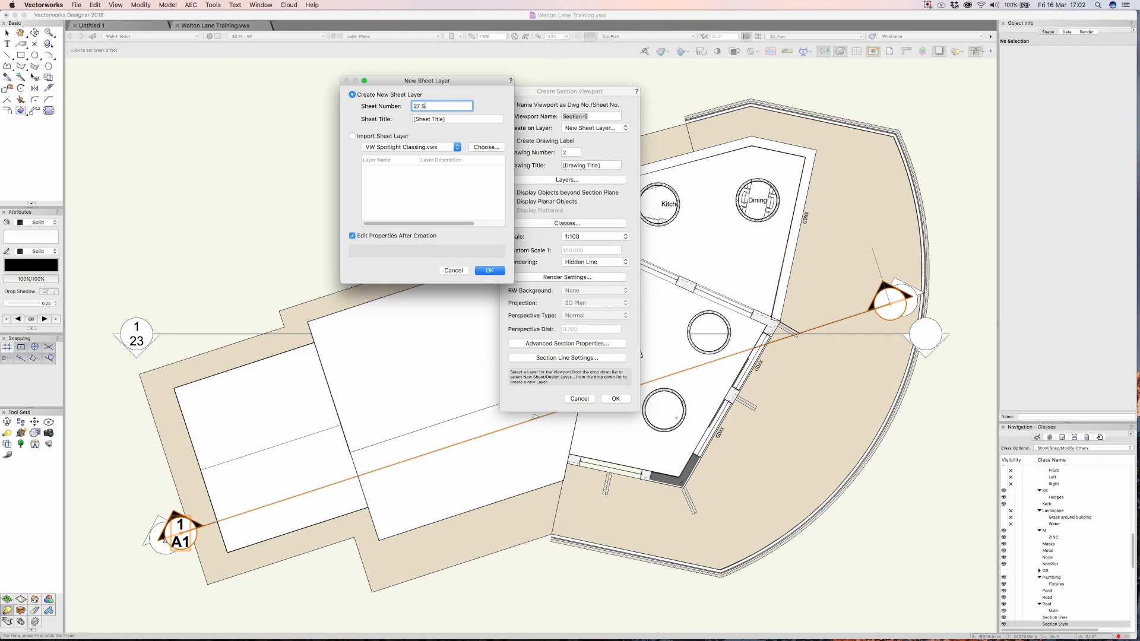
pyautogui.write('ection D')
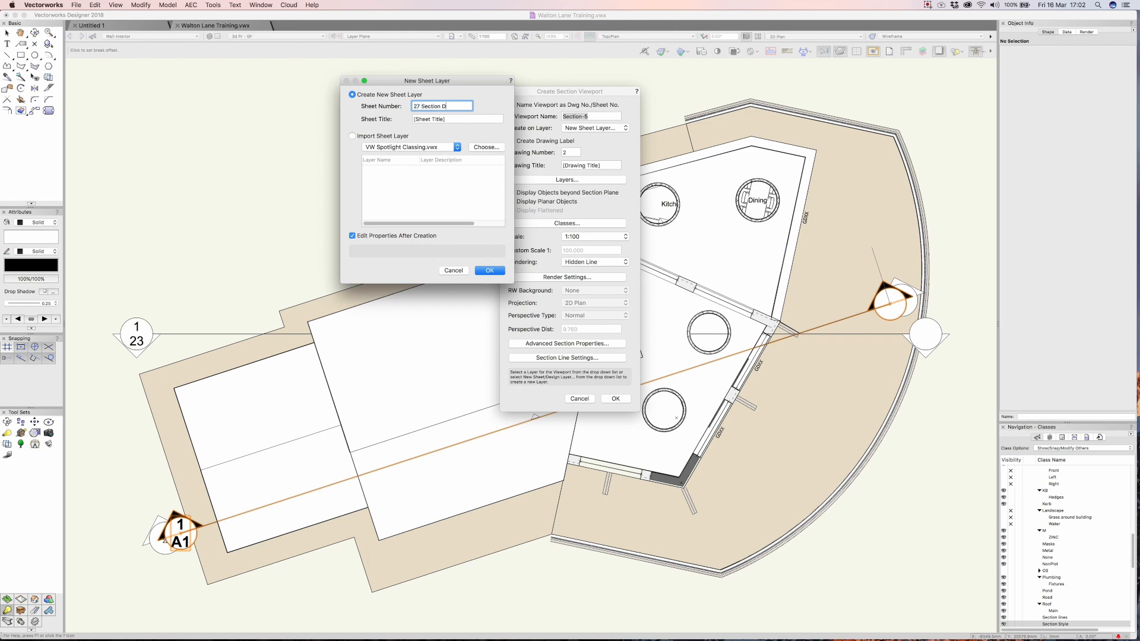
pyautogui.click(488, 269)
pyautogui.write('2')
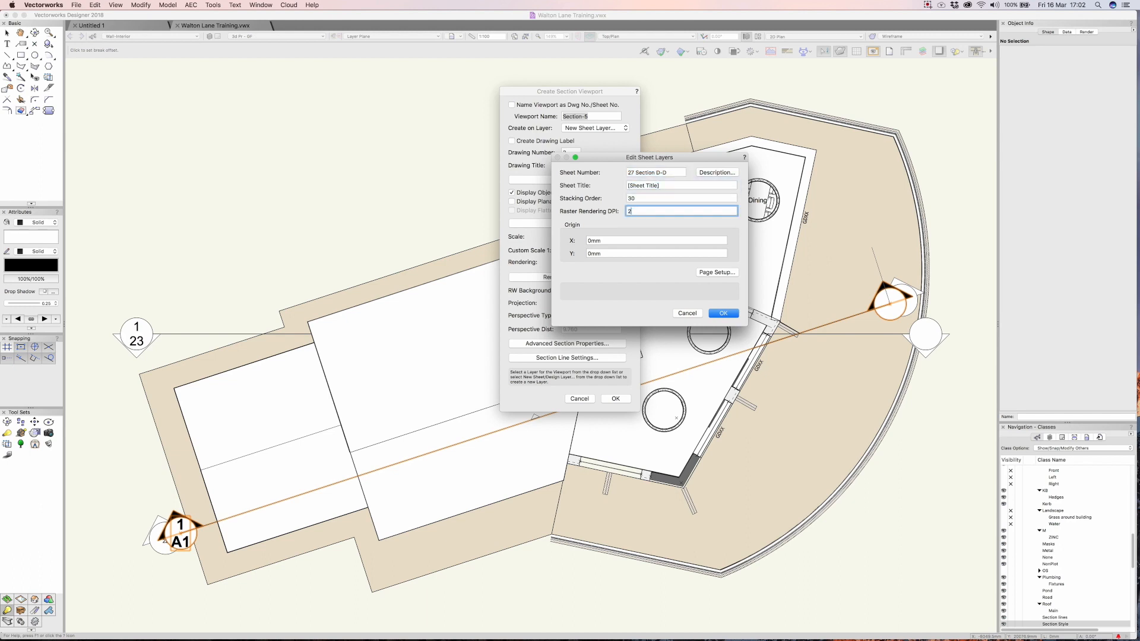
pyautogui.click(722, 312)
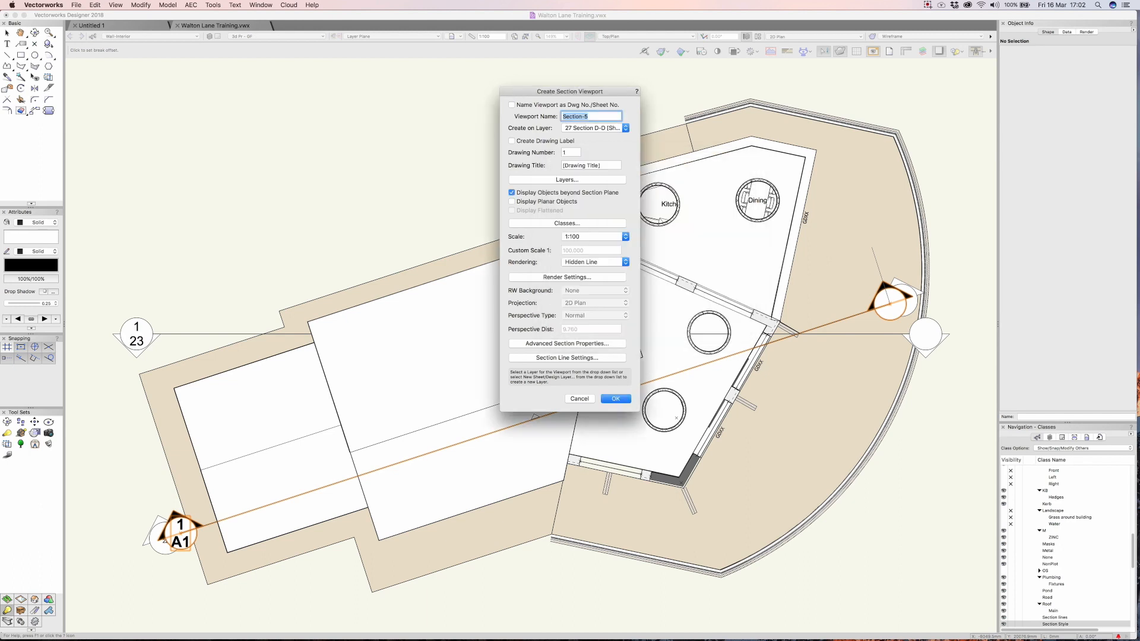
# Place the section D-D viewport on sheet 27 'Section D-D'.
pyautogui.click(614, 399)
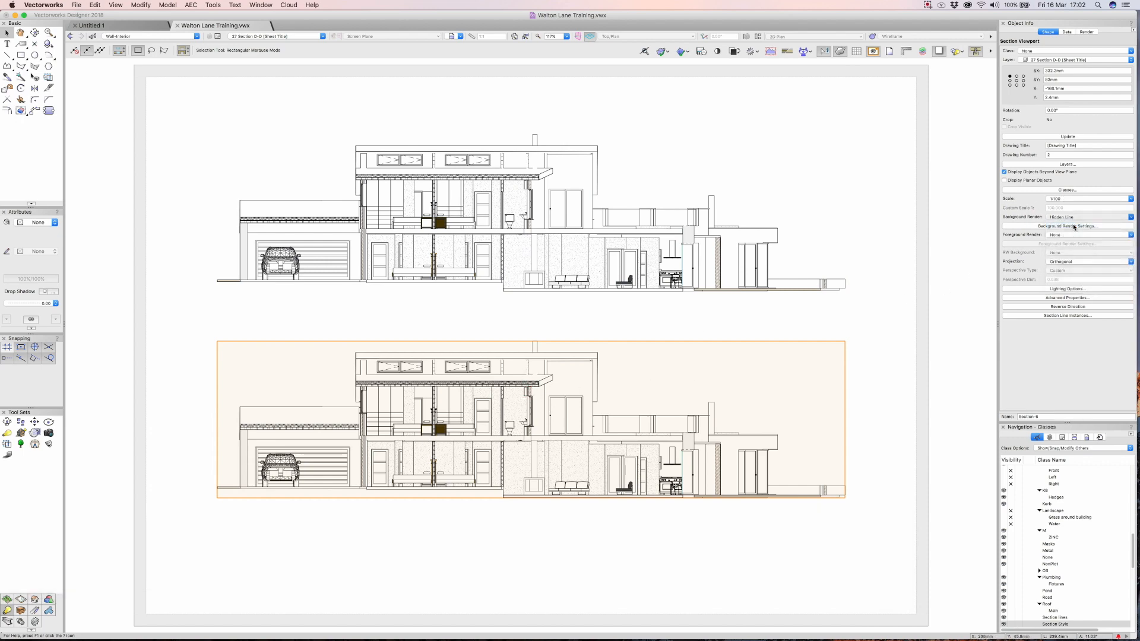
# Set the viewport to OpenGL perspective rendering at distance 5.000 and confirm layer visibility.
pyautogui.click(1086, 217)
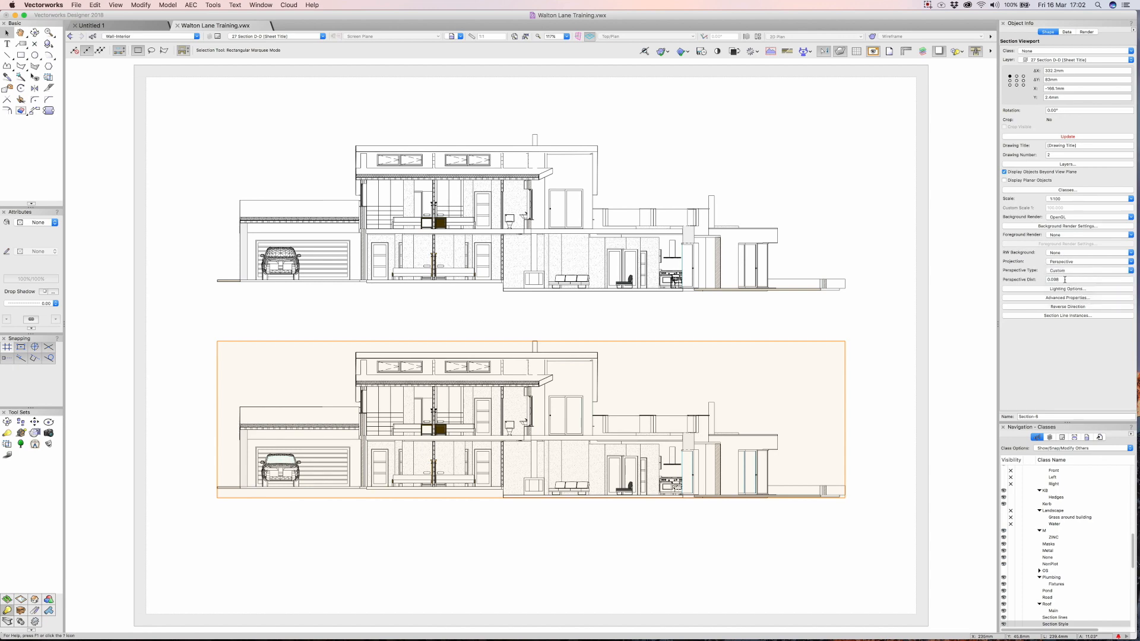
pyautogui.tripleClick(1089, 280)
pyautogui.write('5,000')
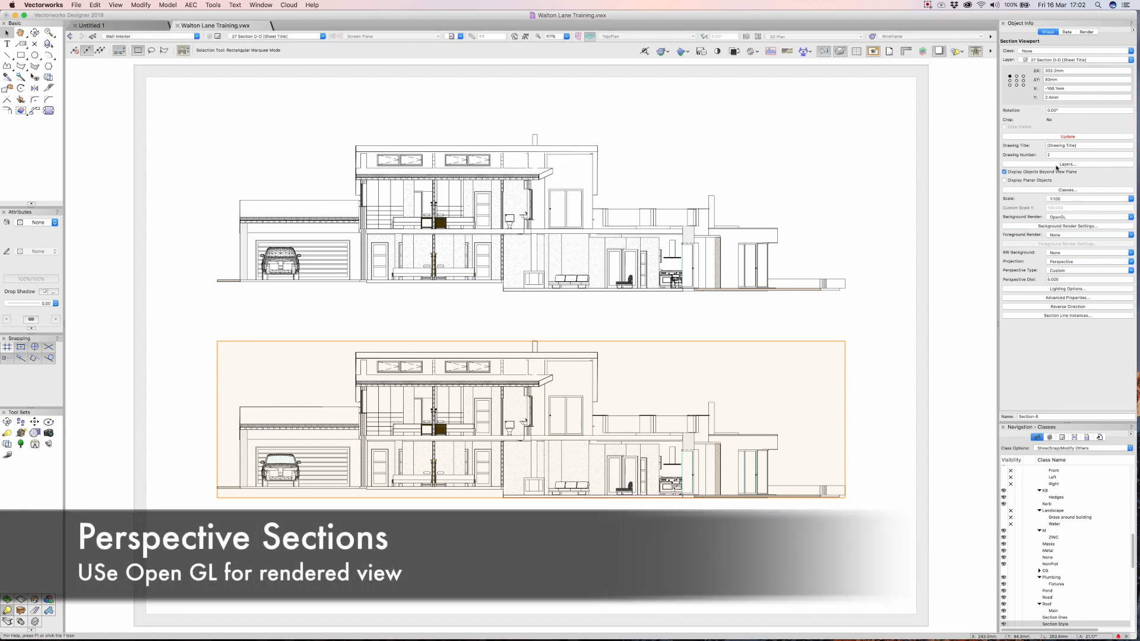
pyautogui.click(1067, 164)
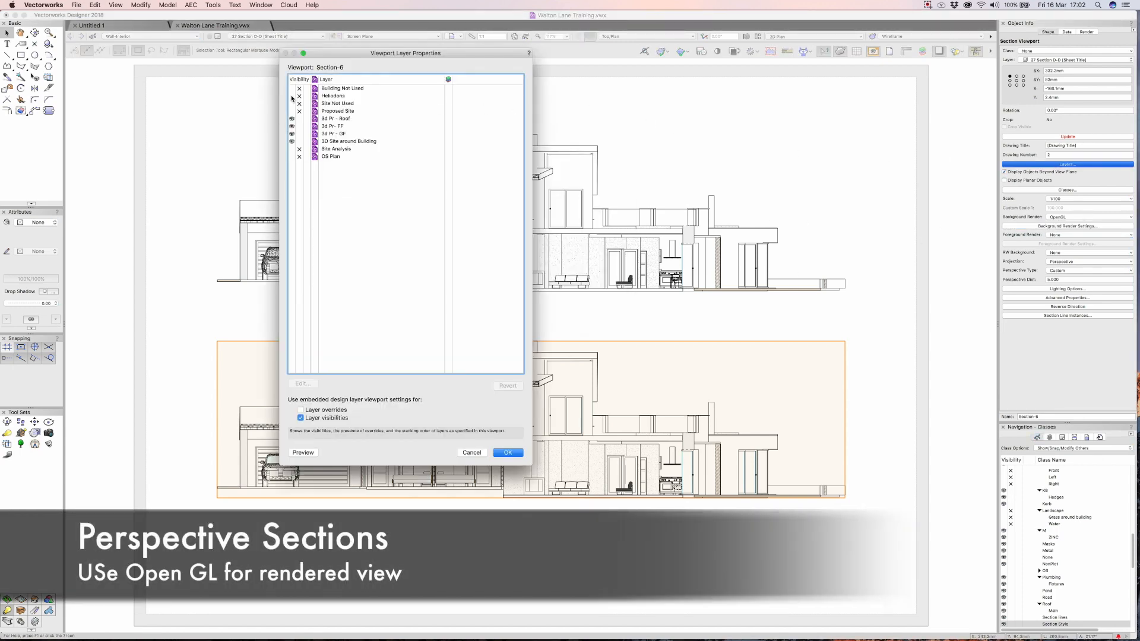
pyautogui.click(507, 453)
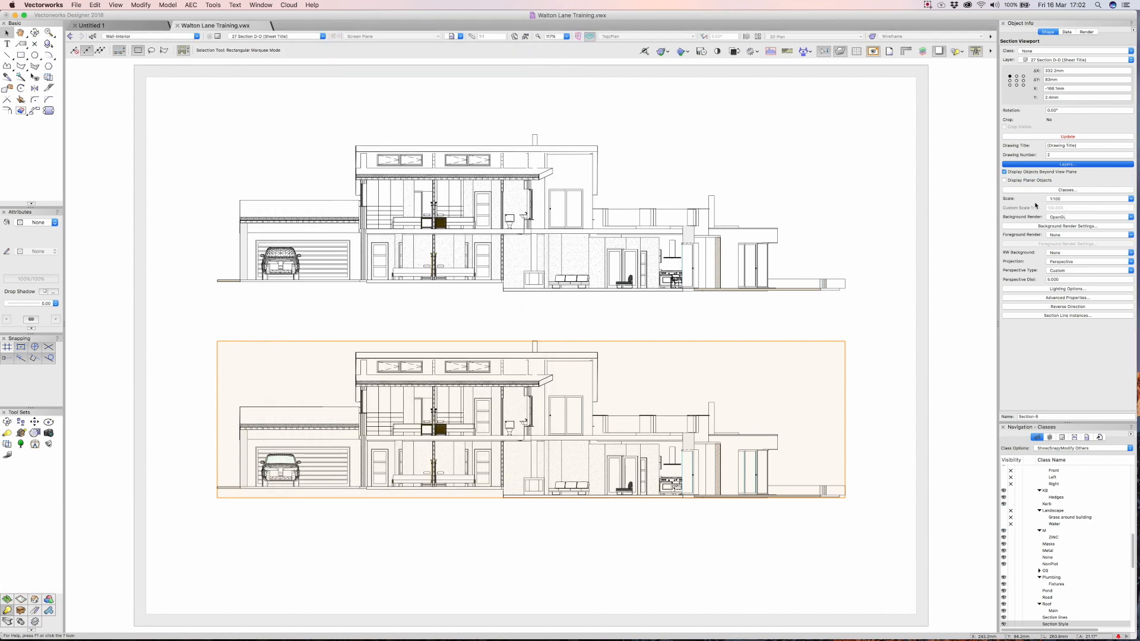
# Adjust the viewport's class visibility, changing the Heliodon-Front class.
pyautogui.click(1067, 190)
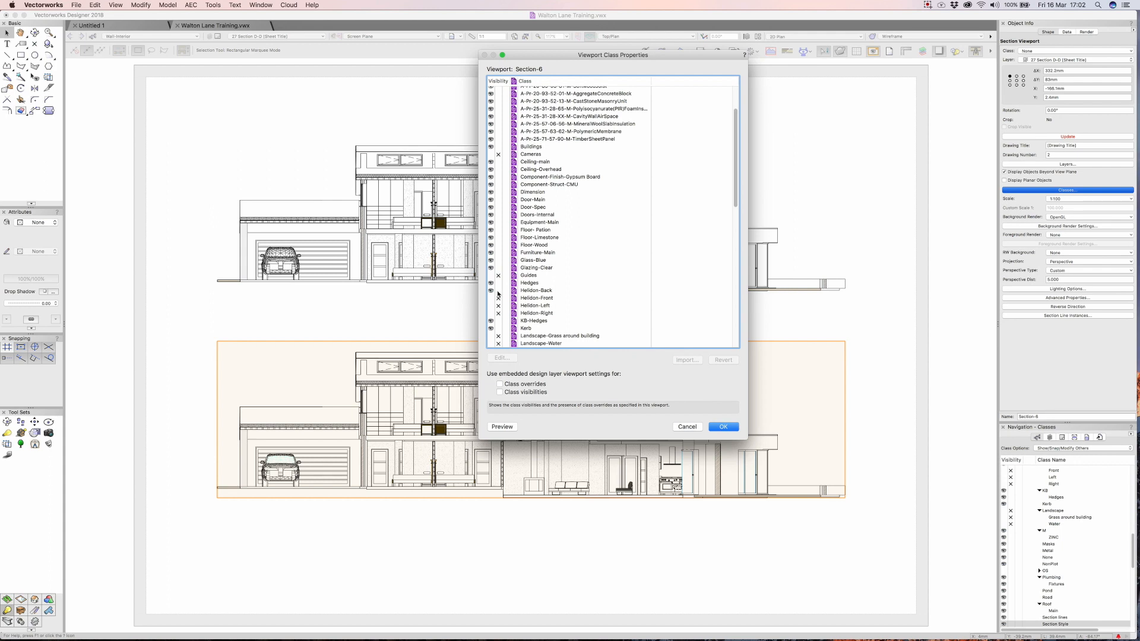
pyautogui.click(537, 308)
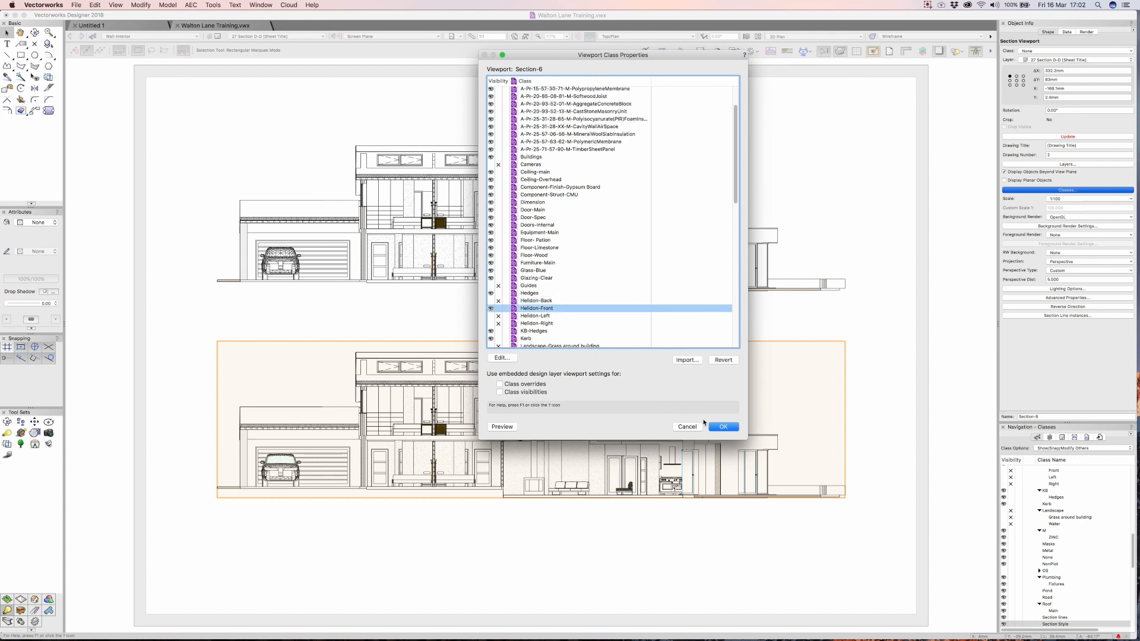
pyautogui.click(722, 426)
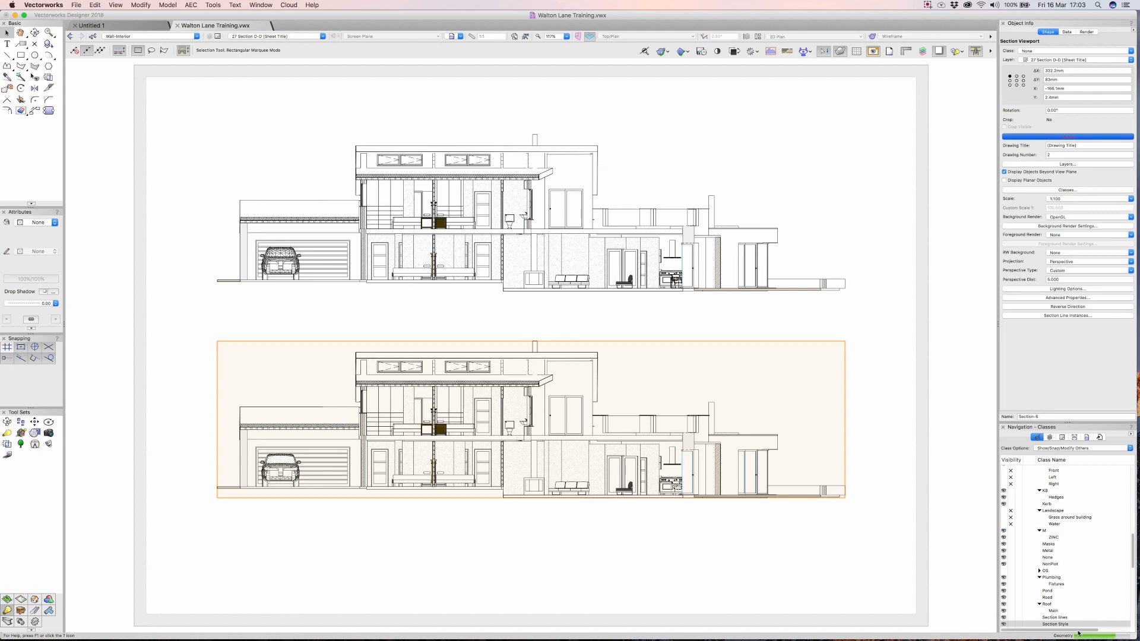
pyautogui.moveTo(489, 453)
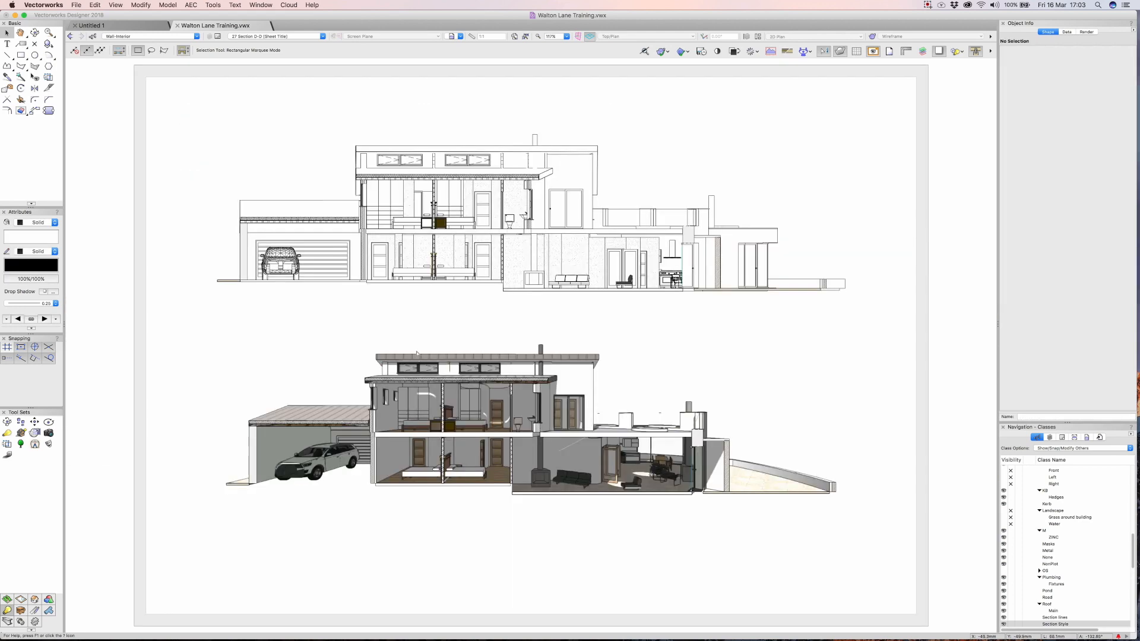
pyautogui.moveTo(414, 352)
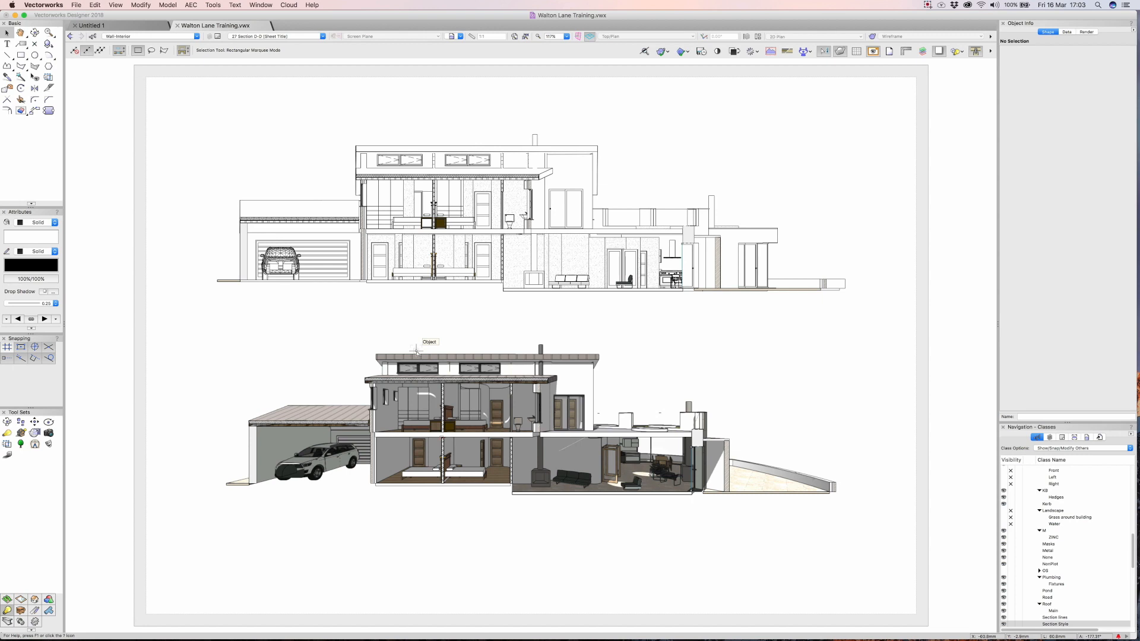
pyautogui.moveTo(308, 105)
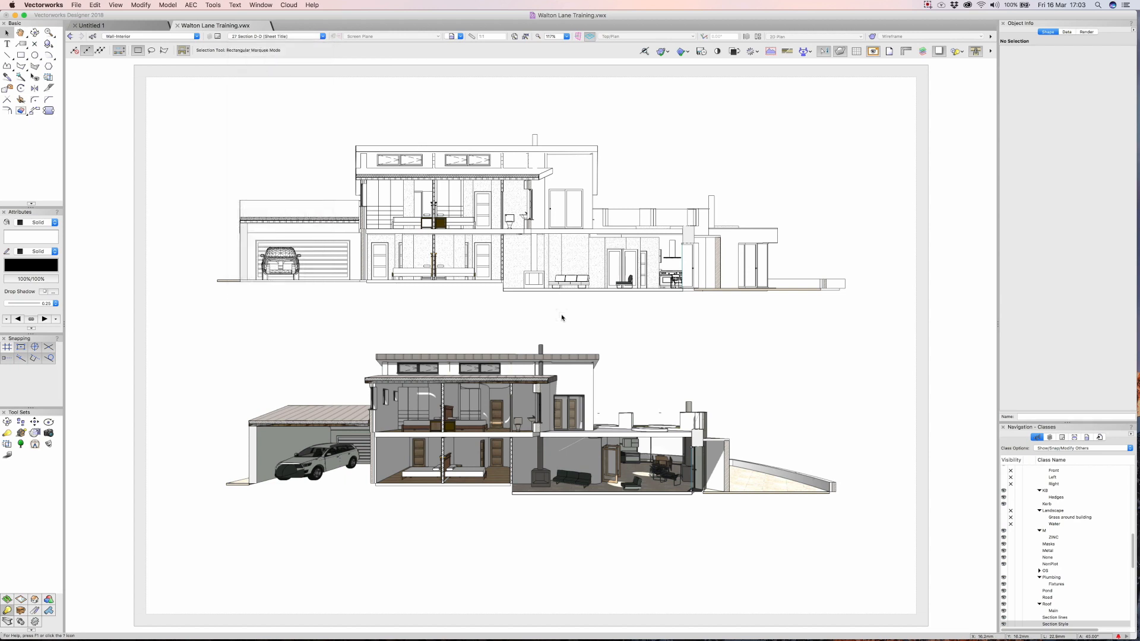
pyautogui.moveTo(562, 318)
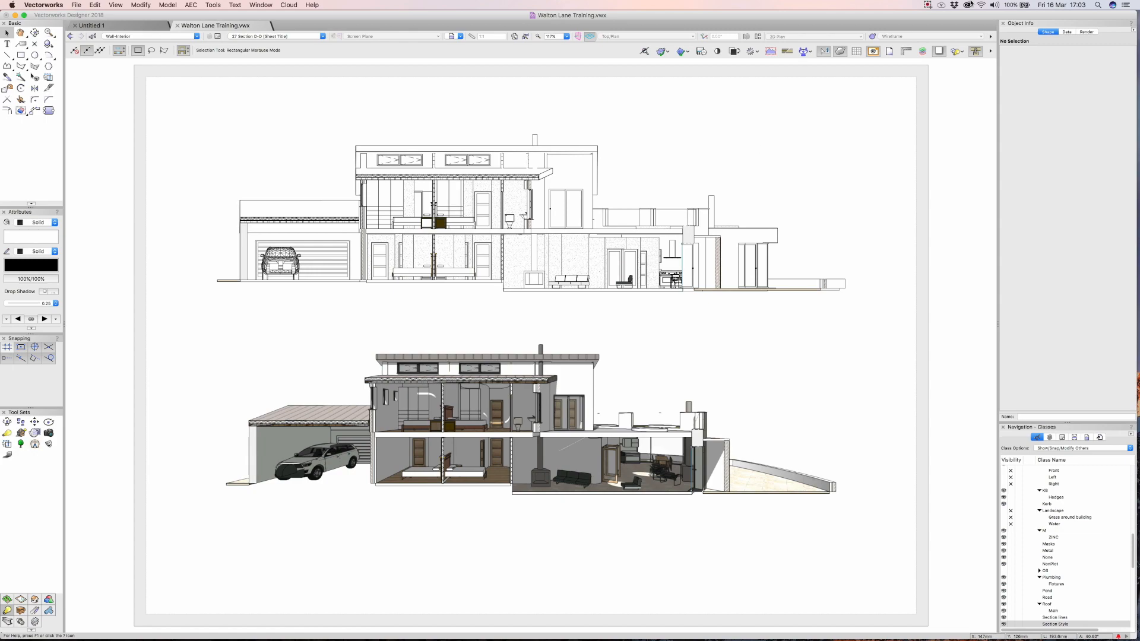